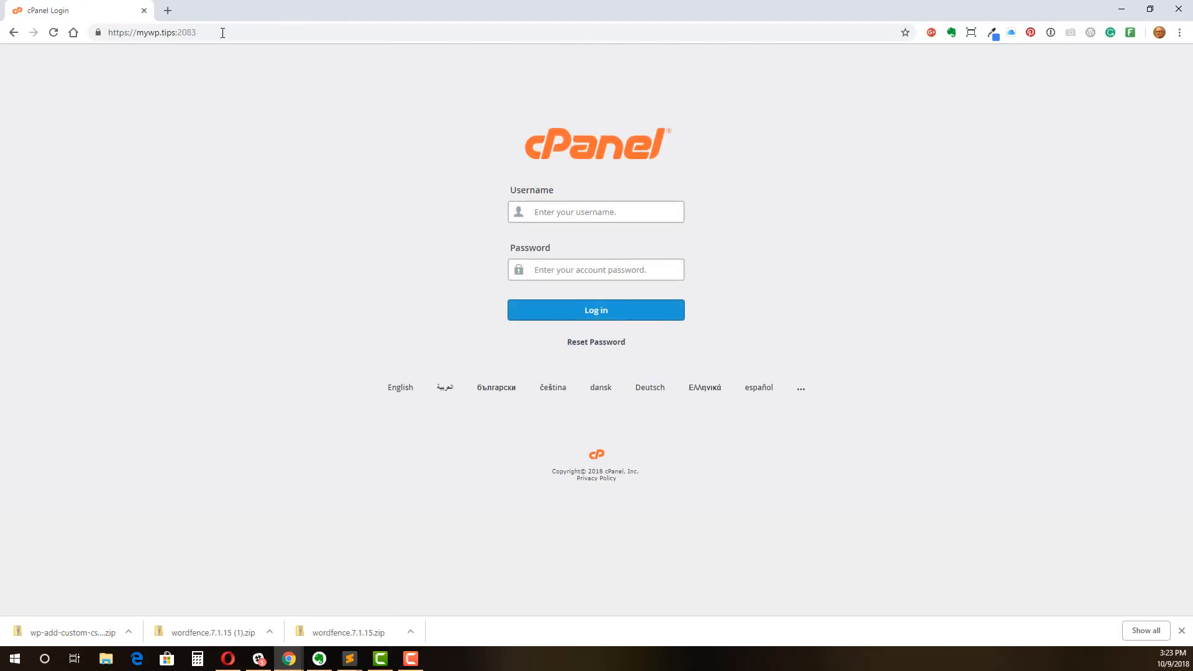
Log in to cPanel with the 'mywp' username and password
{"action": "type", "text": "my"}
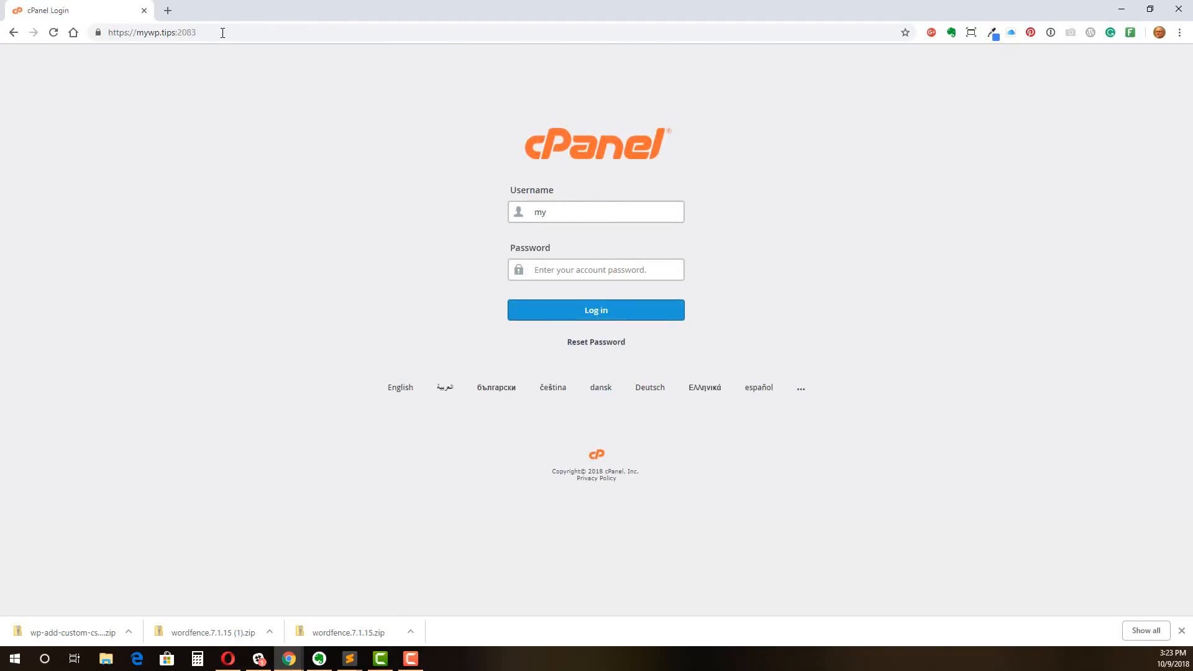
{"action": "type", "text": "wp"}
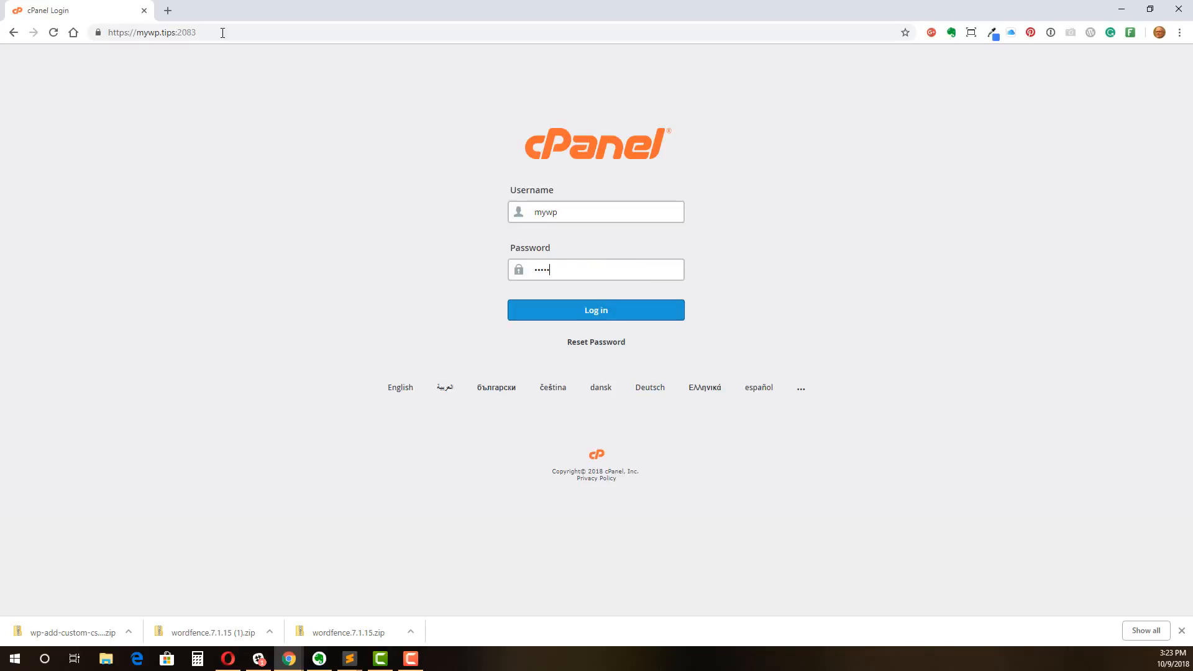
{"action": "left_click", "coordinate": [595, 309]}
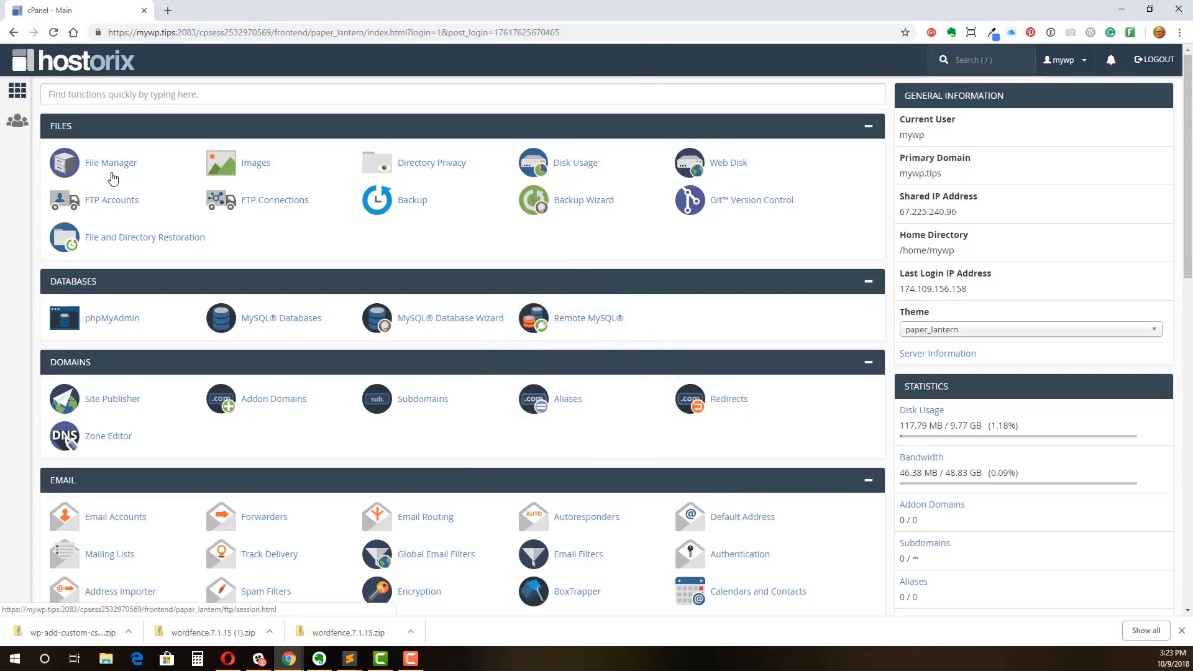
Open File Manager at public_html/wp-content/plugins and start a new browser tab
{"action": "left_click", "coordinate": [110, 163]}
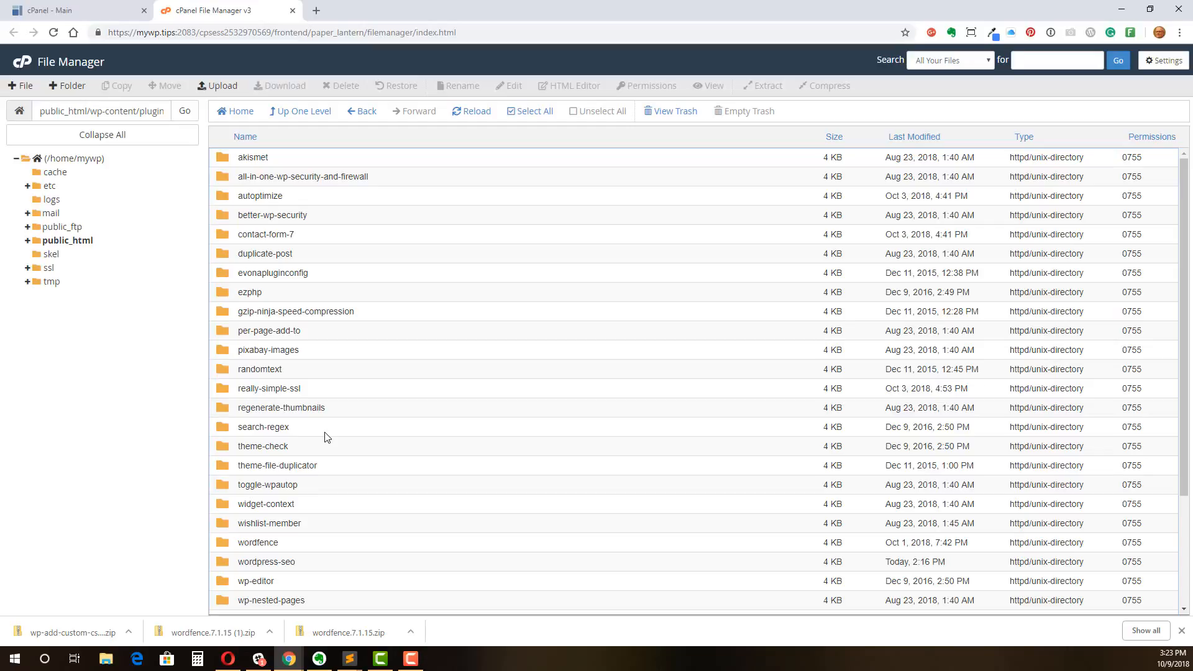
{"action": "mouse_move", "coordinate": [369, 413]}
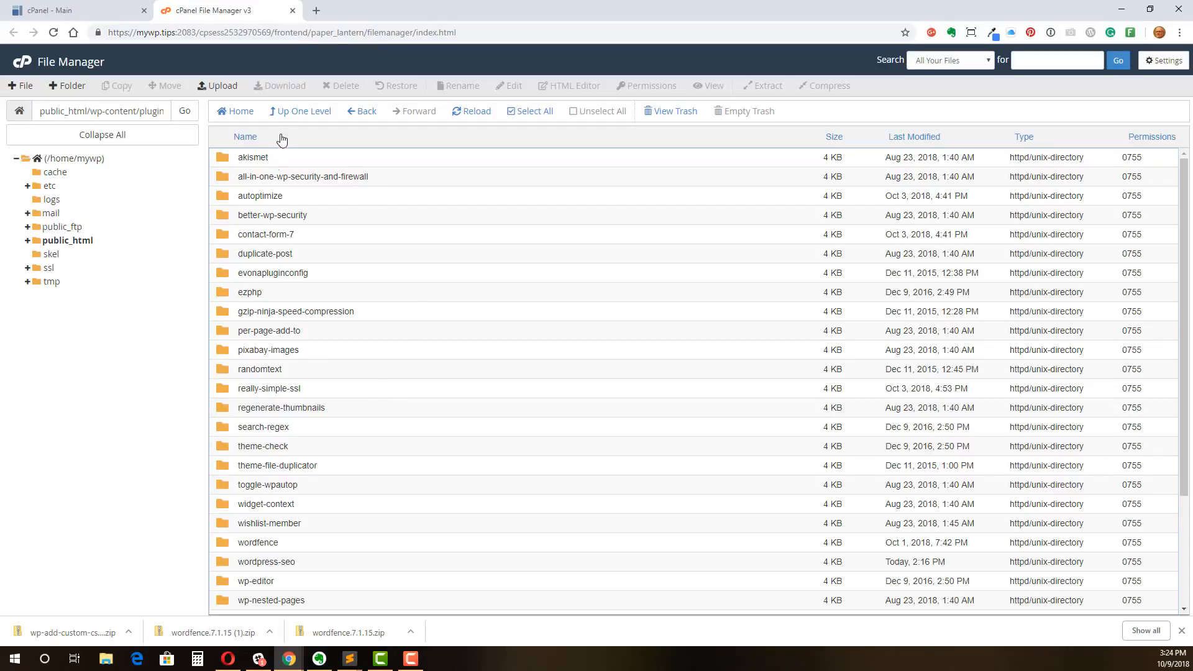
{"action": "left_click", "coordinate": [464, 10]}
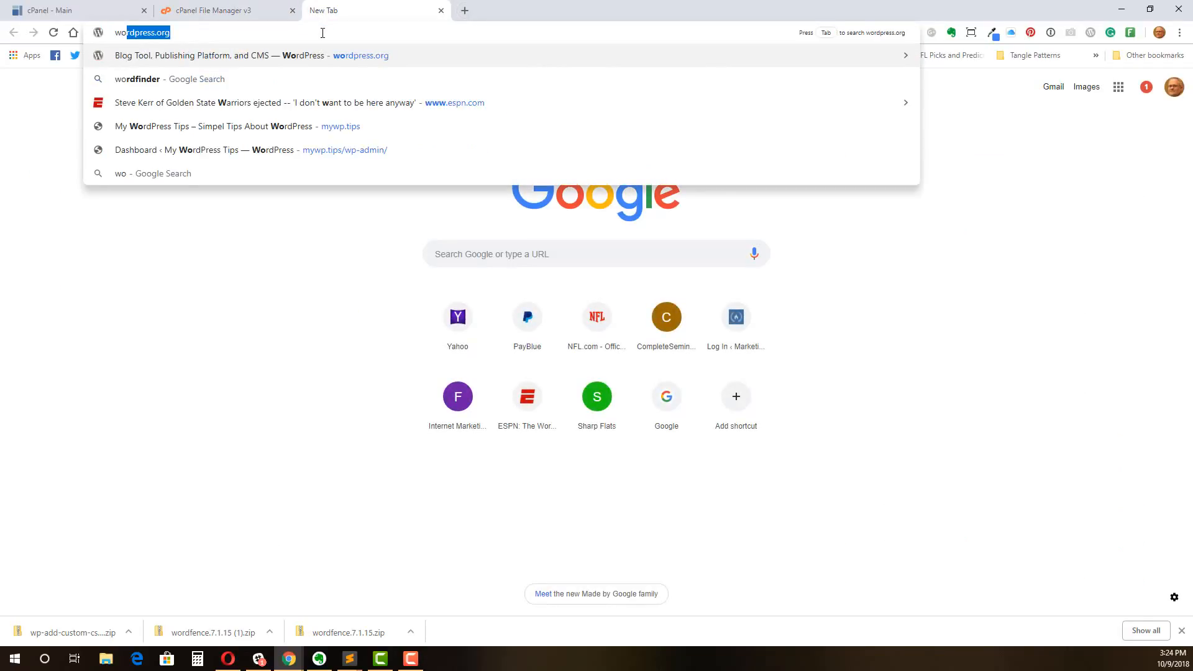
Search wordpress.org plugins for 'css' and download the WP Add Custom CSS zip
{"action": "type", "text": "wordpress.org"}
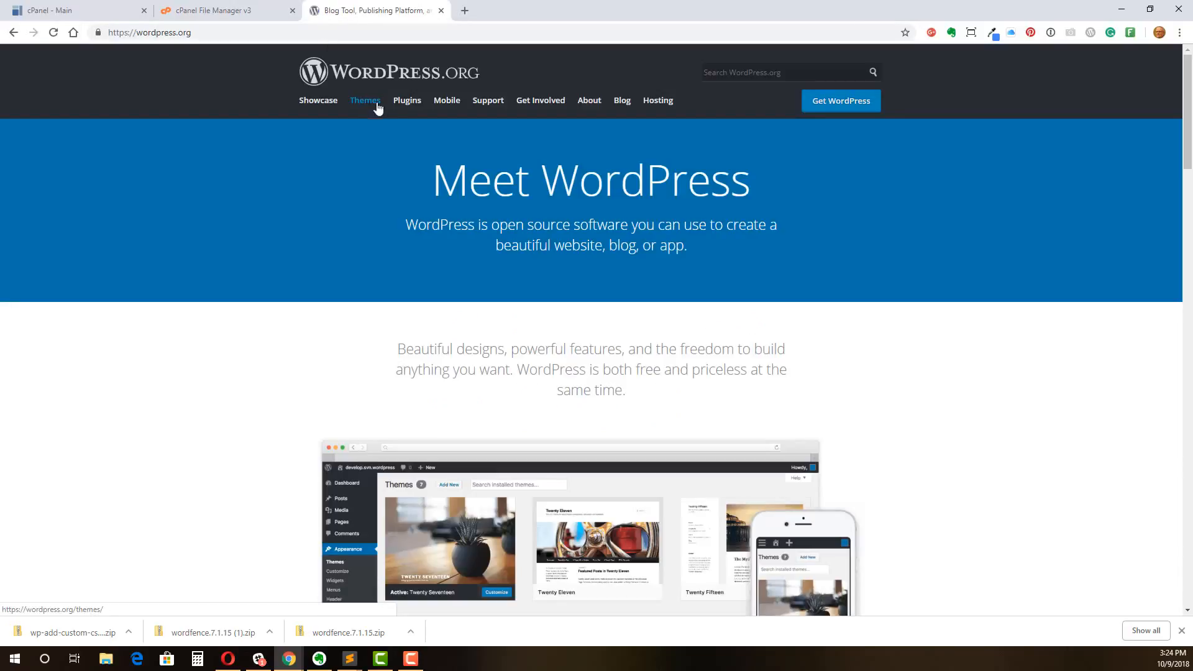
{"action": "left_click", "coordinate": [406, 99]}
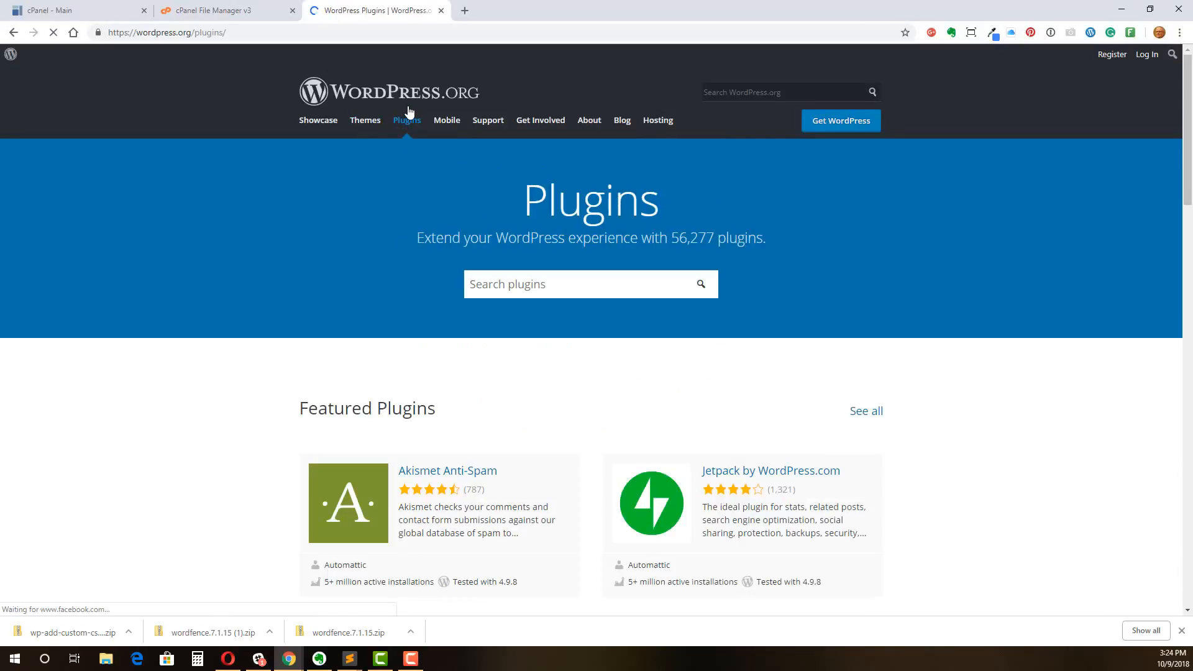
{"action": "type", "text": "css"}
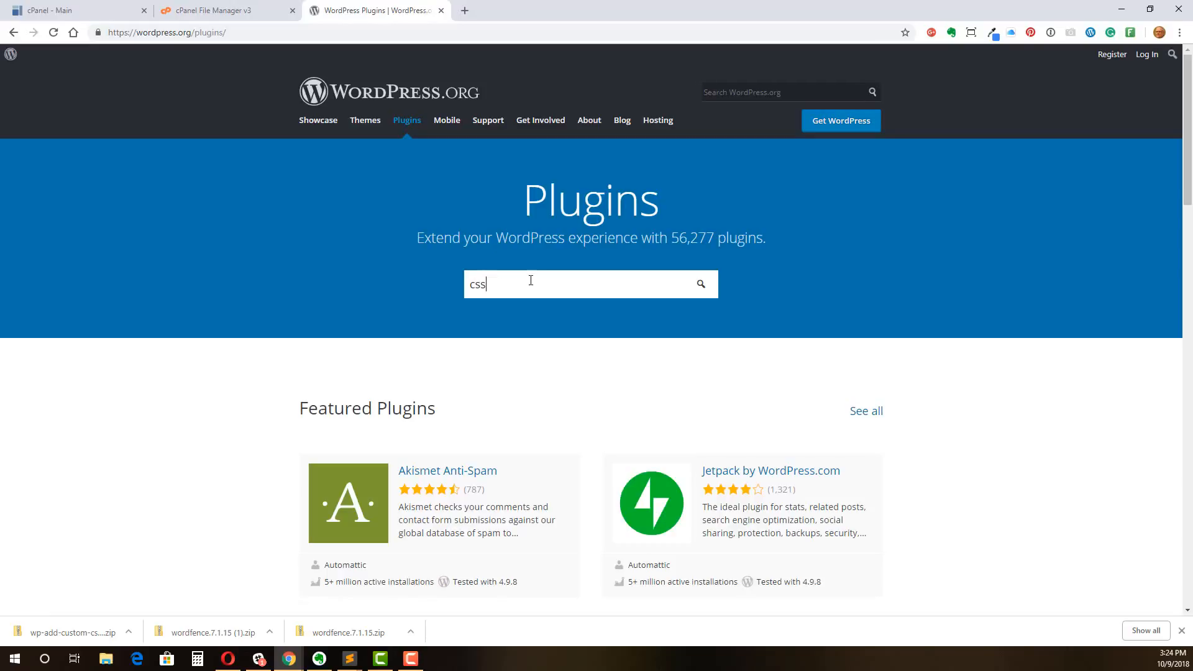
{"action": "key", "text": "Return"}
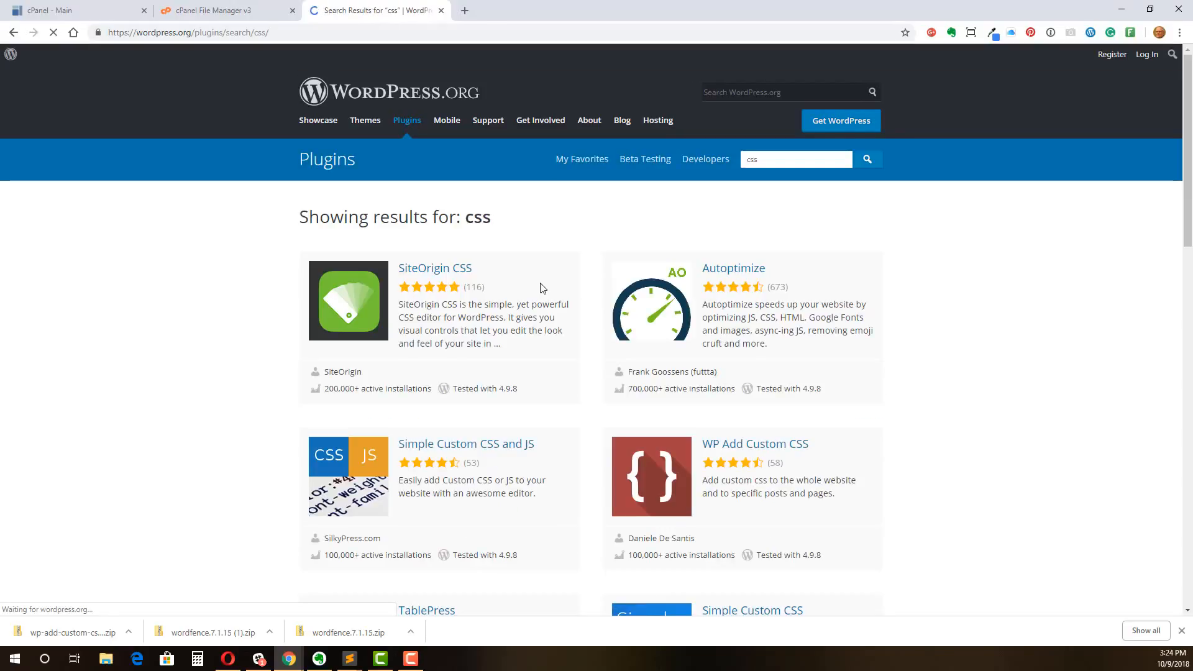
{"action": "mouse_move", "coordinate": [754, 443]}
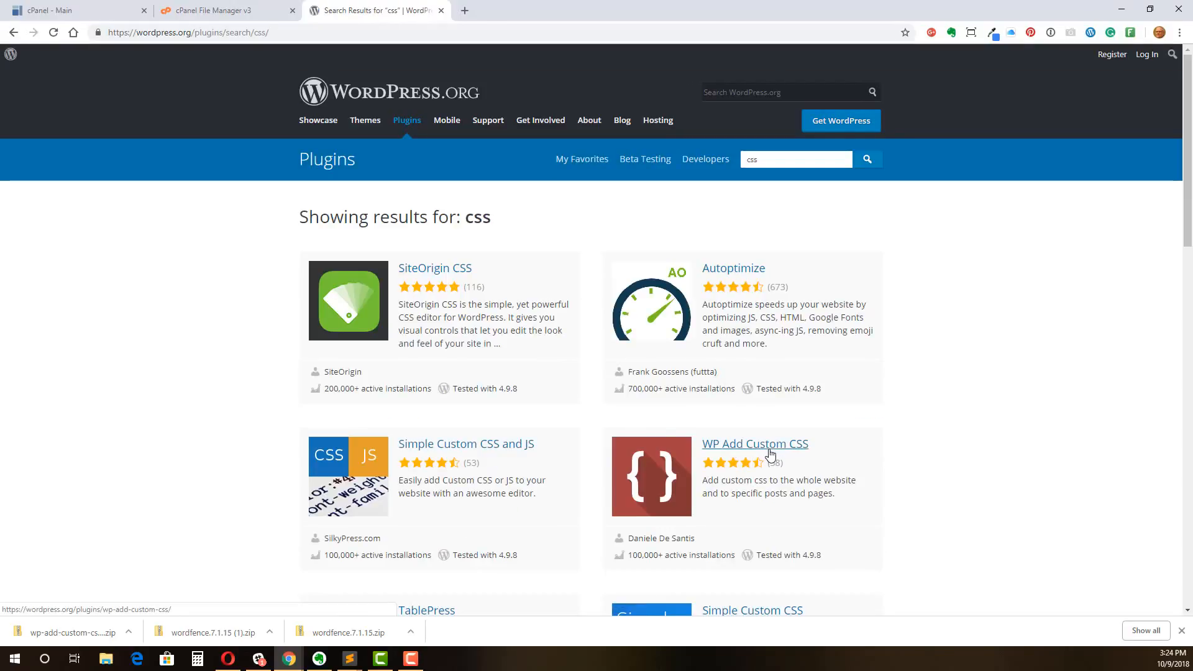
{"action": "left_click", "coordinate": [753, 443]}
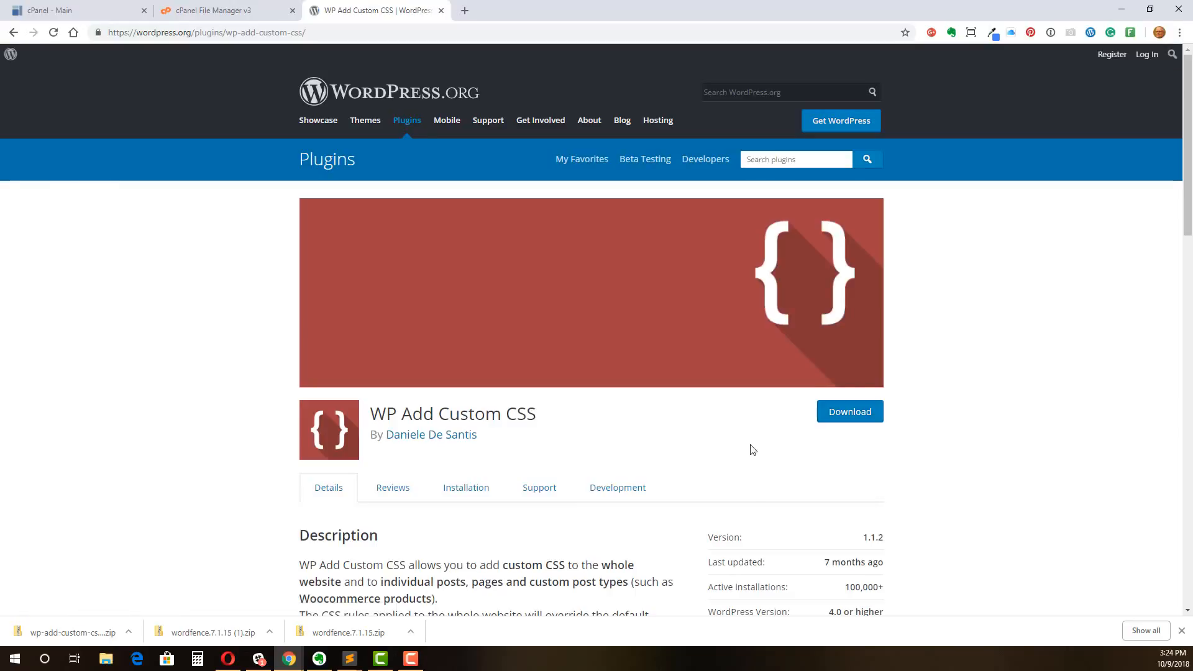
{"action": "mouse_move", "coordinate": [742, 441]}
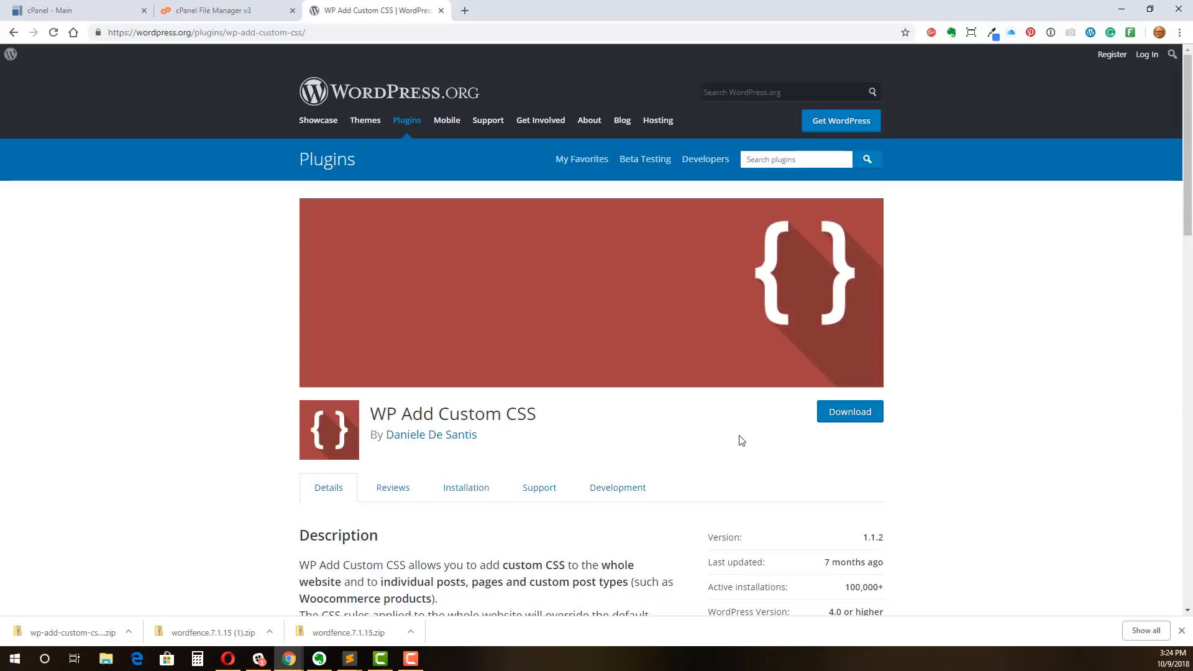
{"action": "mouse_move", "coordinate": [850, 411]}
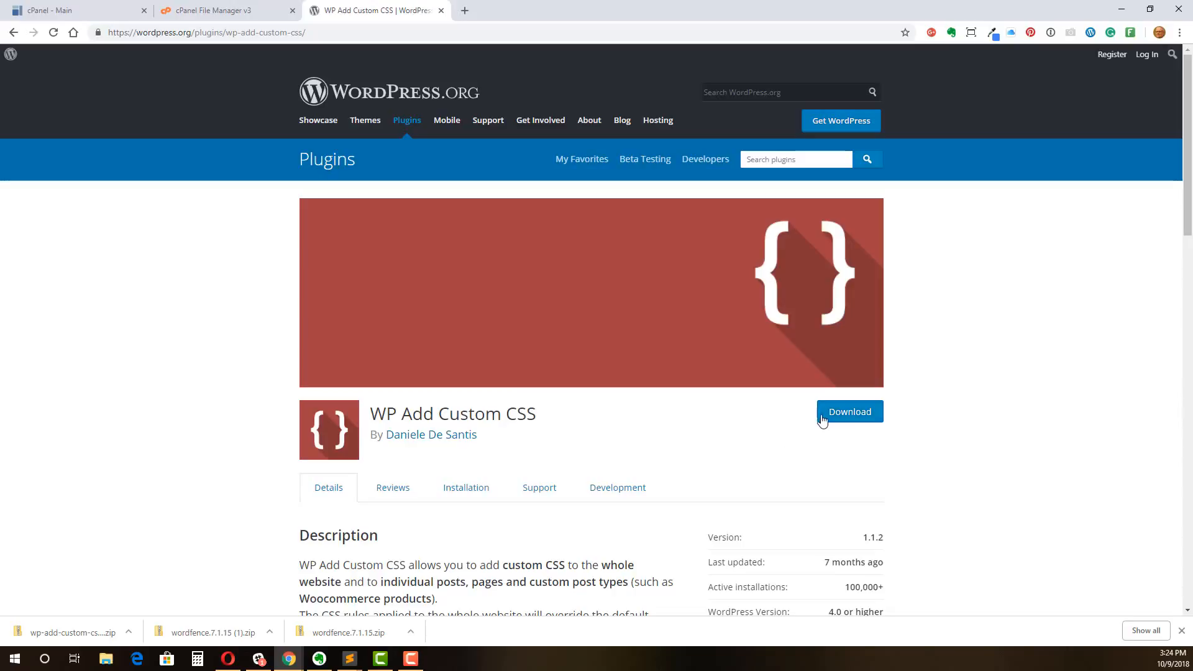
{"action": "left_click", "coordinate": [849, 412]}
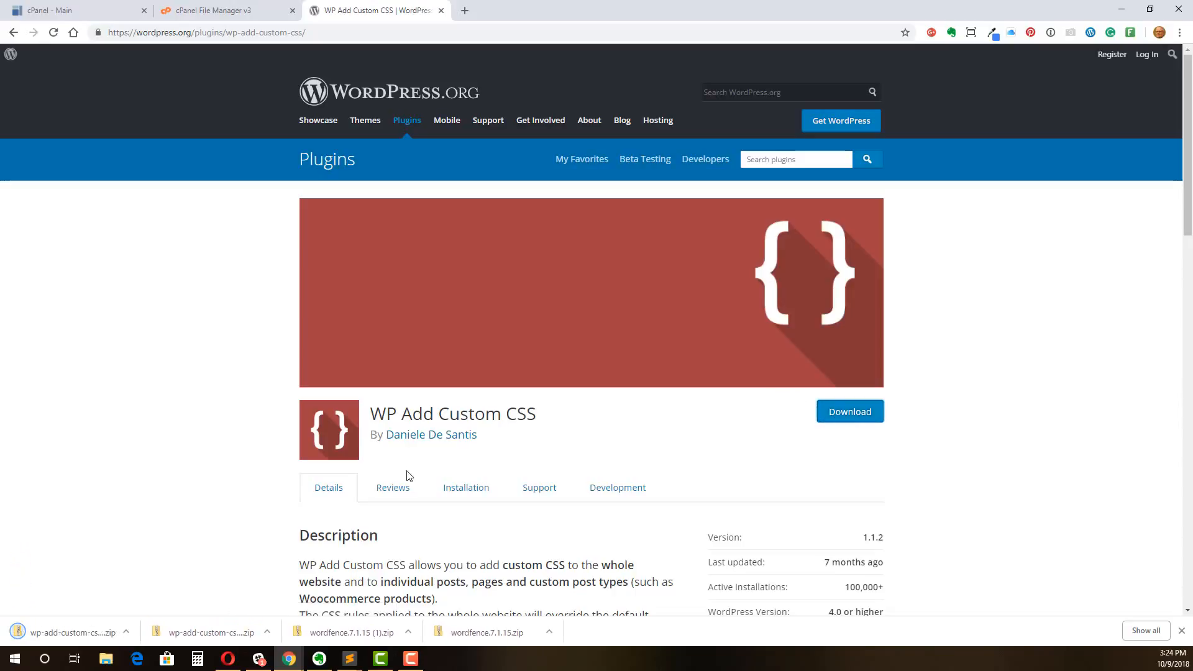
{"action": "mouse_move", "coordinate": [404, 472]}
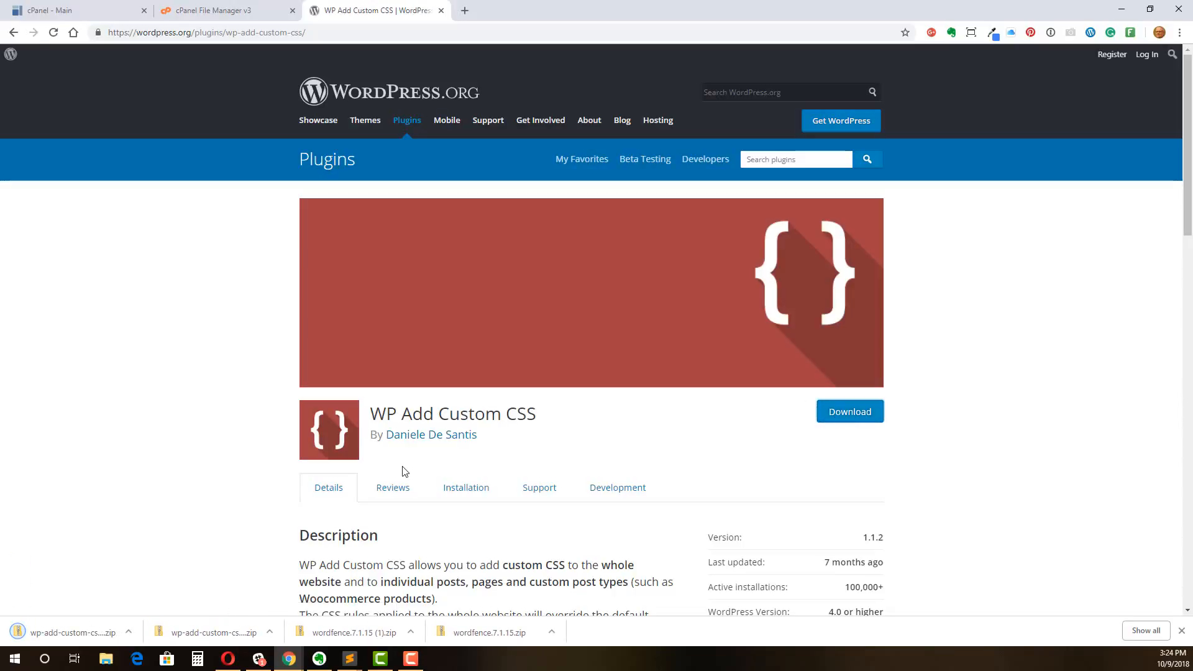
{"action": "mouse_move", "coordinate": [522, 328]}
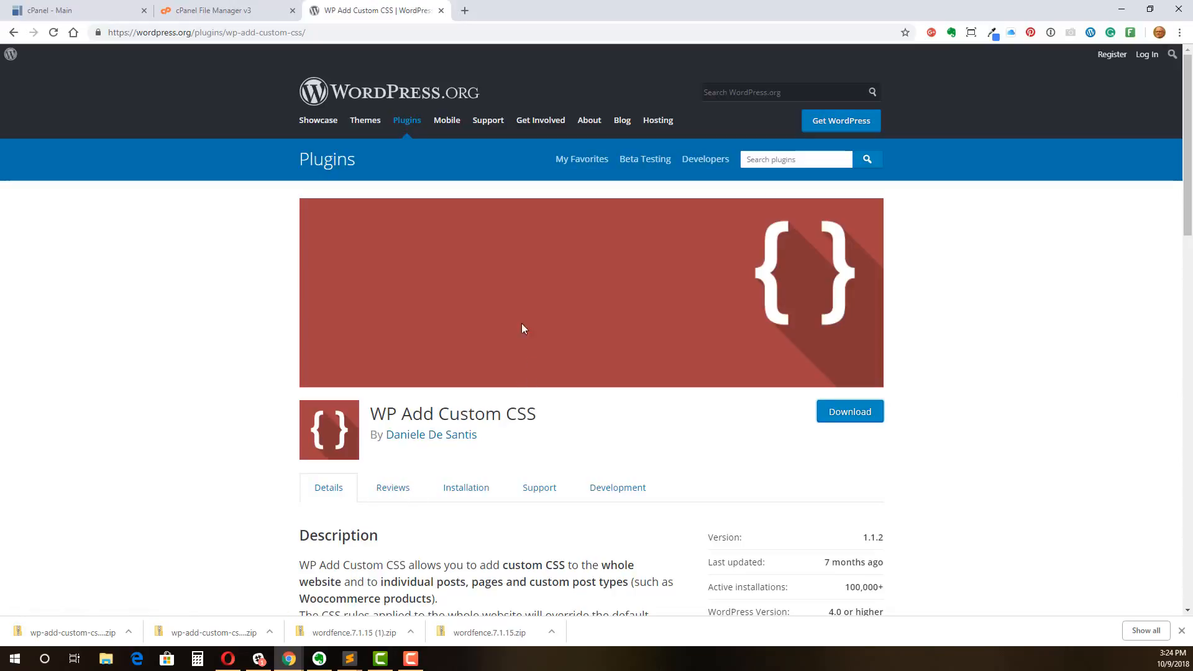
{"action": "mouse_move", "coordinate": [441, 11]}
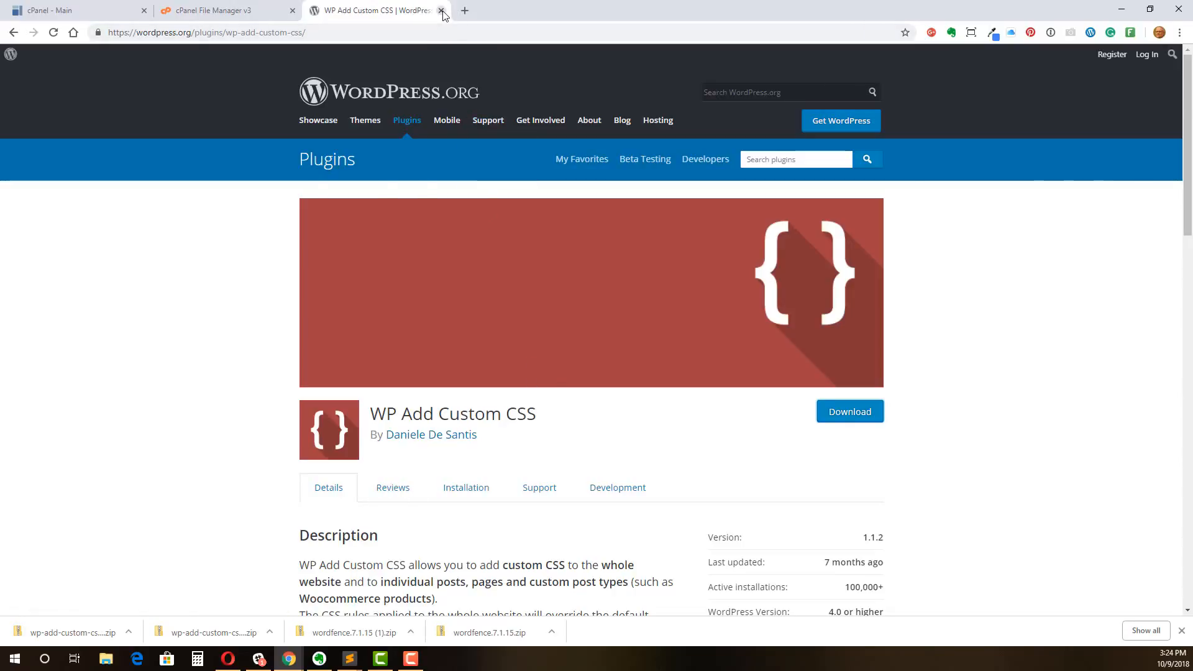
Close the WordPress.org tab and scroll the File Manager plugins listing
{"action": "left_click", "coordinate": [441, 10]}
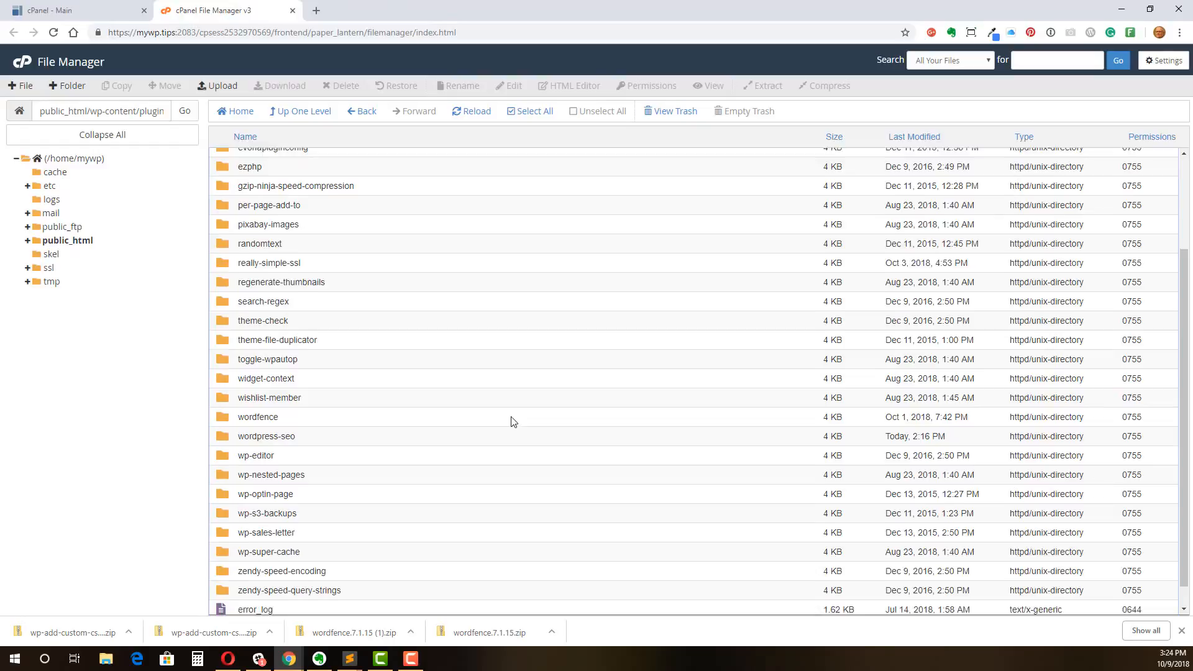
{"action": "scroll", "scroll_direction": "down", "scroll_amount": 3}
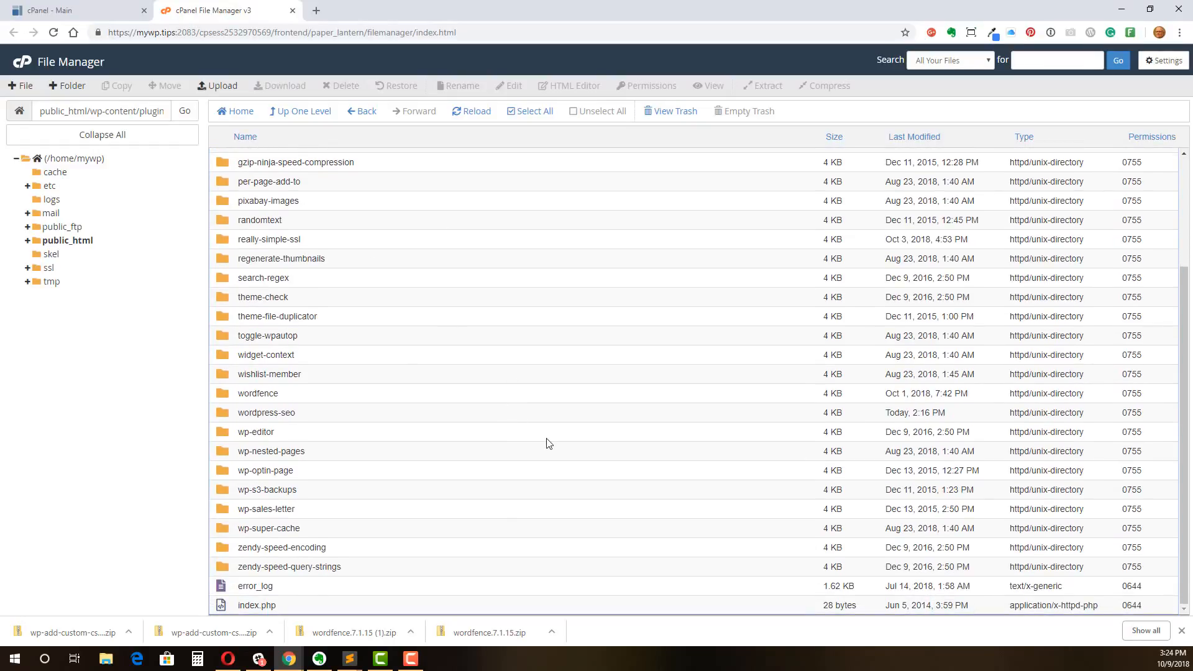
{"action": "mouse_move", "coordinate": [558, 412]}
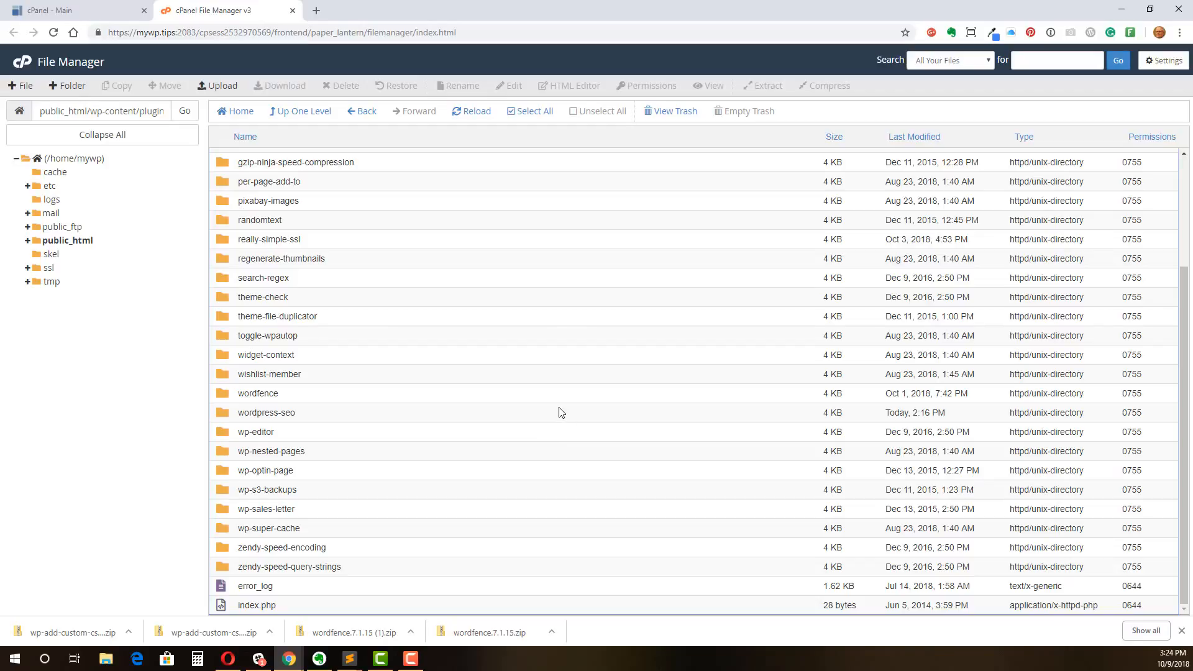
{"action": "mouse_move", "coordinate": [501, 359]}
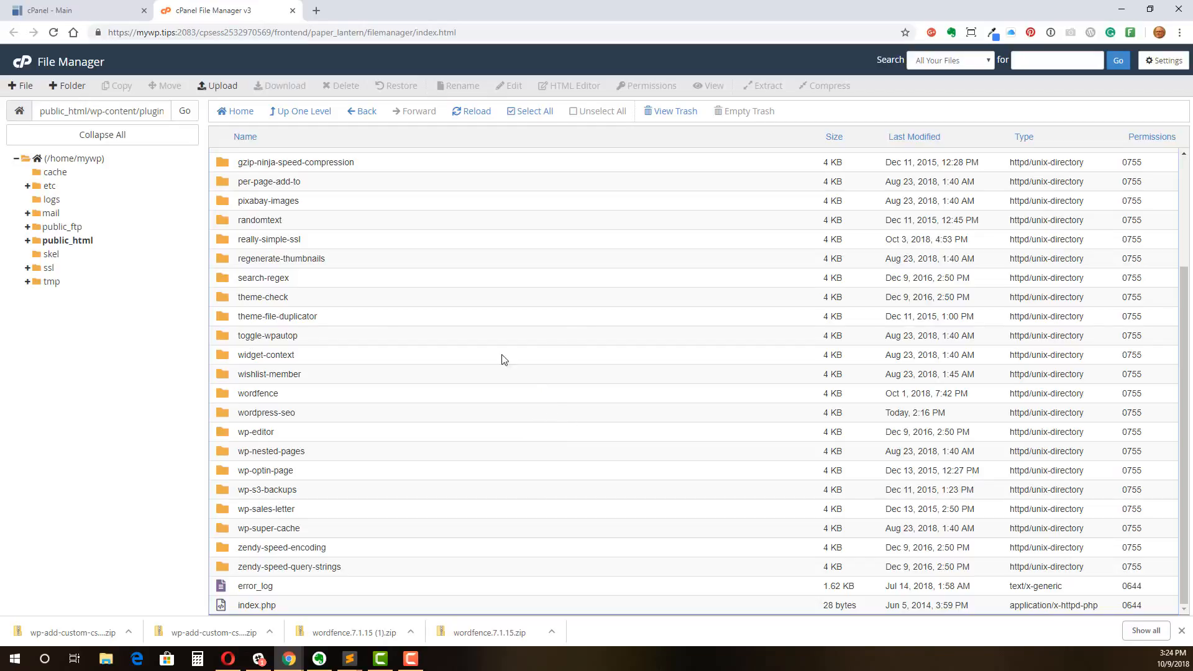
{"action": "mouse_move", "coordinate": [470, 352]}
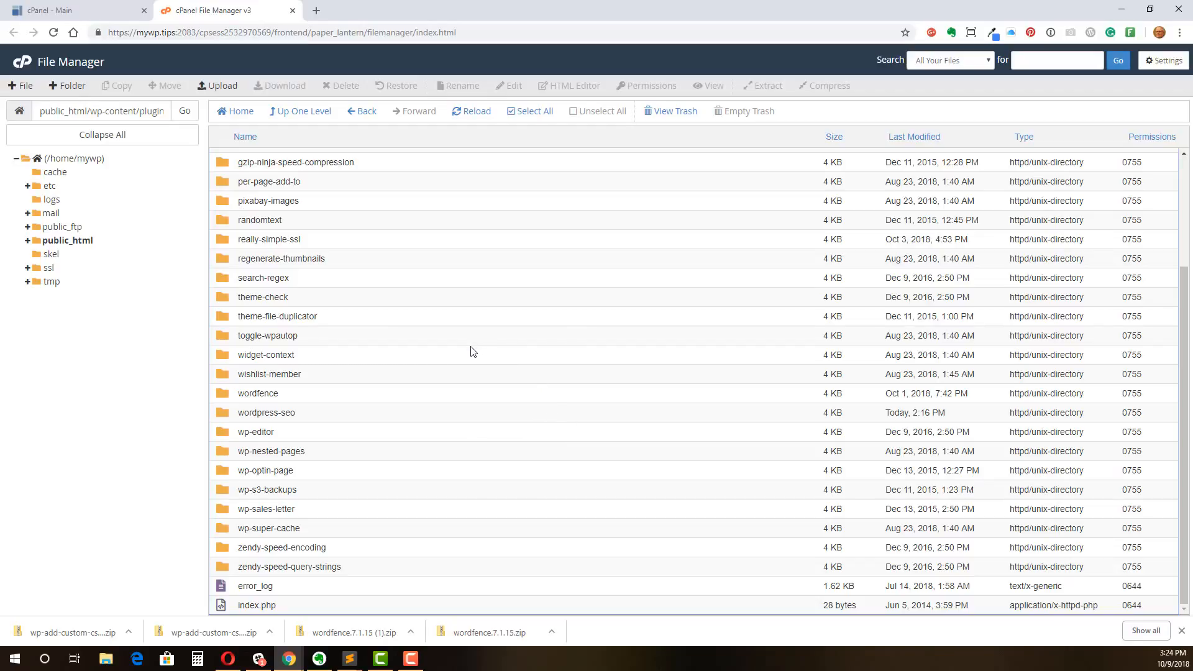
{"action": "mouse_move", "coordinate": [274, 126]}
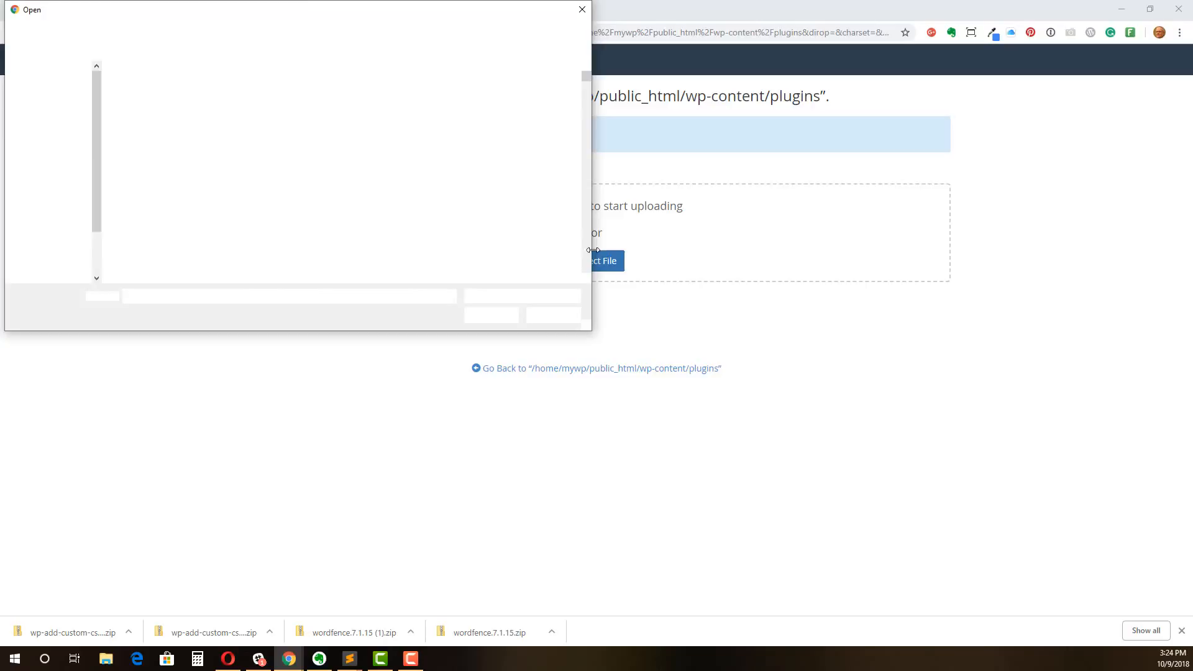
Upload wp-add-custom-css.1.1.2.zip from Downloads into the plugins folder
{"action": "type", "text": "w"}
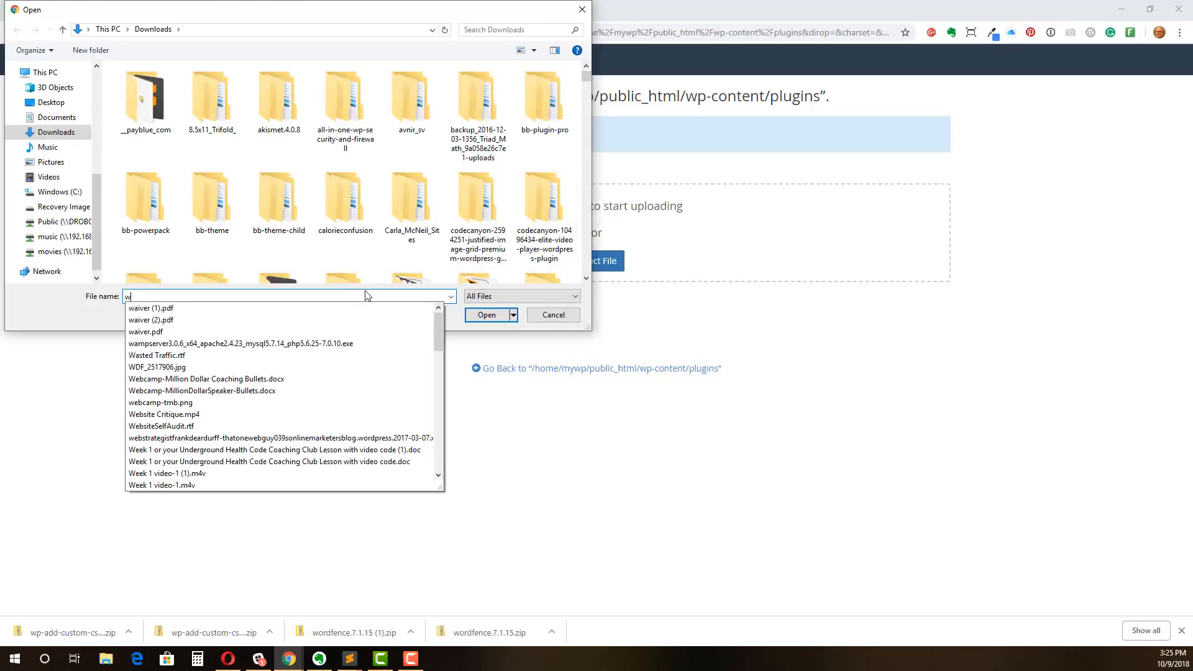
{"action": "type", "text": "p"}
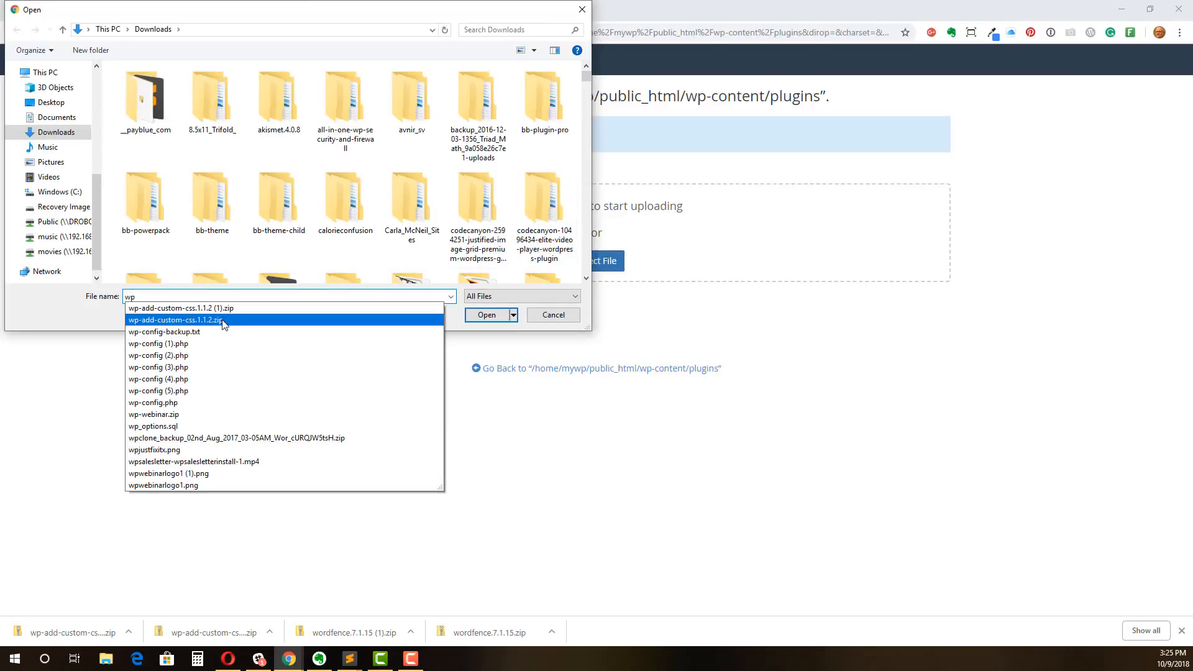
{"action": "left_click", "coordinate": [178, 319]}
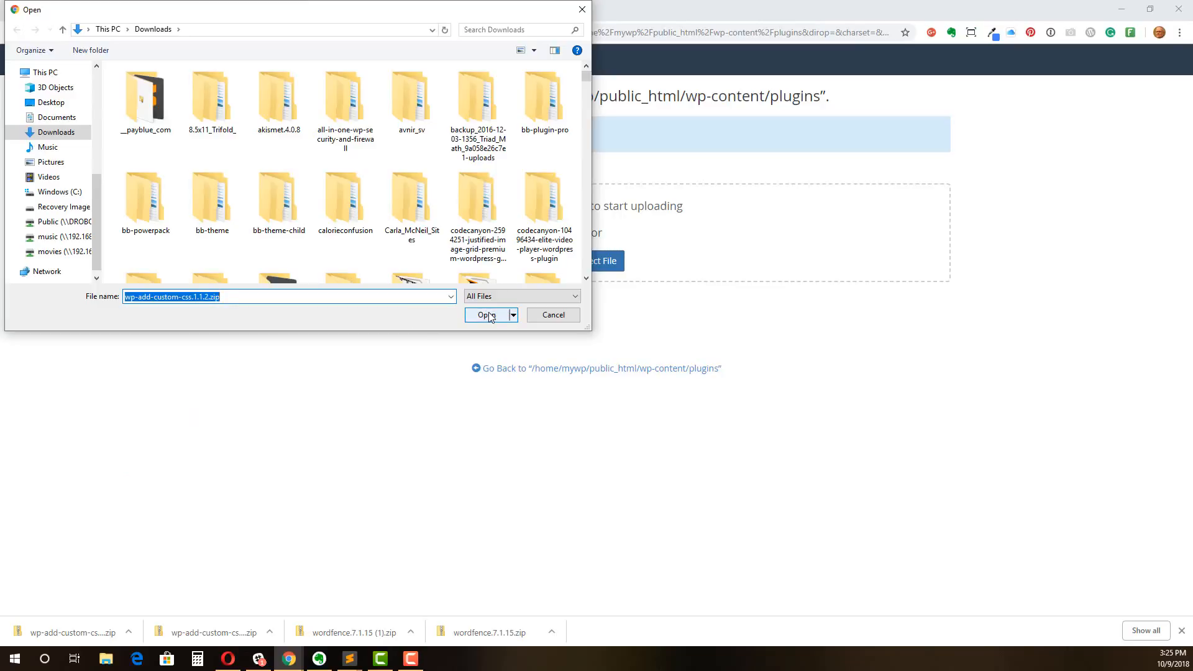
{"action": "left_click", "coordinate": [485, 315]}
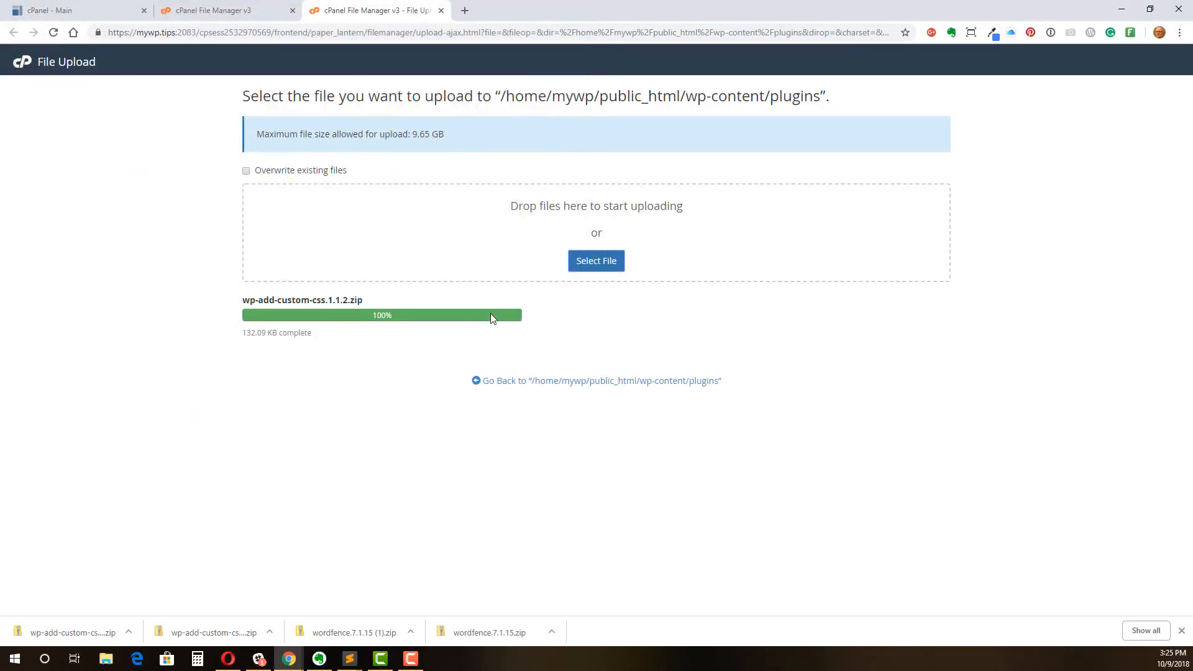
{"action": "mouse_move", "coordinate": [418, 91]}
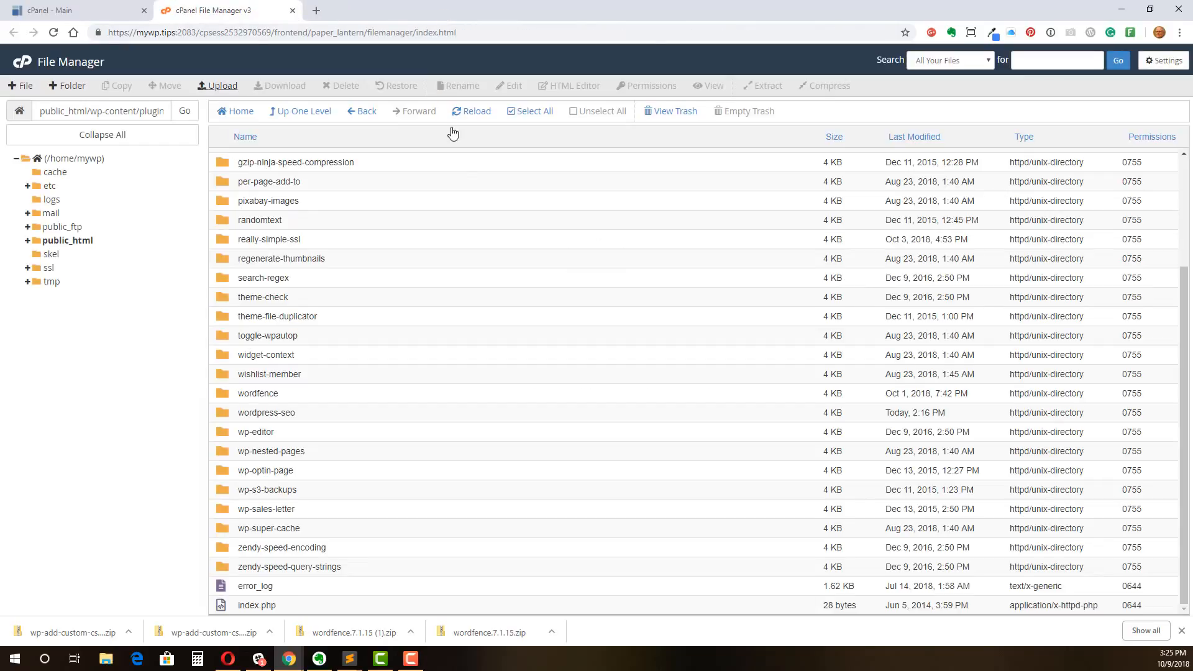
{"action": "mouse_move", "coordinate": [225, 97]}
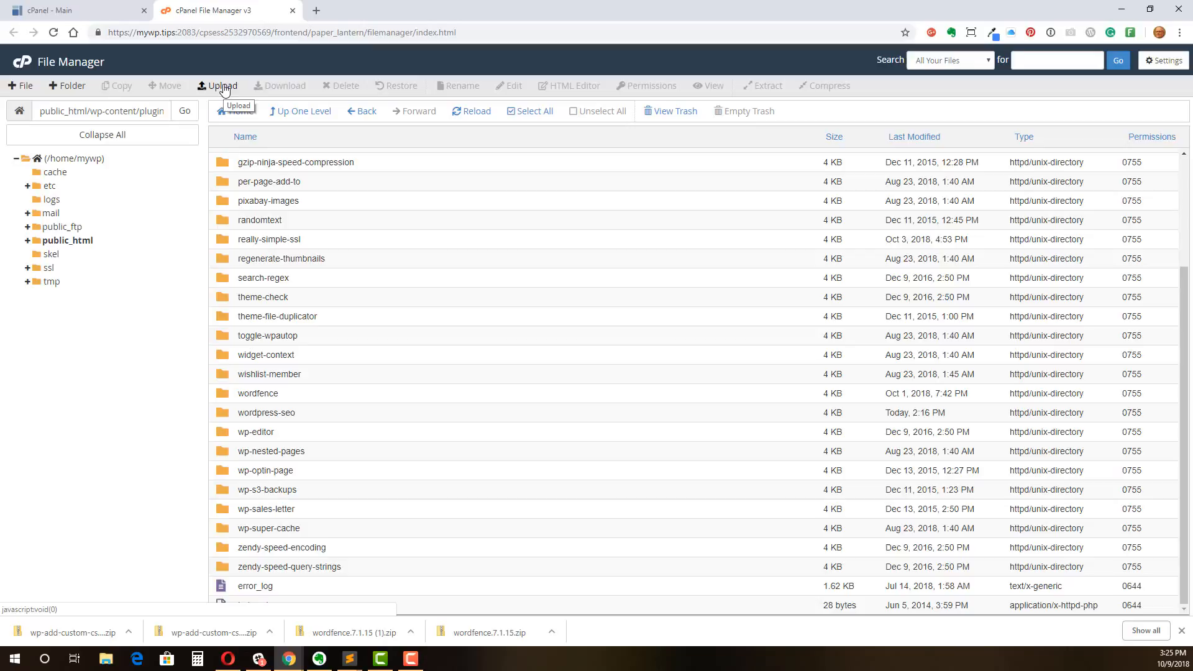
{"action": "mouse_move", "coordinate": [476, 120]}
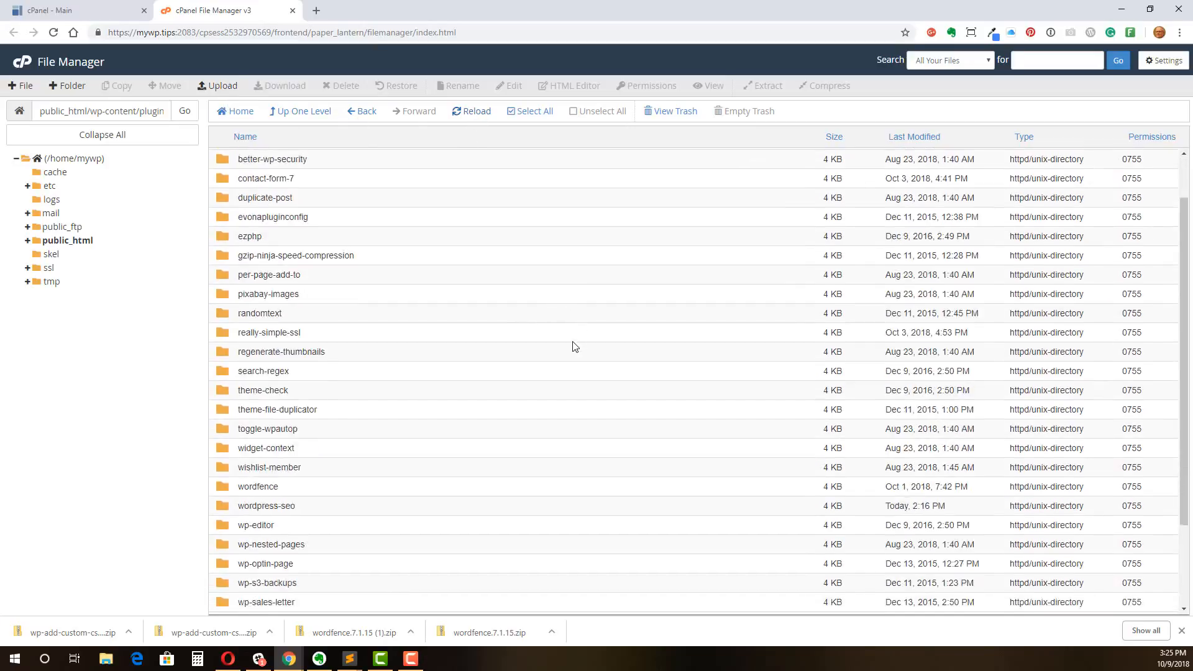
Scroll the refreshed plugins listing to find wp-add-custom-css.1.1.2.zip (132.09 KB)
{"action": "scroll", "scroll_direction": "down", "scroll_amount": 3}
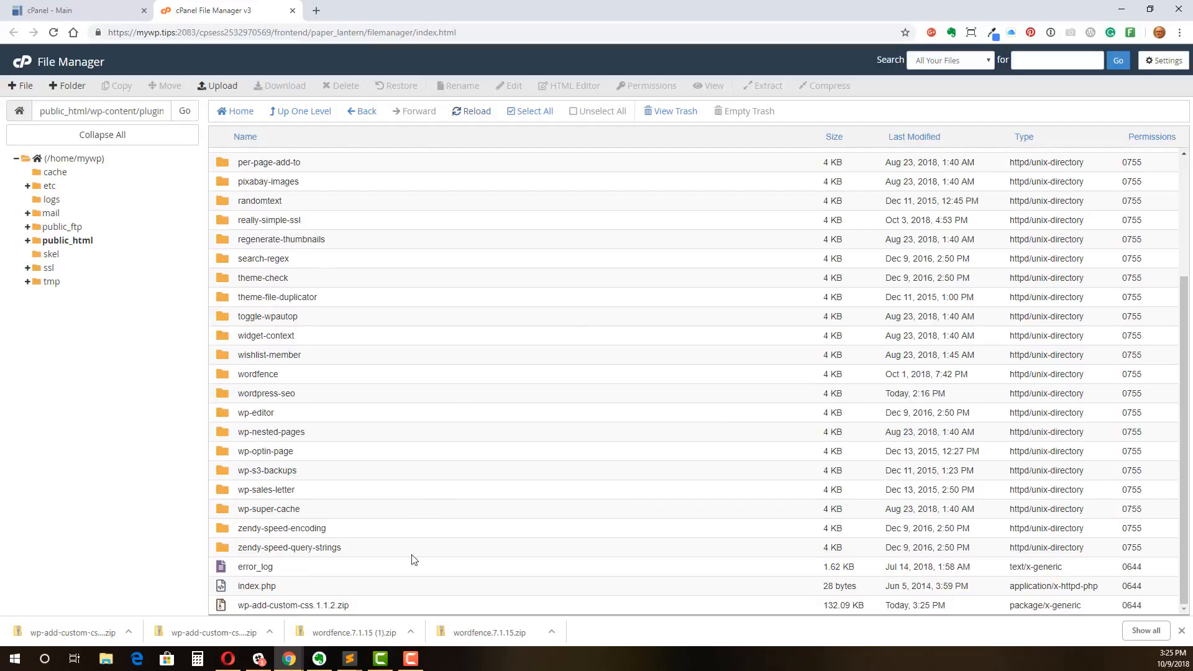
{"action": "mouse_move", "coordinate": [306, 619]}
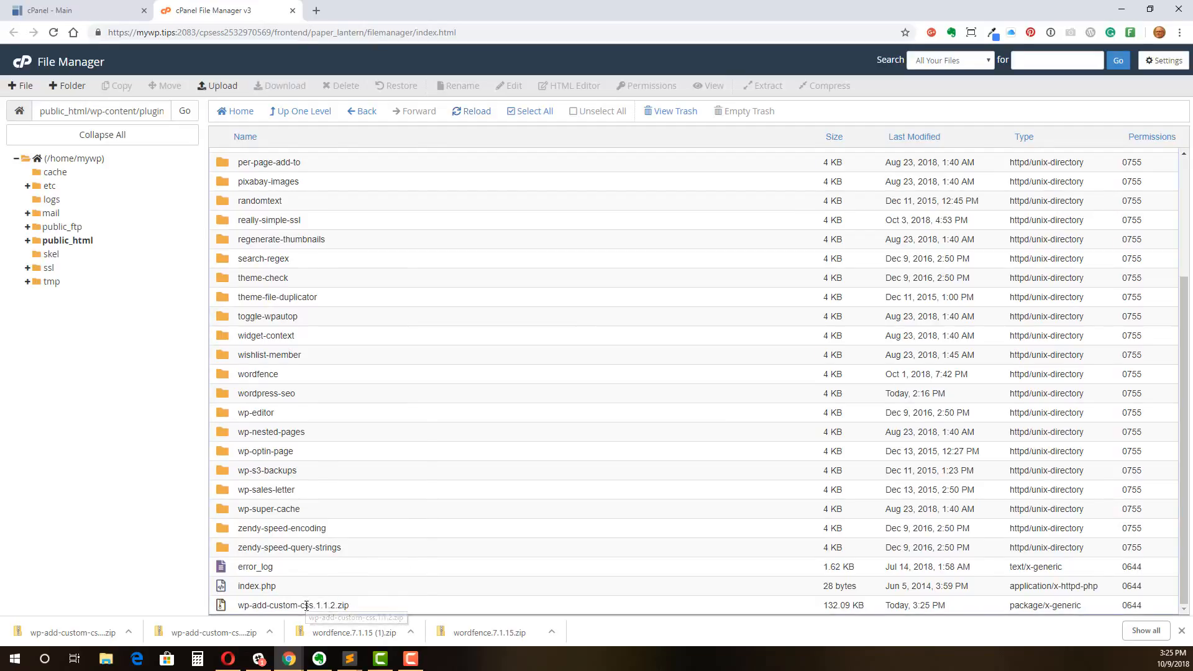
Extract wp-add-custom-css.1.1.2.zip into wp-content/plugins, creating the wp-add-custom-css folder
{"action": "left_click", "coordinate": [761, 85]}
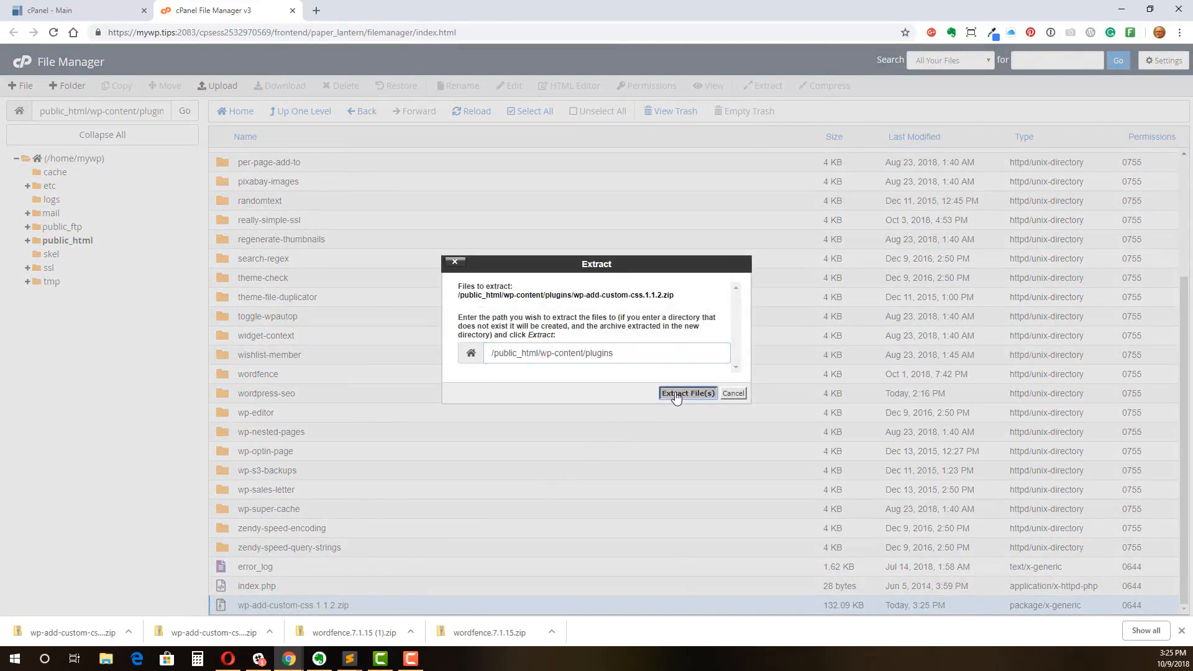
{"action": "left_click", "coordinate": [685, 393]}
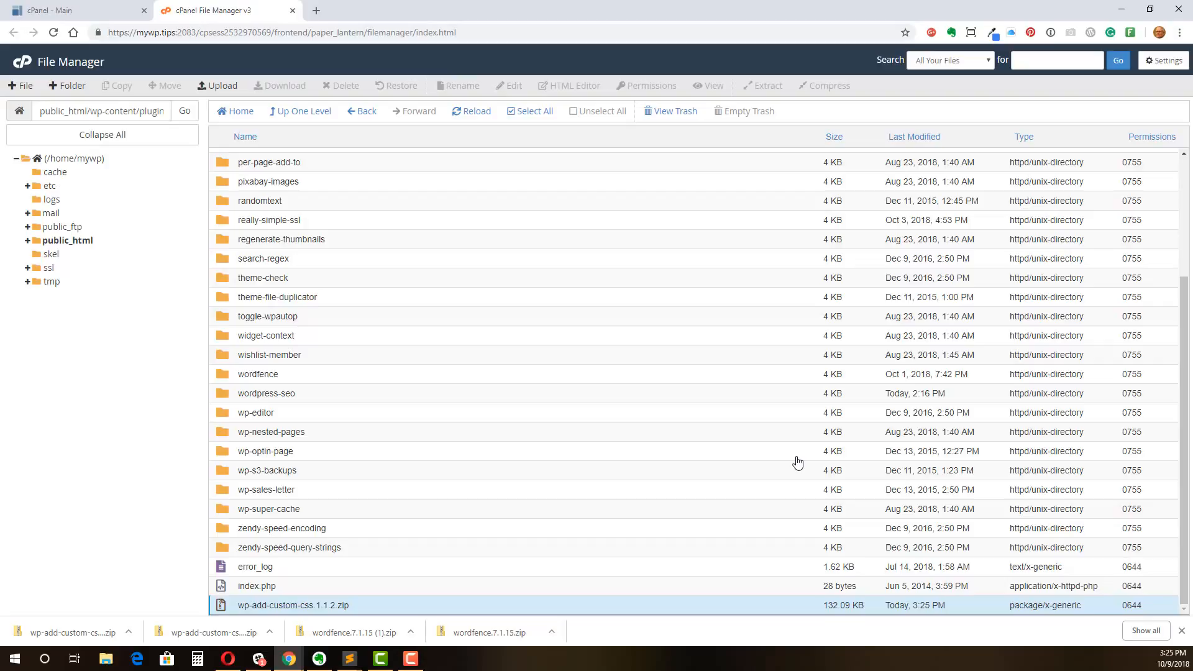
{"action": "mouse_move", "coordinate": [457, 282]}
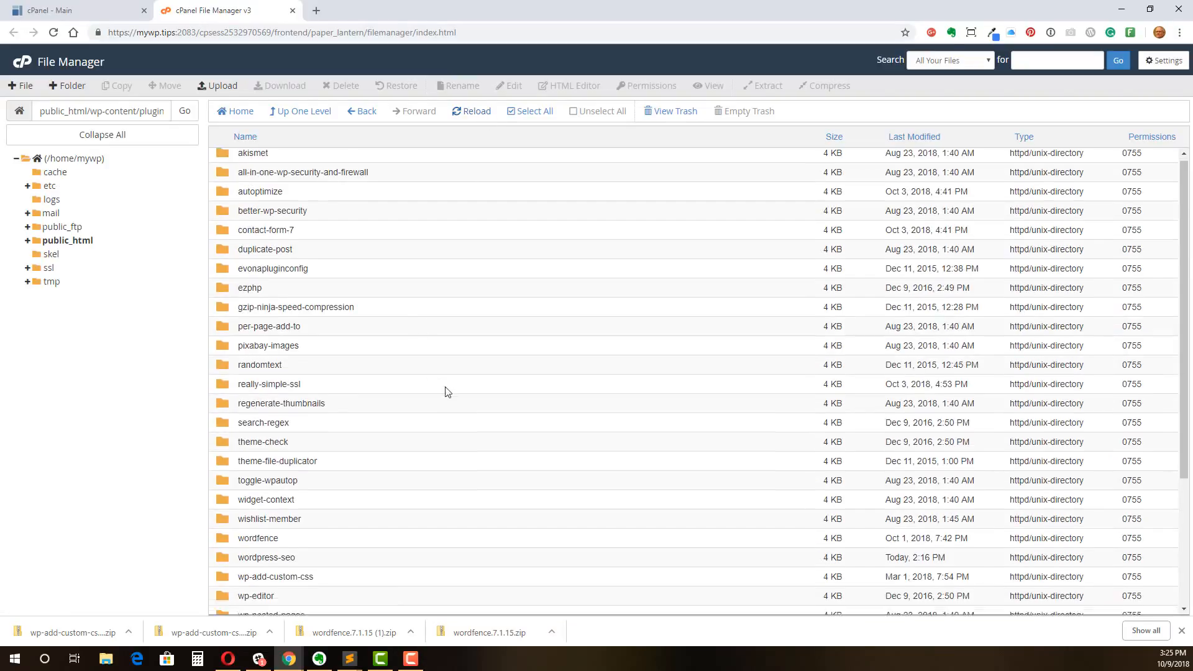
{"action": "scroll", "scroll_direction": "down", "scroll_amount": 3}
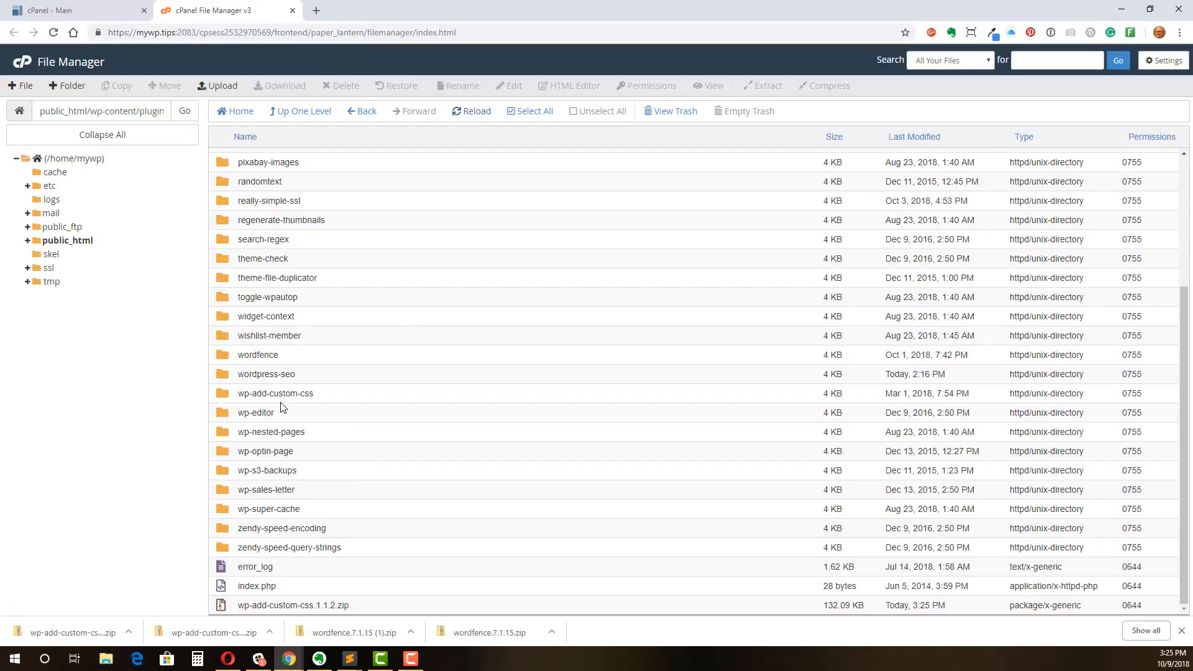
{"action": "mouse_move", "coordinate": [436, 475]}
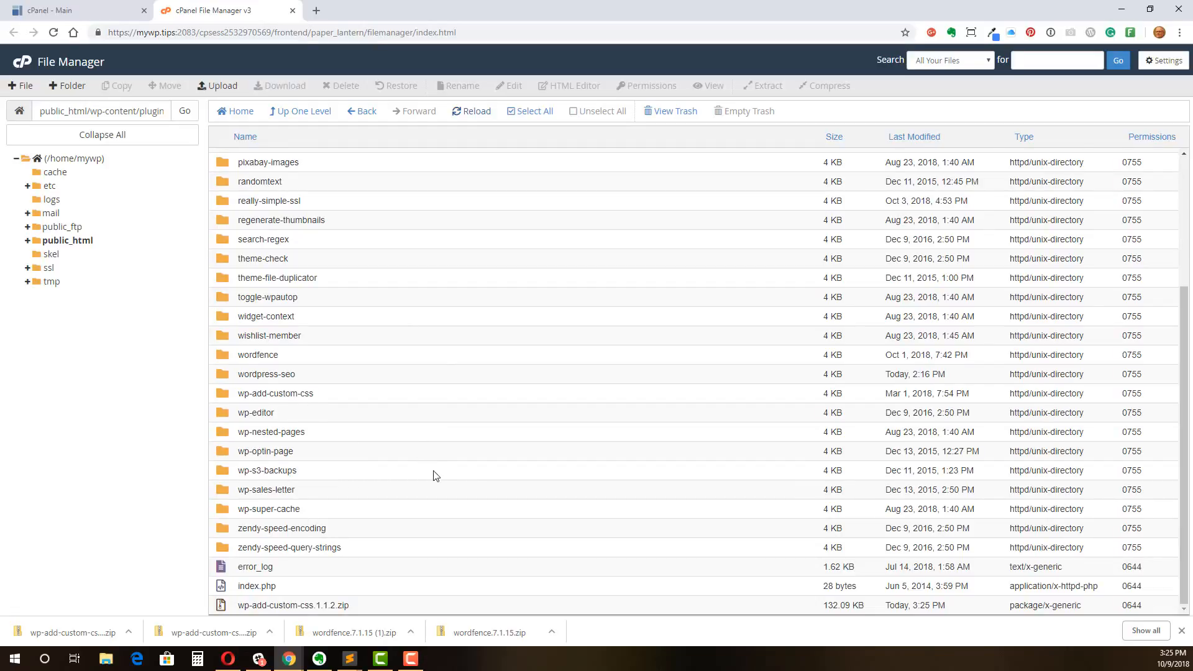
{"action": "mouse_move", "coordinate": [342, 614]}
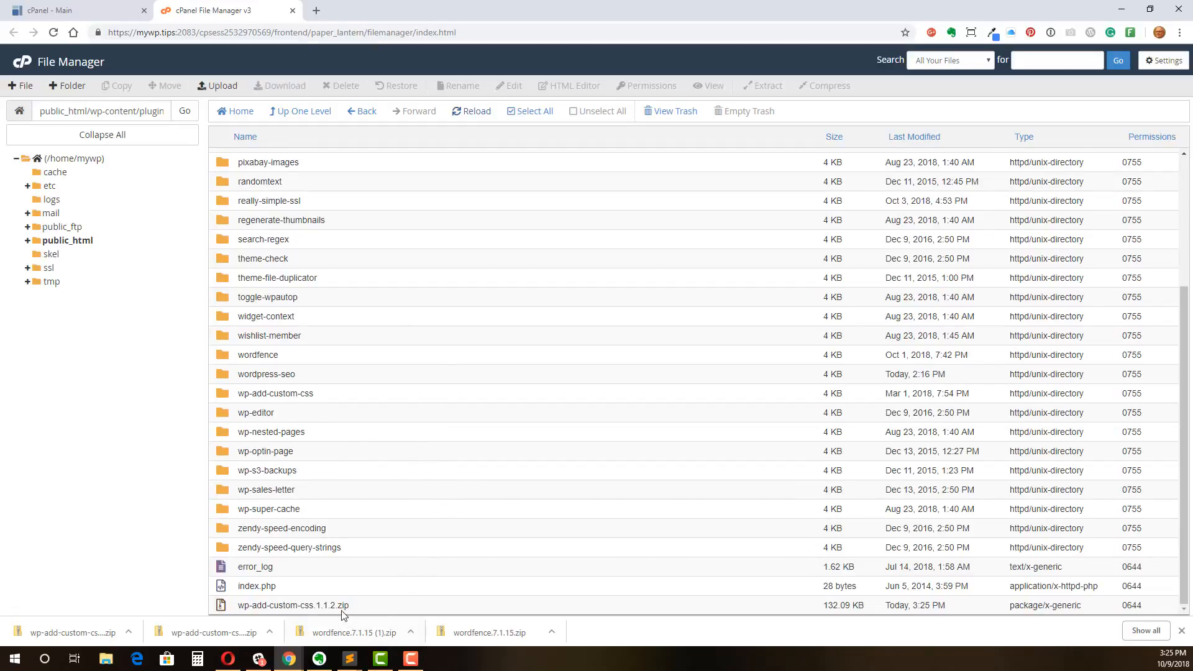
Permanently delete wp-add-custom-css.1.1.2.zip, skipping the trash
{"action": "right_click", "coordinate": [292, 604]}
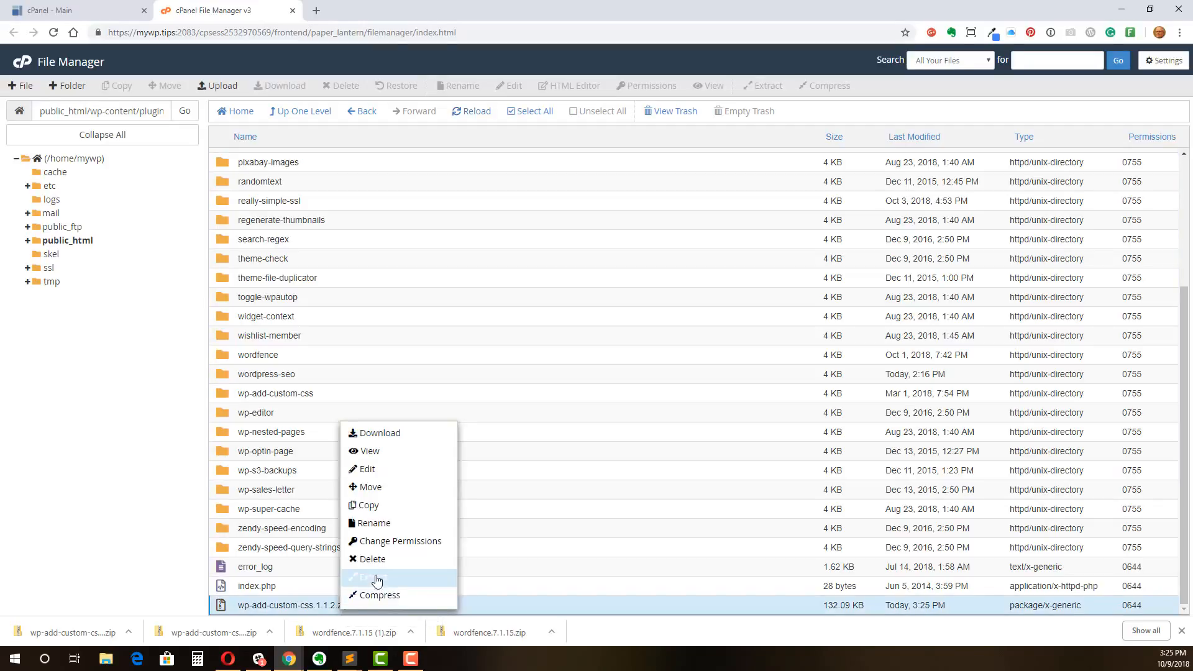
{"action": "left_click", "coordinate": [371, 559]}
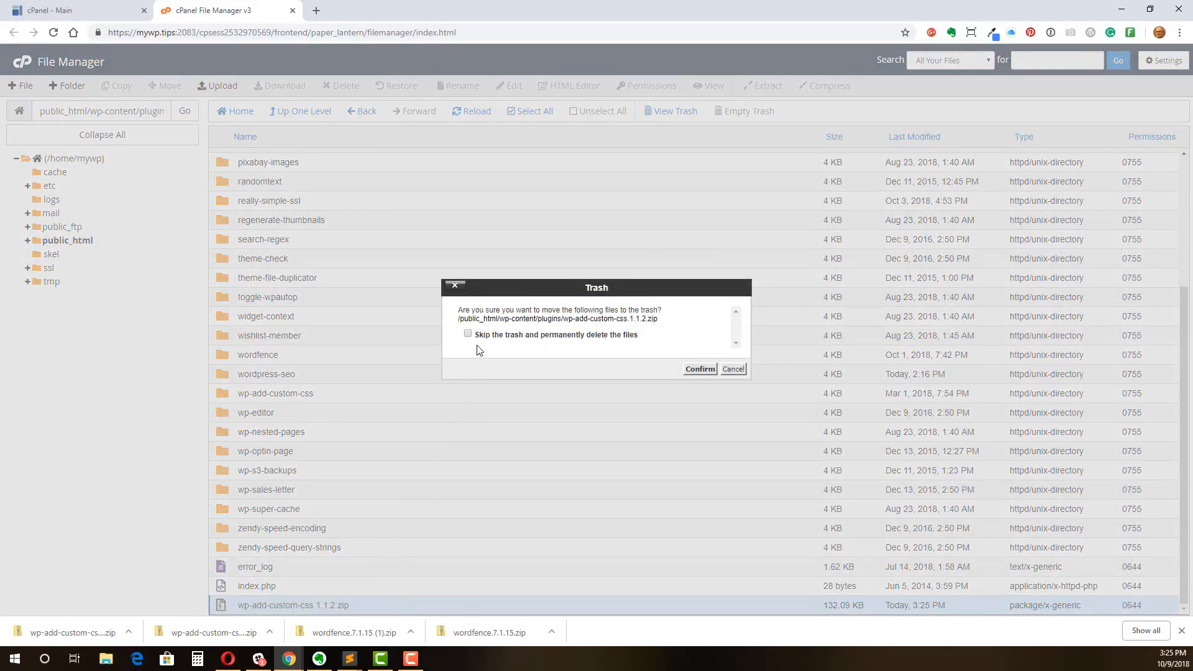
{"action": "left_click", "coordinate": [468, 334]}
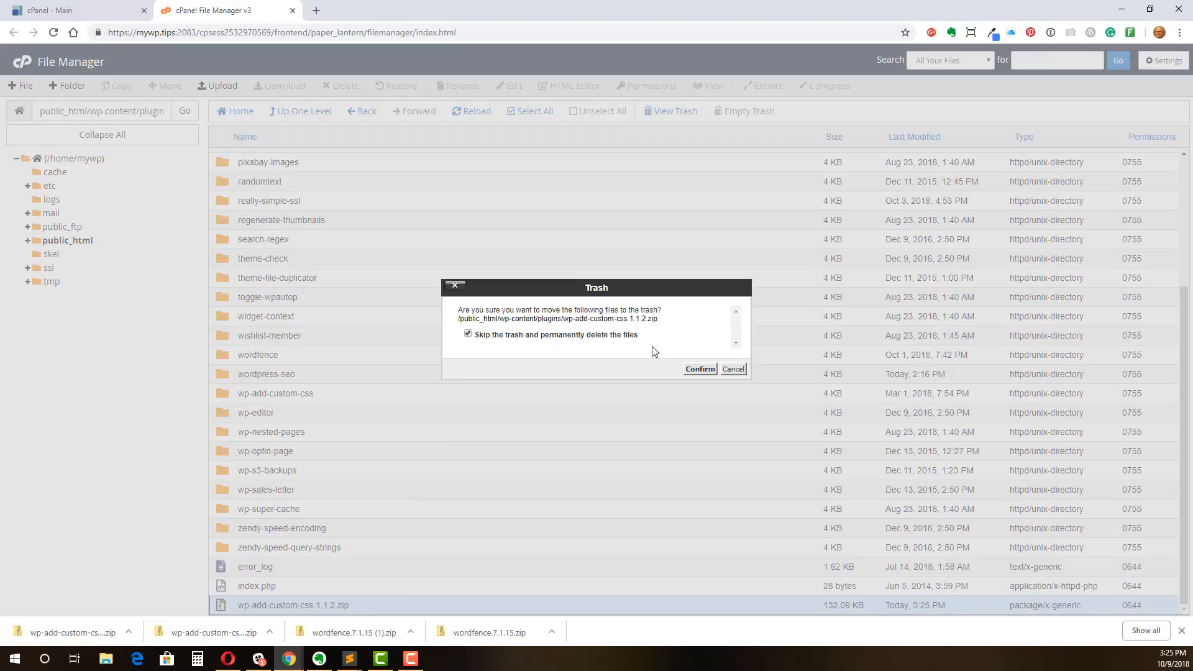
{"action": "left_click", "coordinate": [698, 369]}
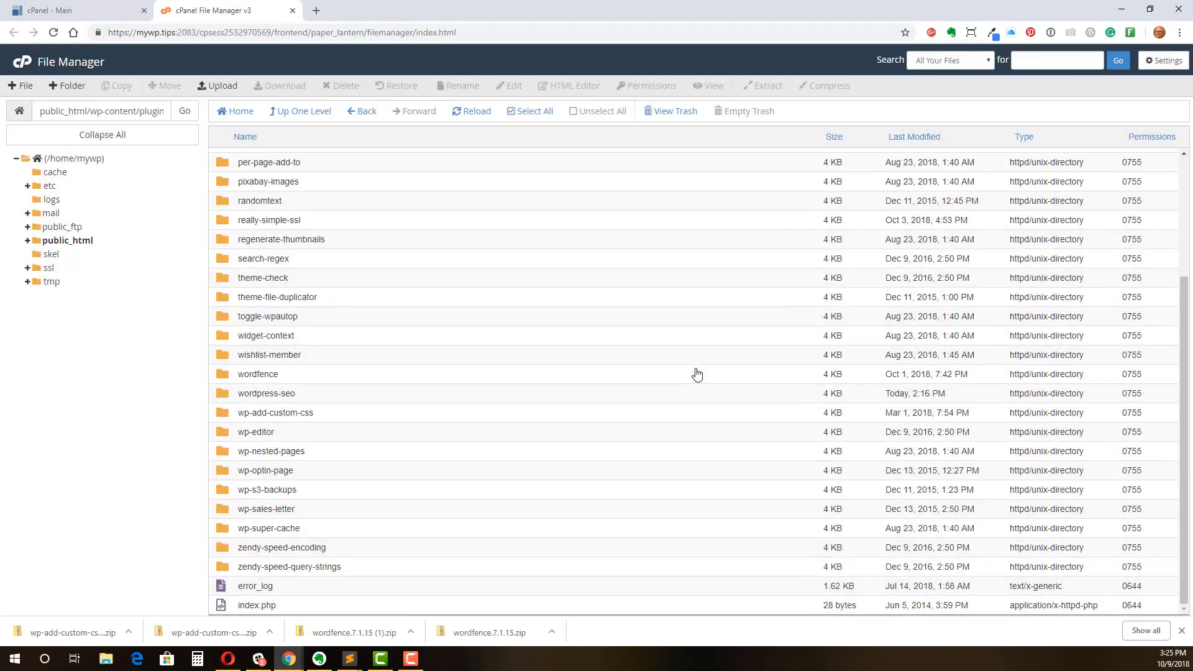
{"action": "scroll", "scroll_direction": "up", "scroll_amount": 3}
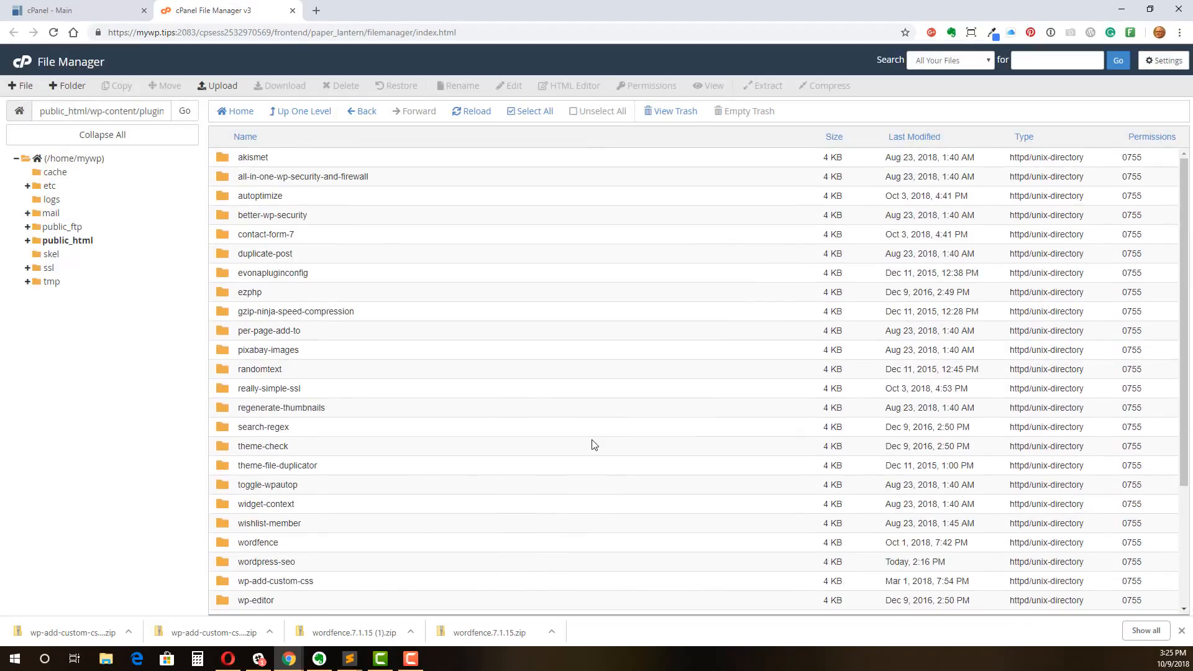
{"action": "mouse_move", "coordinate": [576, 424]}
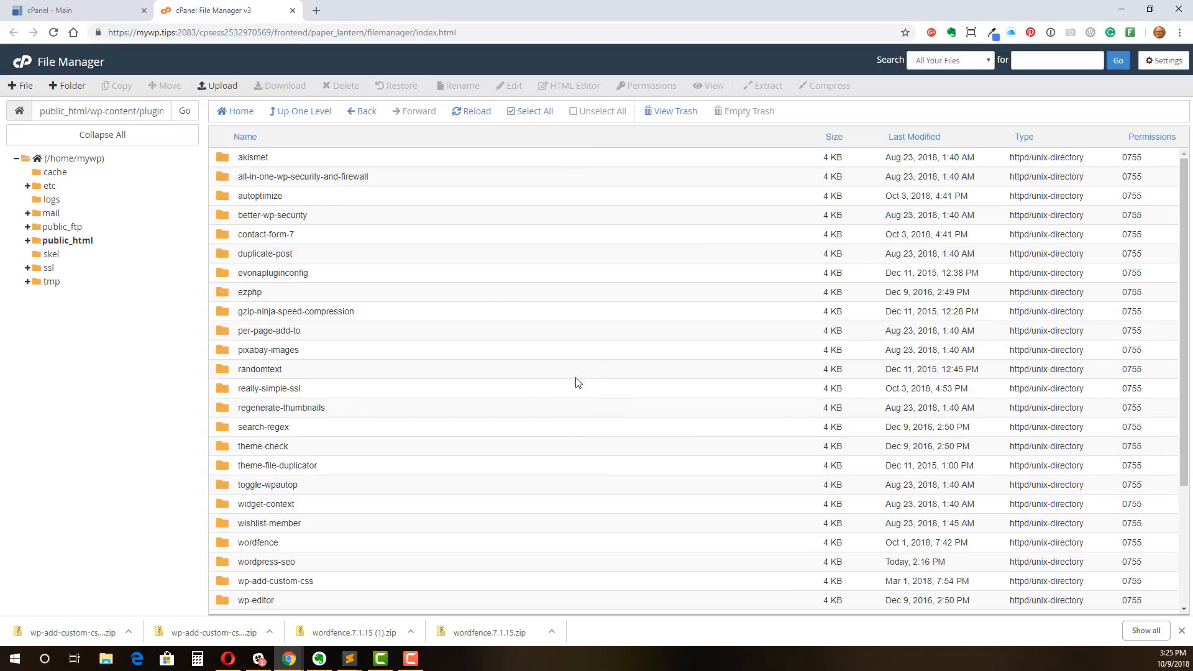
{"action": "mouse_move", "coordinate": [89, 30]}
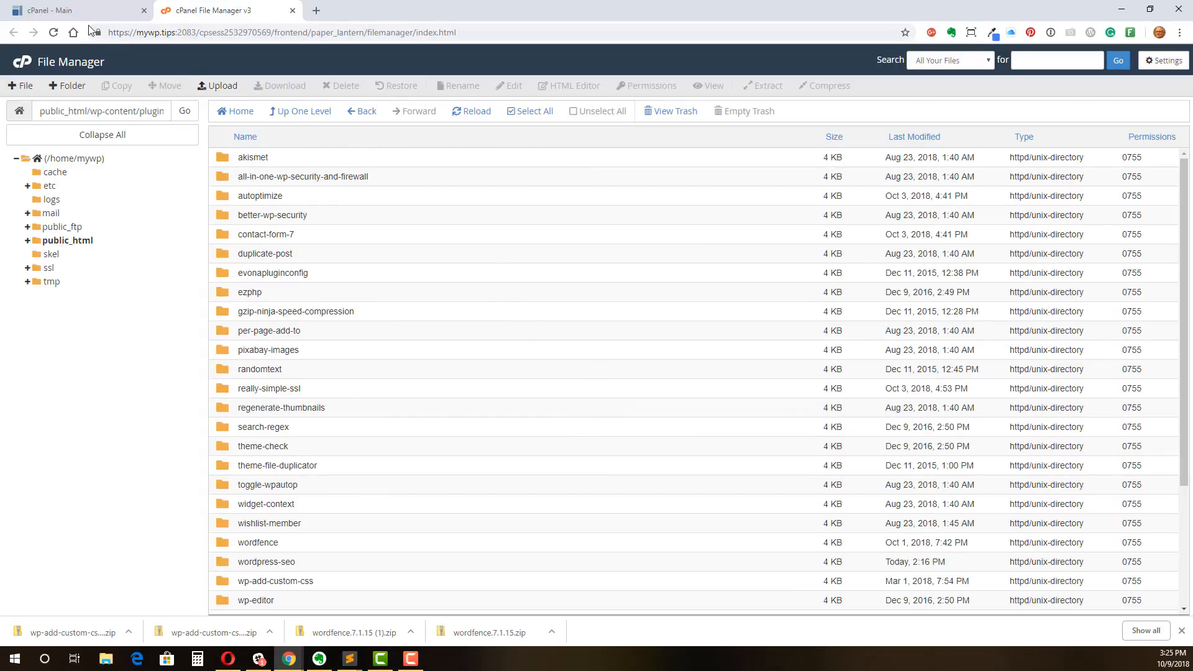
Switch to the cPanel - Main tab showing the Files and Databases sections
{"action": "left_click", "coordinate": [57, 10]}
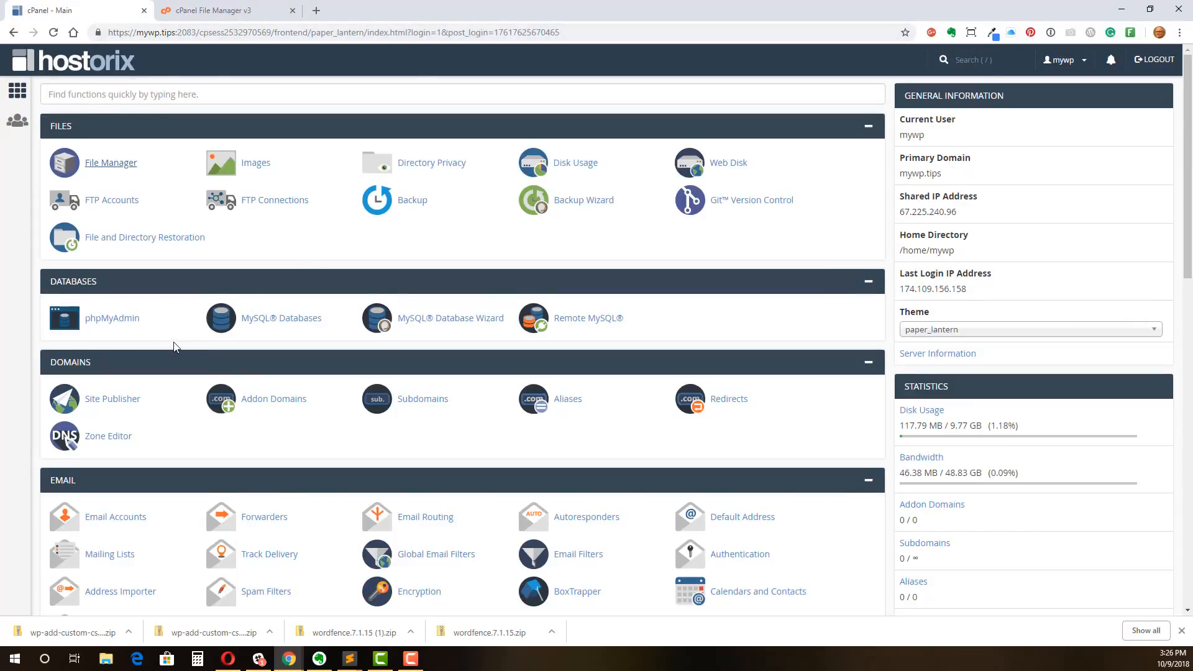
{"action": "mouse_move", "coordinate": [178, 333]}
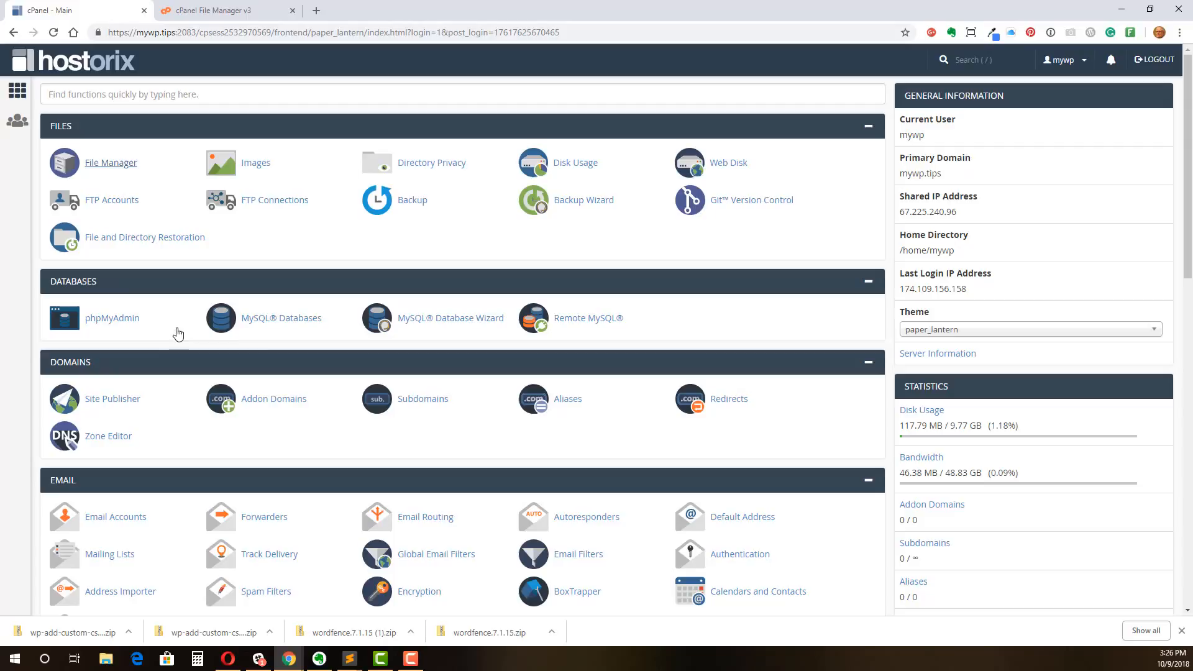
{"action": "mouse_move", "coordinate": [290, 336]}
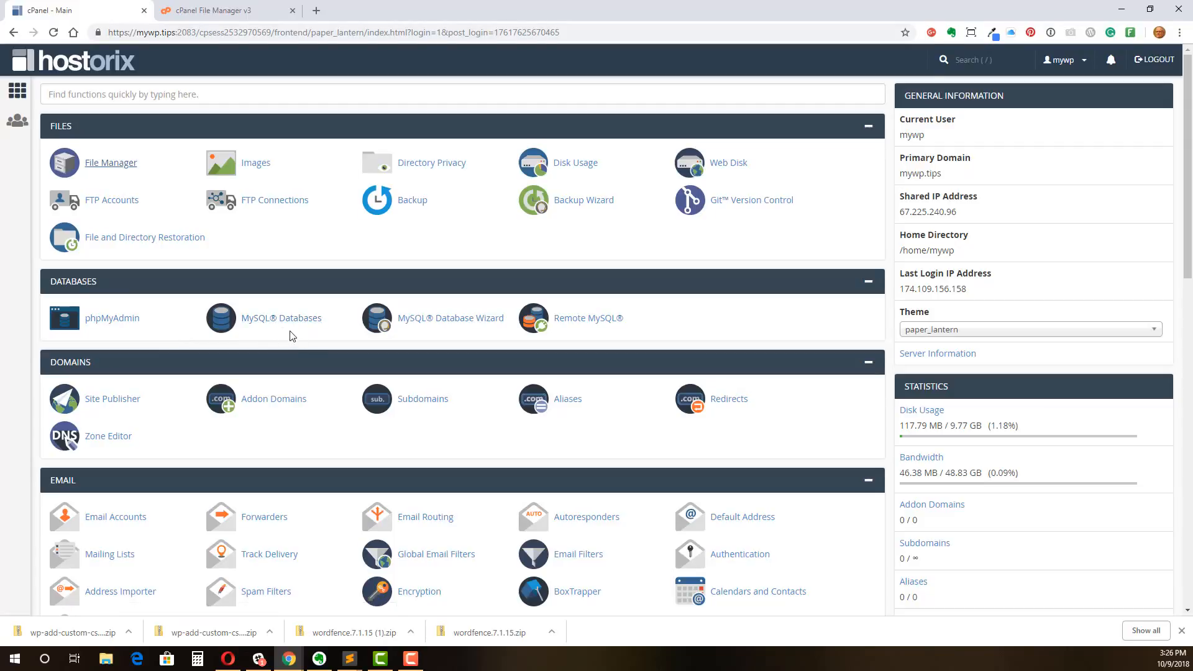
{"action": "mouse_move", "coordinate": [236, 341]}
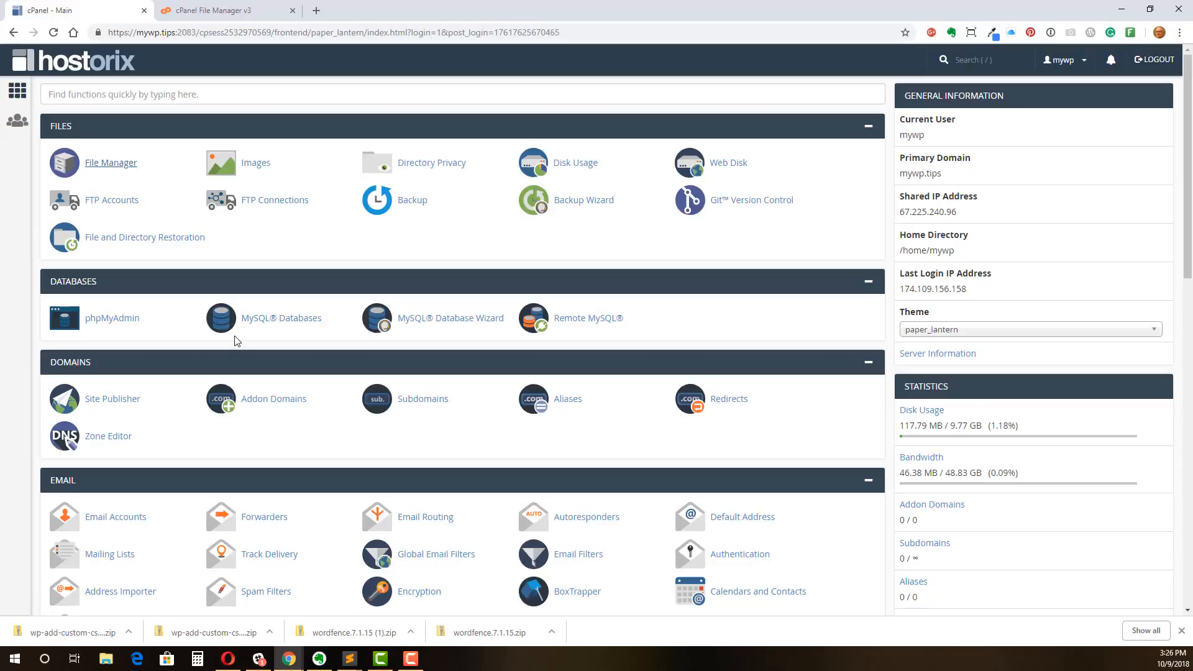
{"action": "mouse_move", "coordinate": [118, 333]}
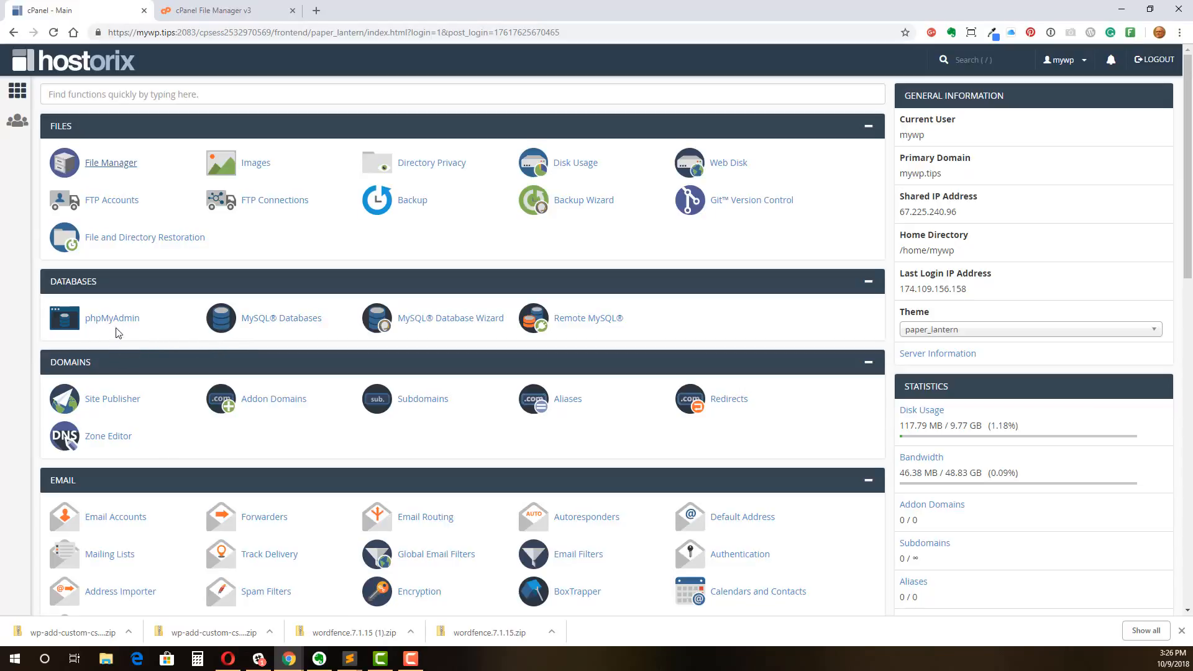
In phpMyAdmin, browse the wpdi_options table of the mywp_wp24 database
{"action": "left_click", "coordinate": [112, 317]}
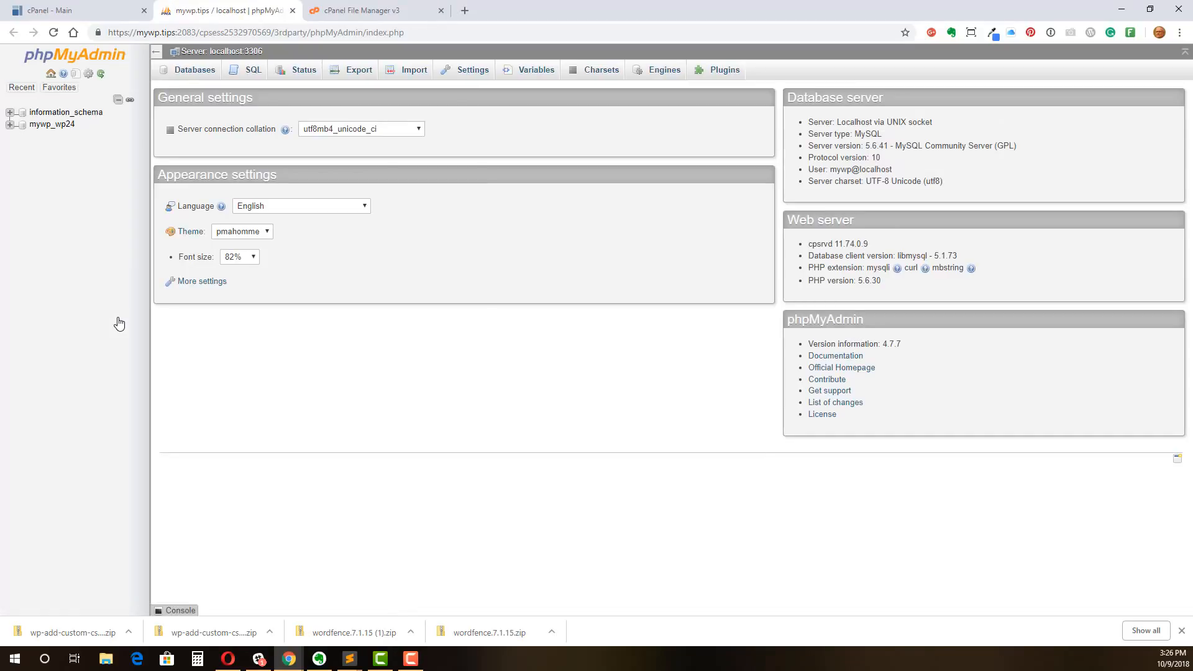
{"action": "mouse_move", "coordinate": [41, 172]}
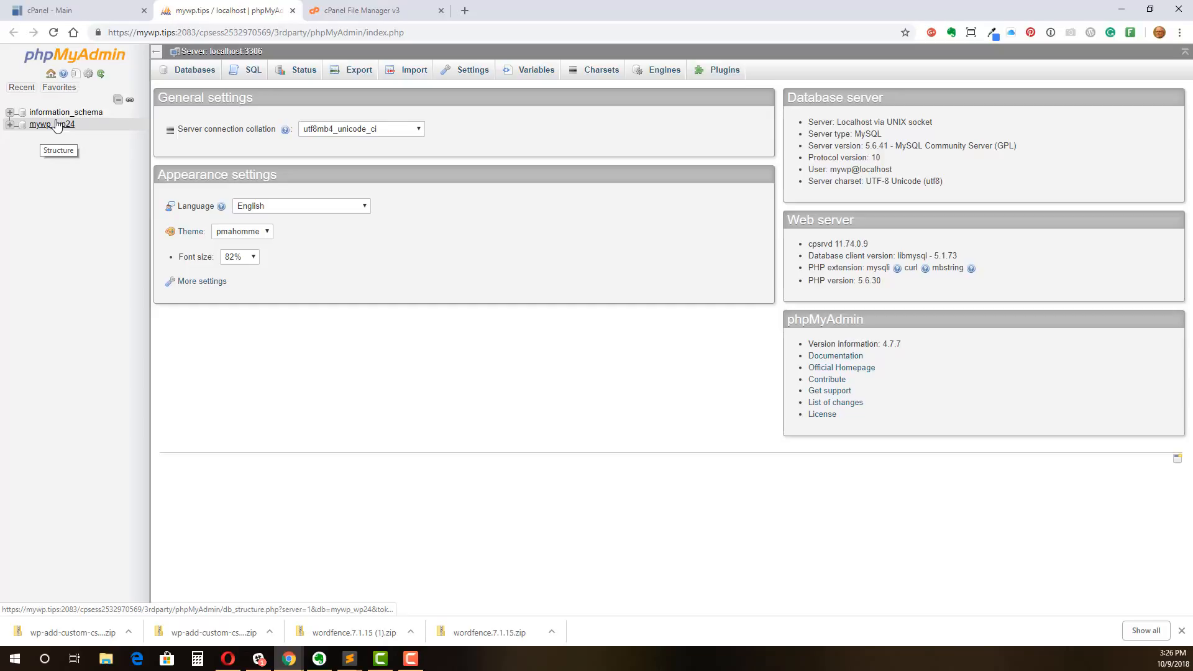
{"action": "left_click", "coordinate": [51, 125]}
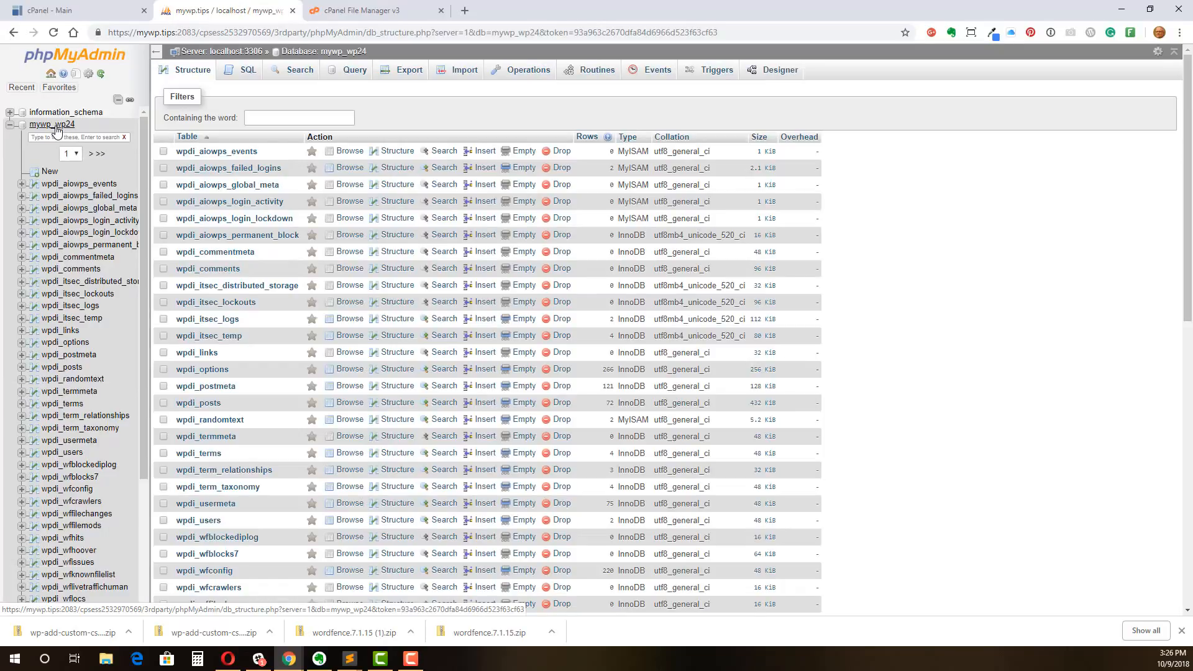
{"action": "mouse_move", "coordinate": [65, 343]}
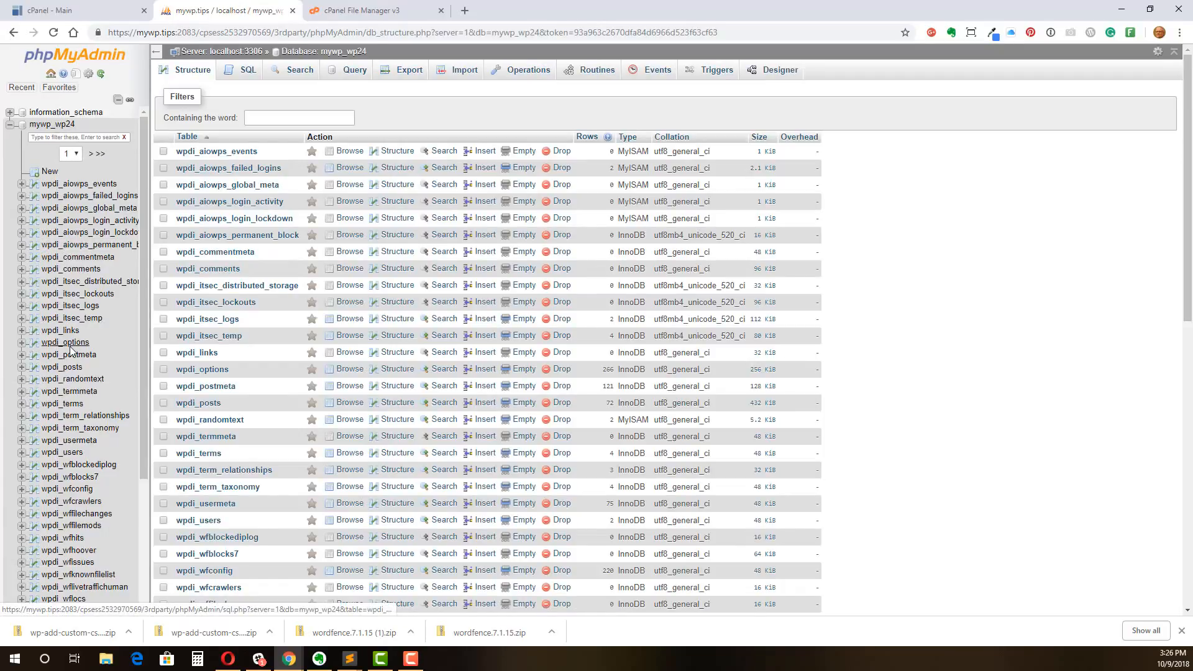
{"action": "mouse_move", "coordinate": [64, 343]}
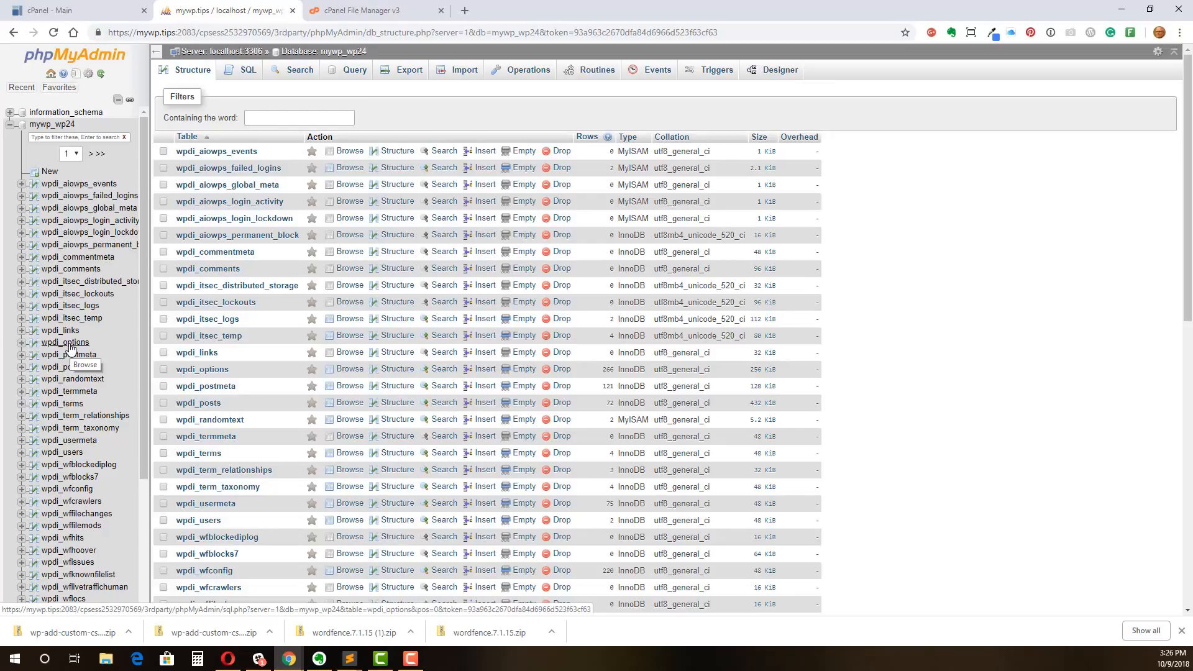
{"action": "left_click", "coordinate": [349, 369]}
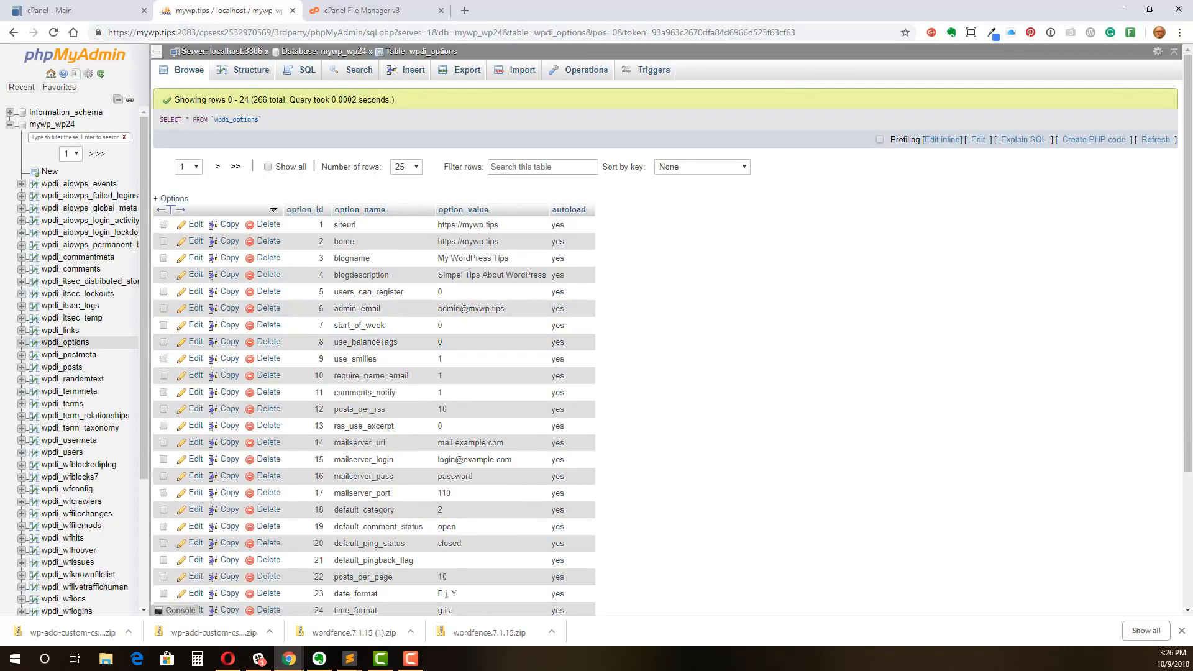
{"action": "mouse_move", "coordinate": [246, 342]}
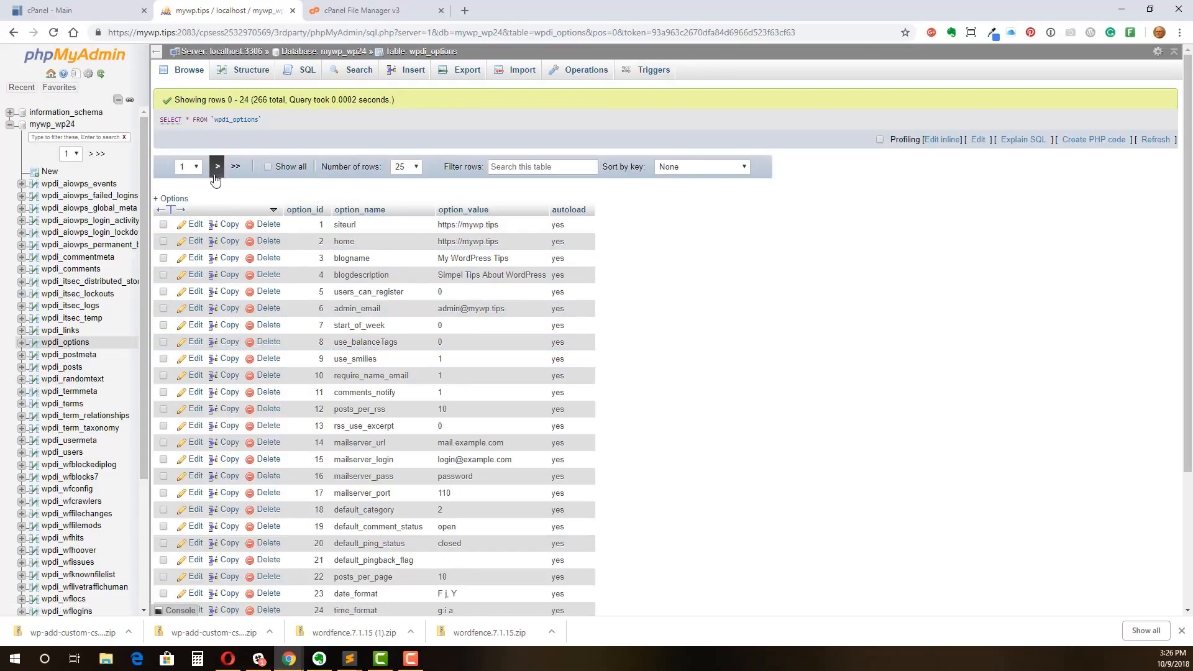
Page forward to wpdi_options rows 25–49, where the active_plugins option appears
{"action": "left_click", "coordinate": [216, 166]}
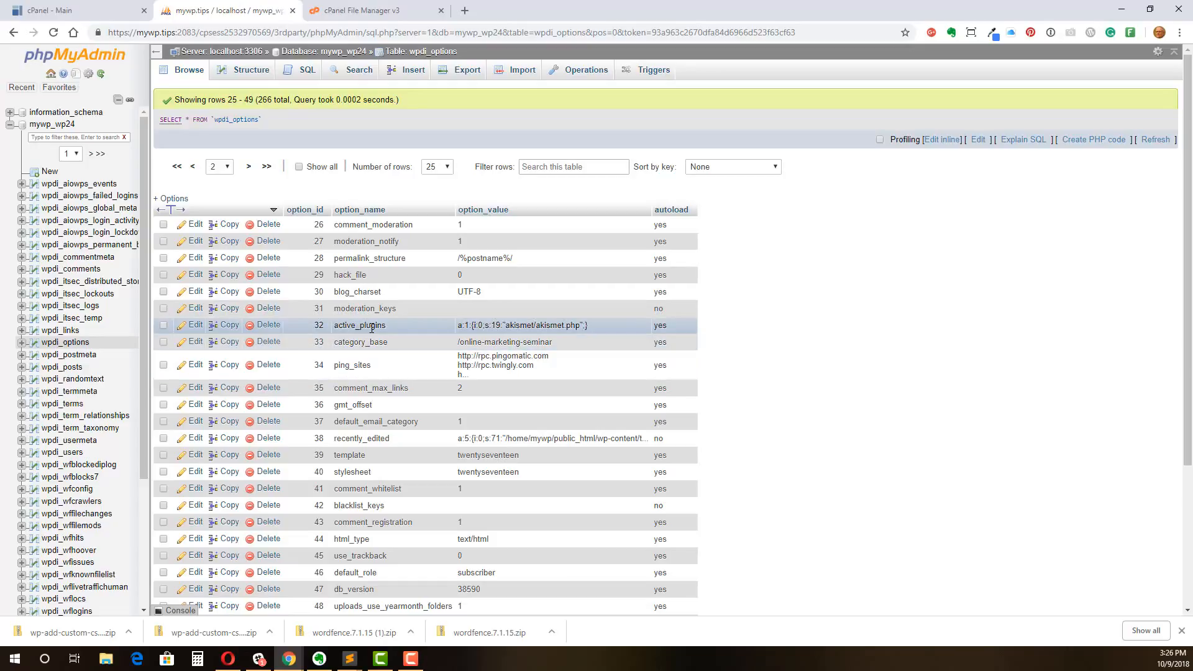
{"action": "mouse_move", "coordinate": [215, 335]}
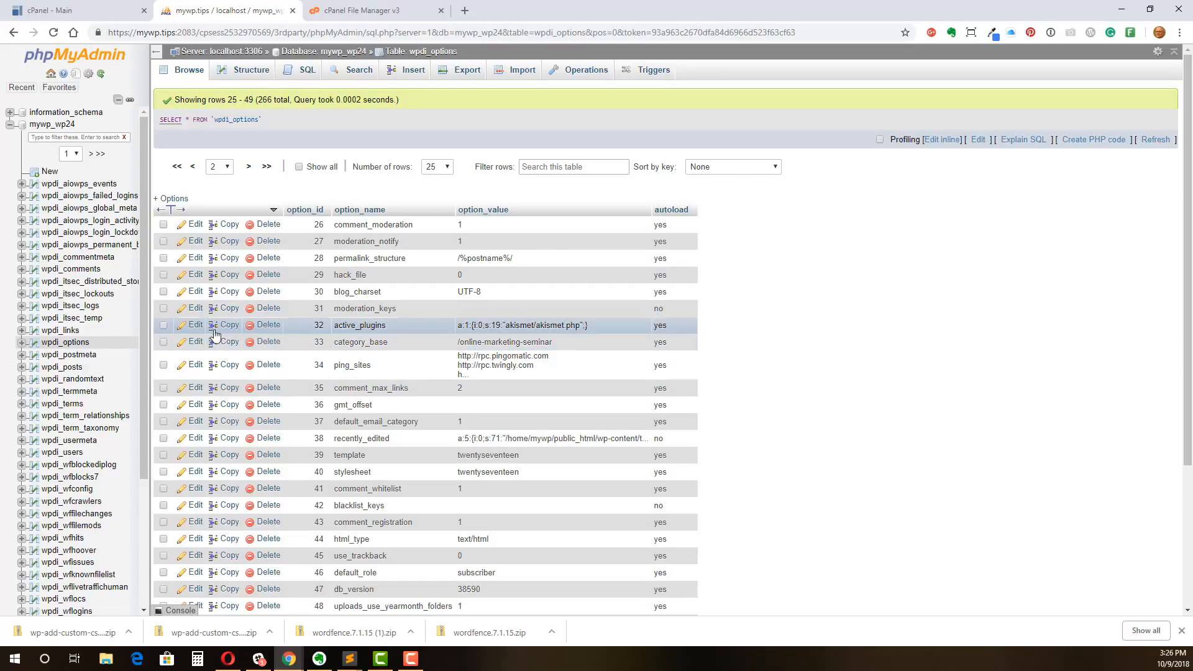
Edit active_plugins to add a second i:1 akismet entry and change the count to a:2
{"action": "left_click", "coordinate": [194, 325]}
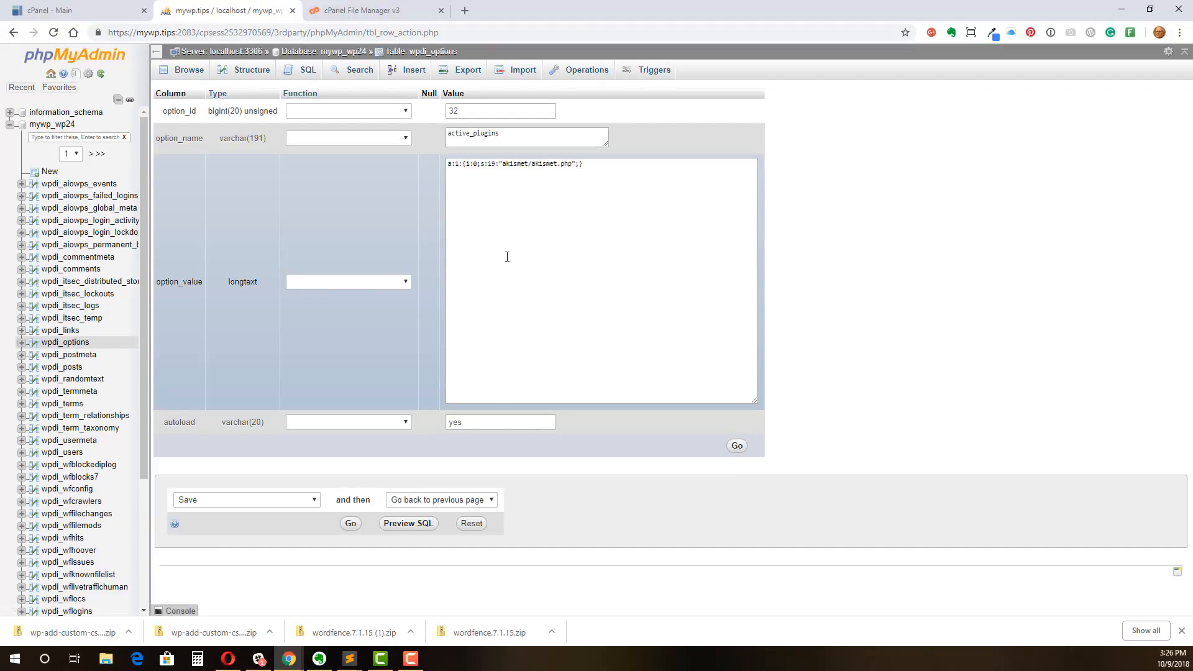
{"action": "mouse_move", "coordinate": [460, 208]}
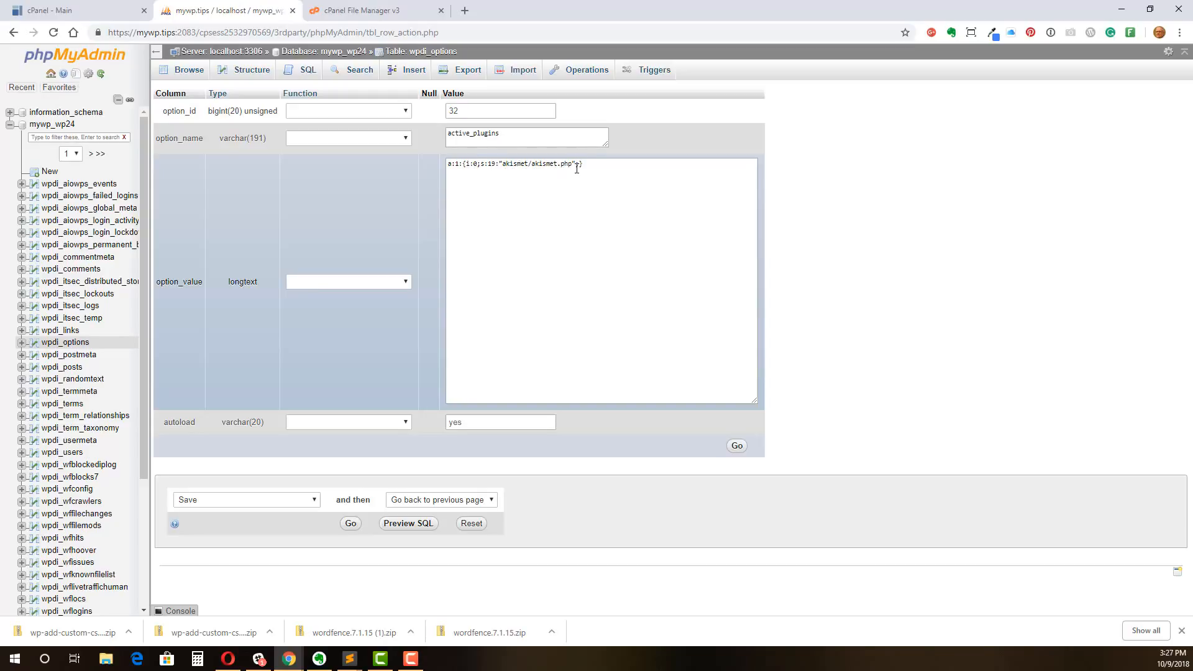
{"action": "left_click", "coordinate": [475, 165]}
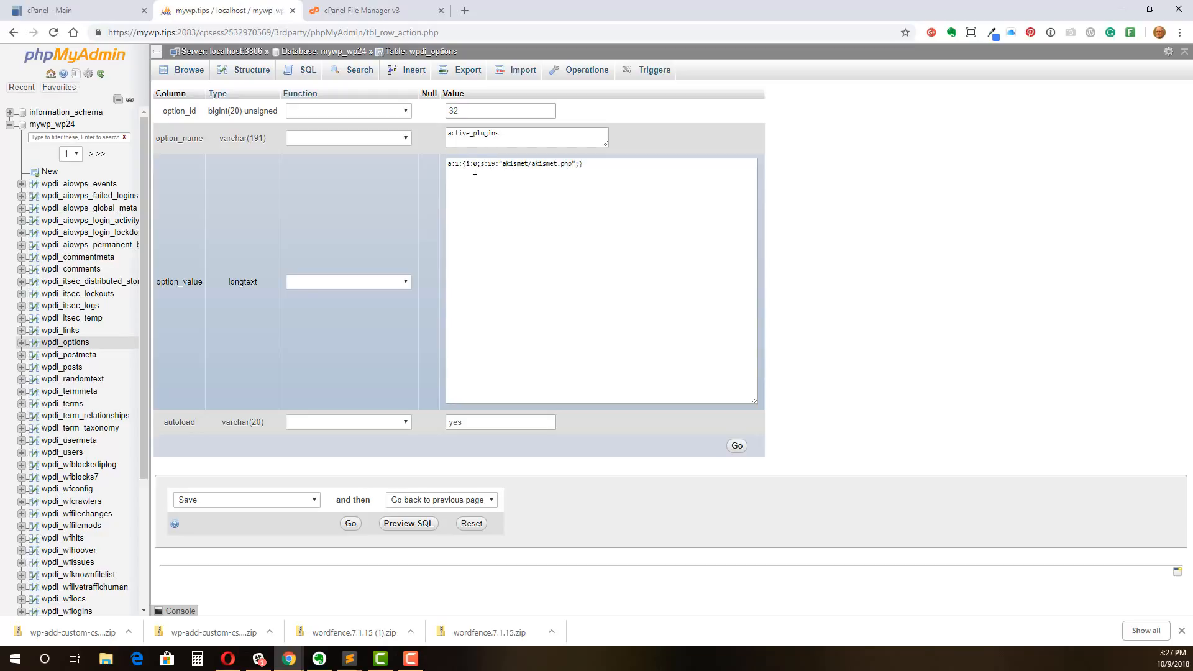
{"action": "mouse_move", "coordinate": [471, 183]}
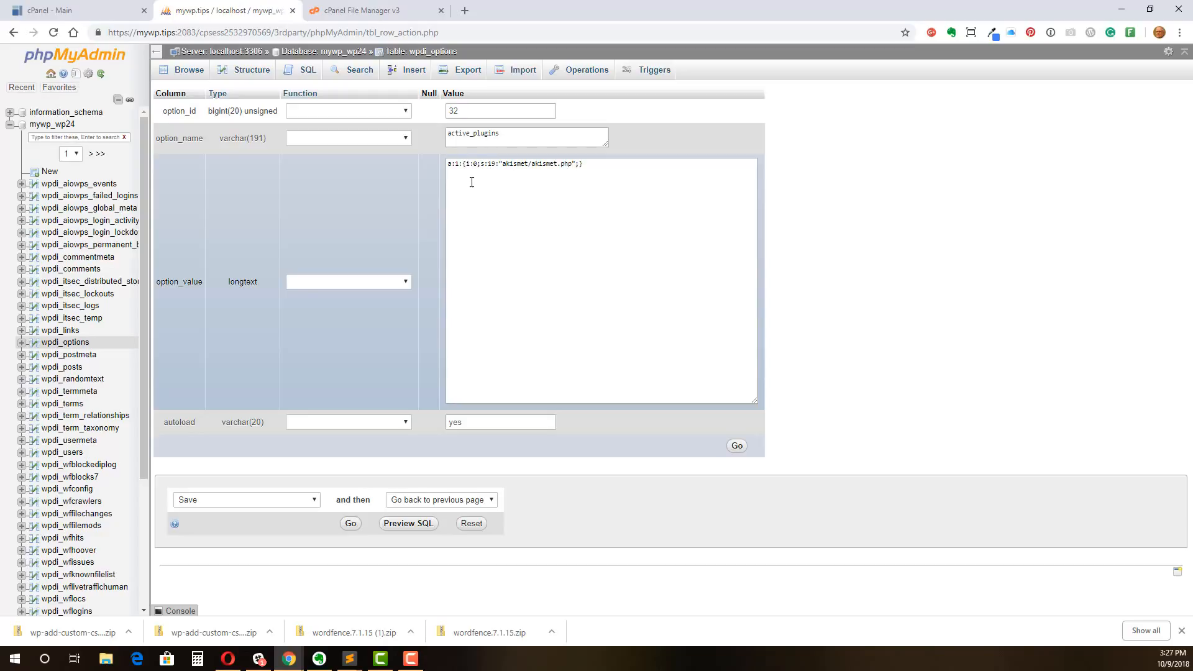
{"action": "mouse_move", "coordinate": [509, 182]}
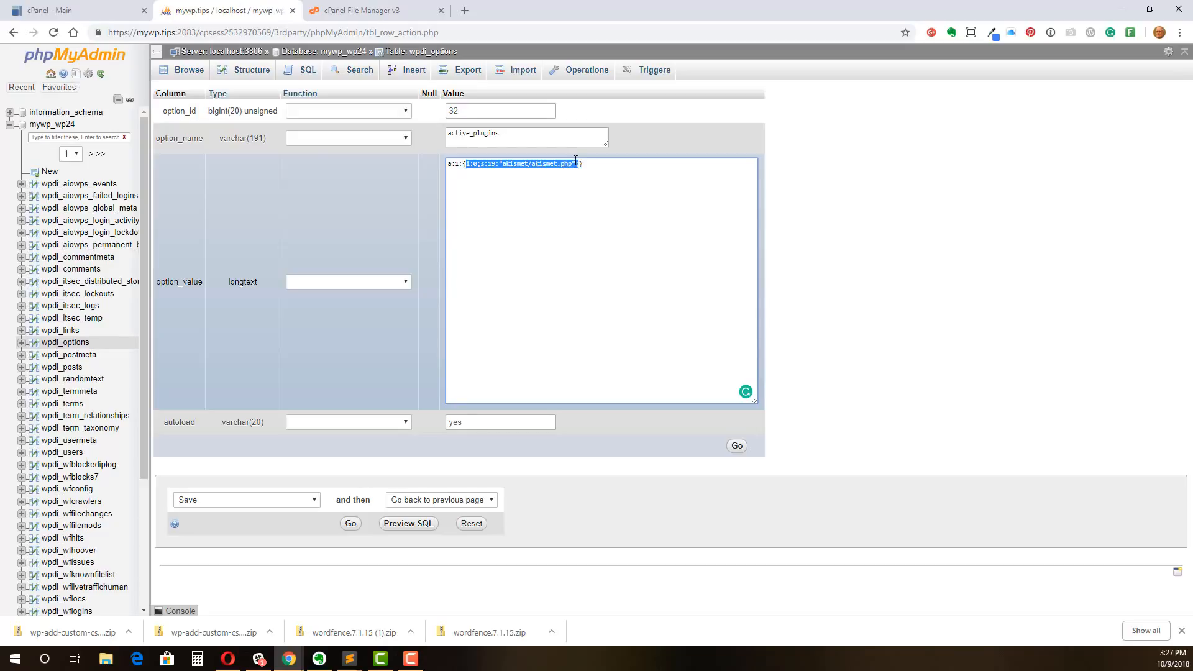
{"action": "left_click", "coordinate": [578, 163]}
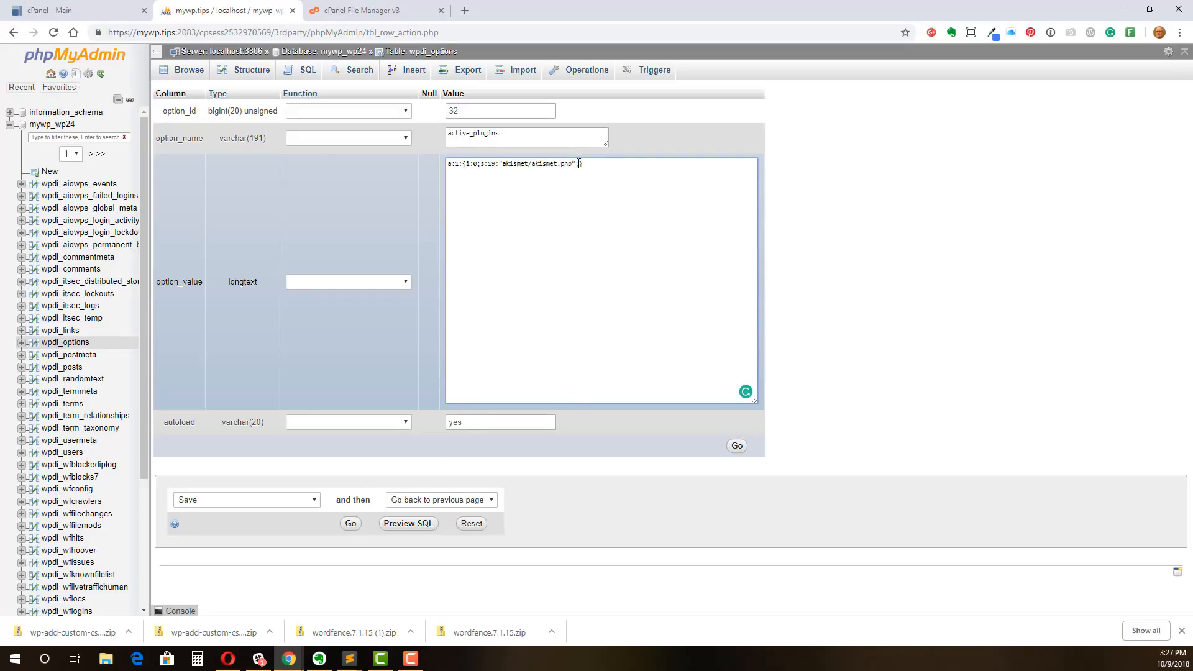
{"action": "type", "text": "i:0;s:19:\"akismet/akismet.php\";}"}
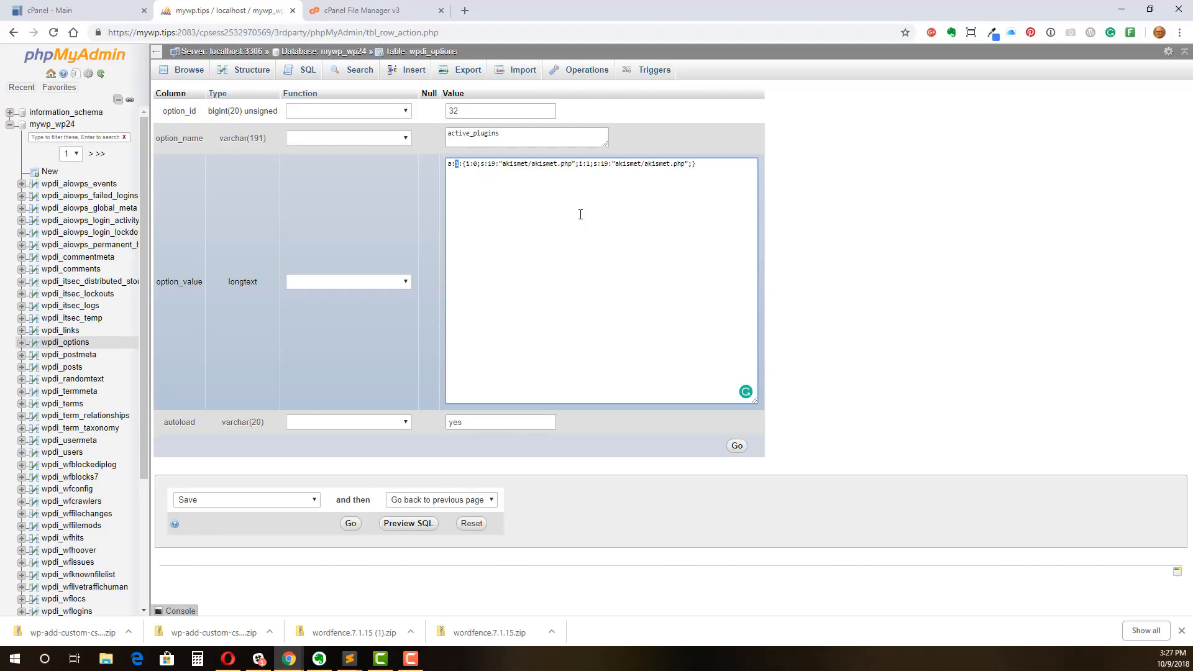
{"action": "type", "text": "2"}
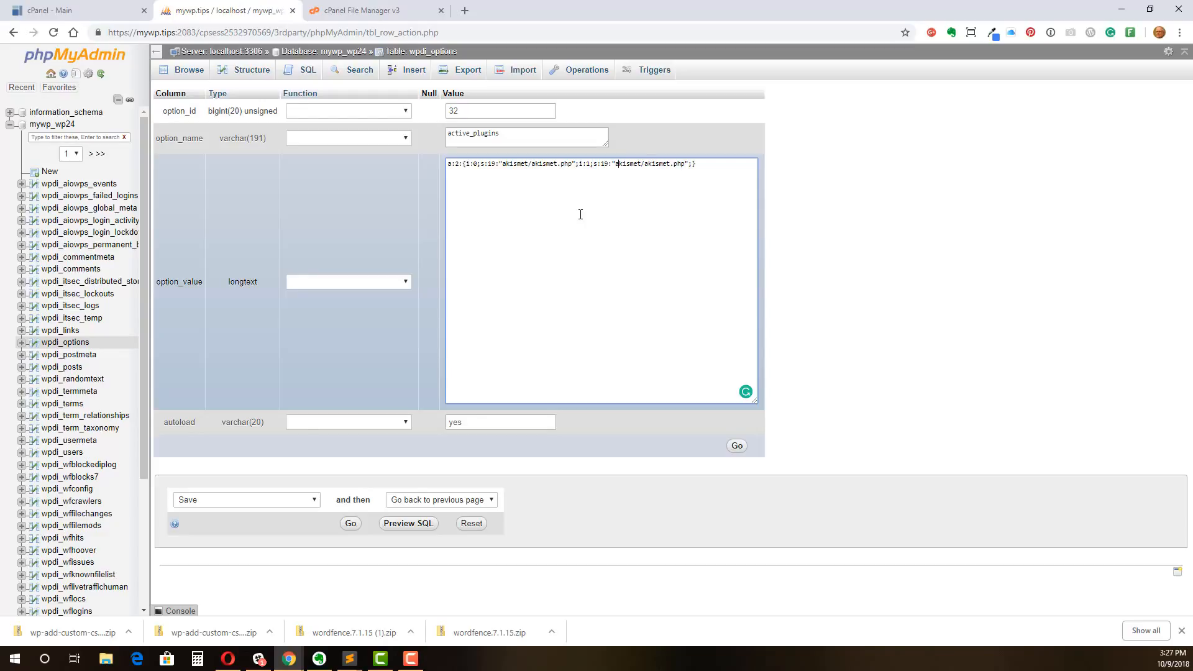
{"action": "left_click", "coordinate": [603, 163]}
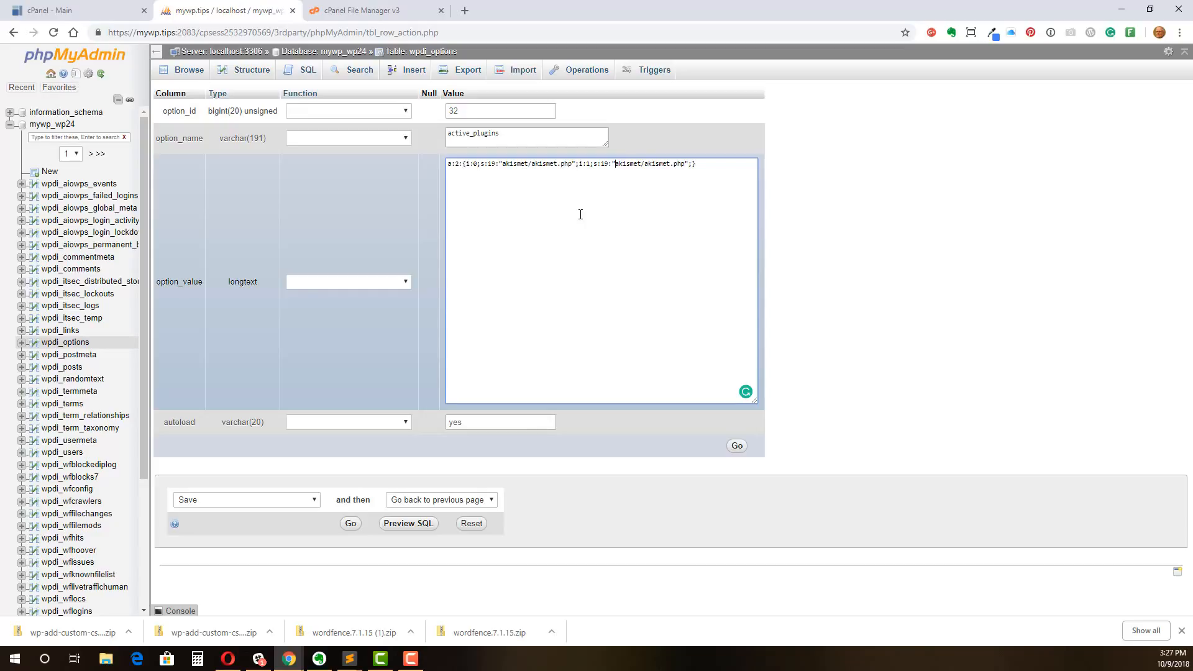
{"action": "mouse_move", "coordinate": [658, 167]}
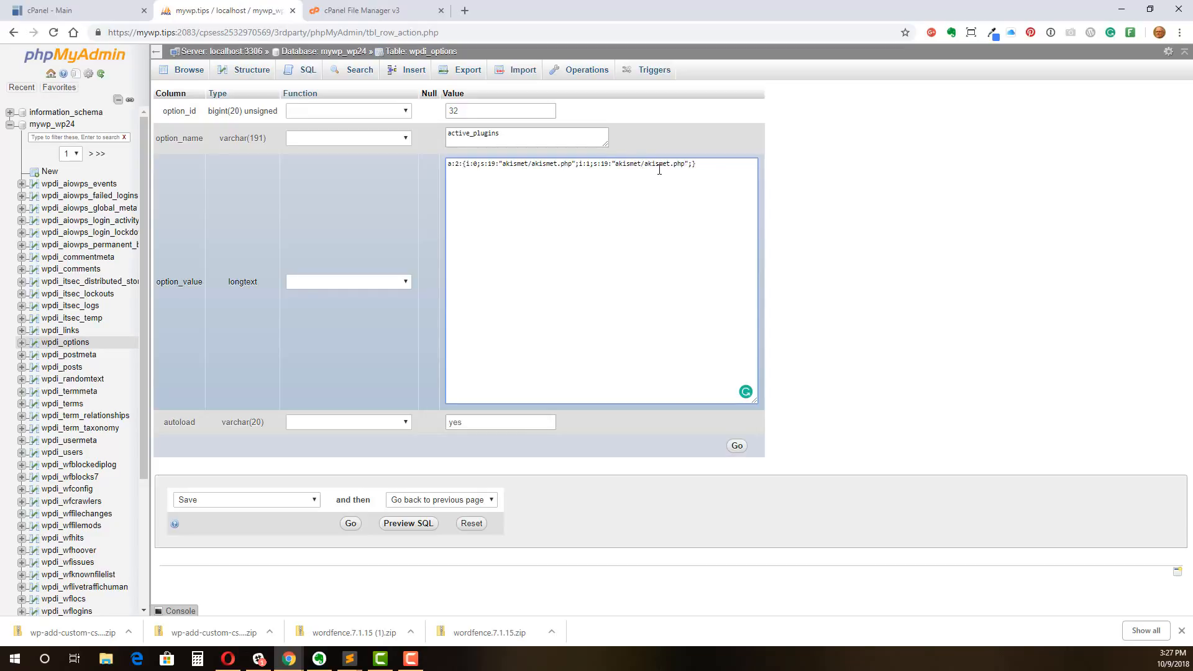
{"action": "mouse_move", "coordinate": [635, 244]}
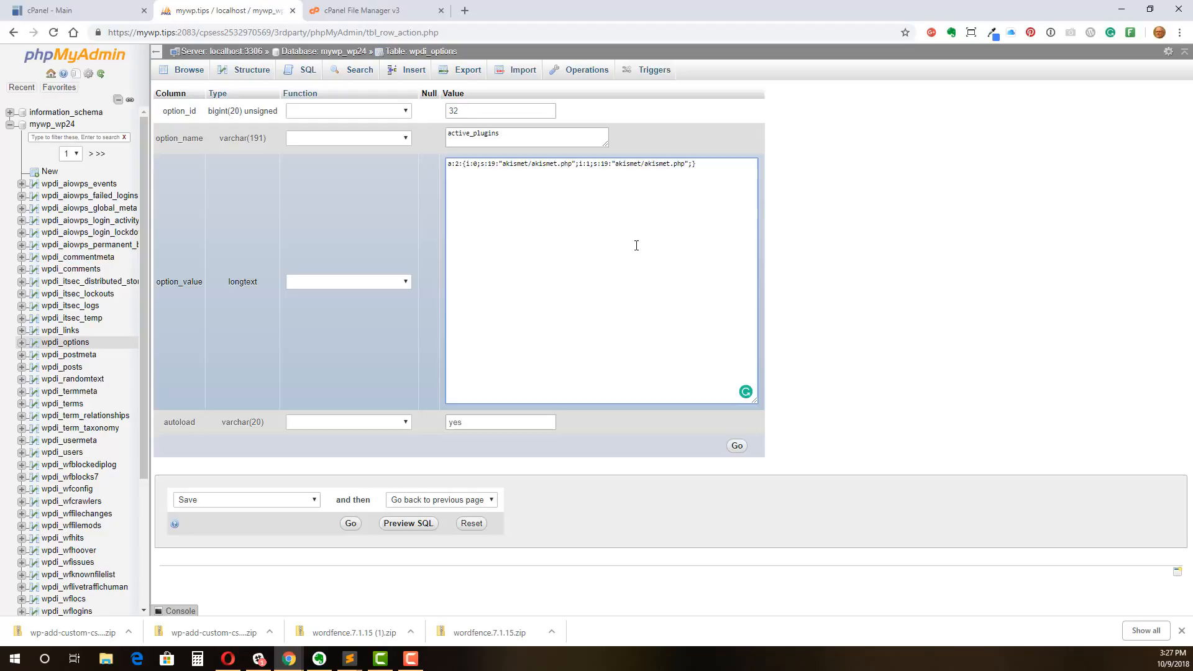
{"action": "left_click", "coordinate": [369, 10]}
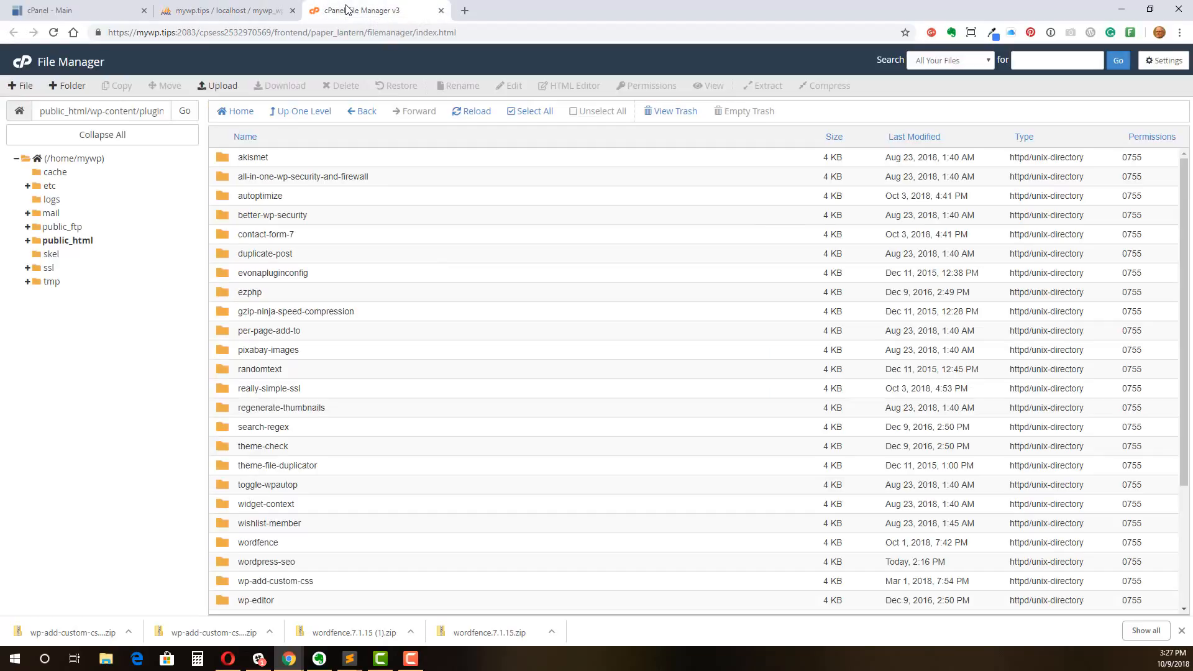
Copy the wp-add-custom-css folder name from the File Manager plugins listing
{"action": "scroll", "scroll_direction": "down", "scroll_amount": 3}
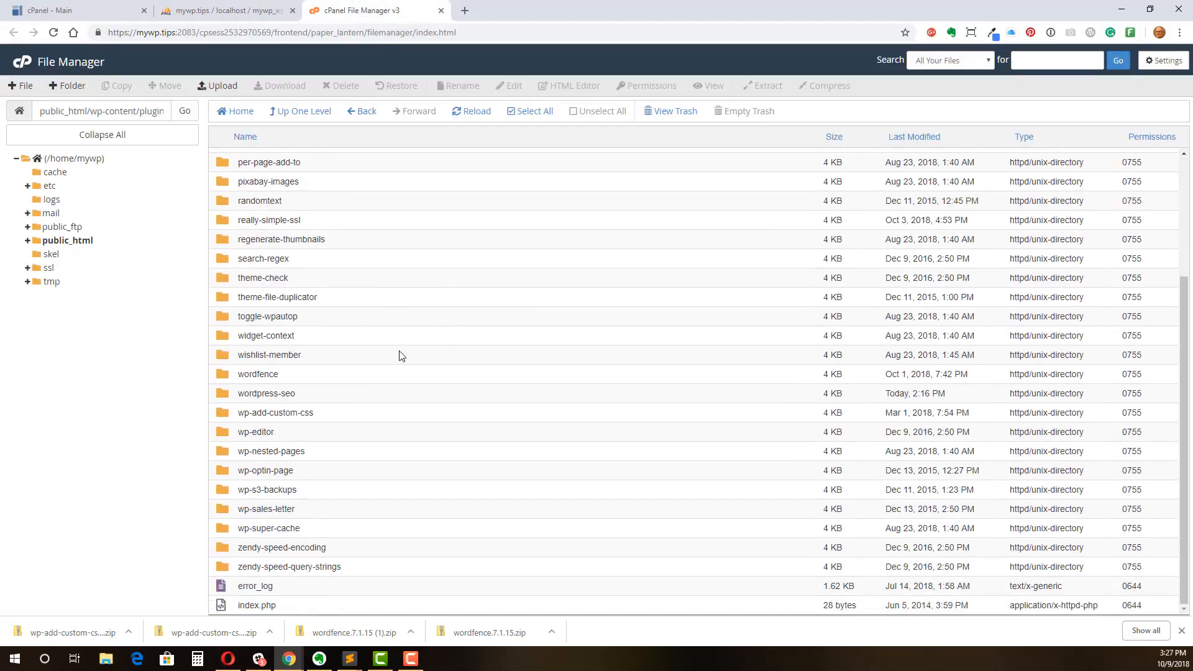
{"action": "mouse_move", "coordinate": [319, 536]}
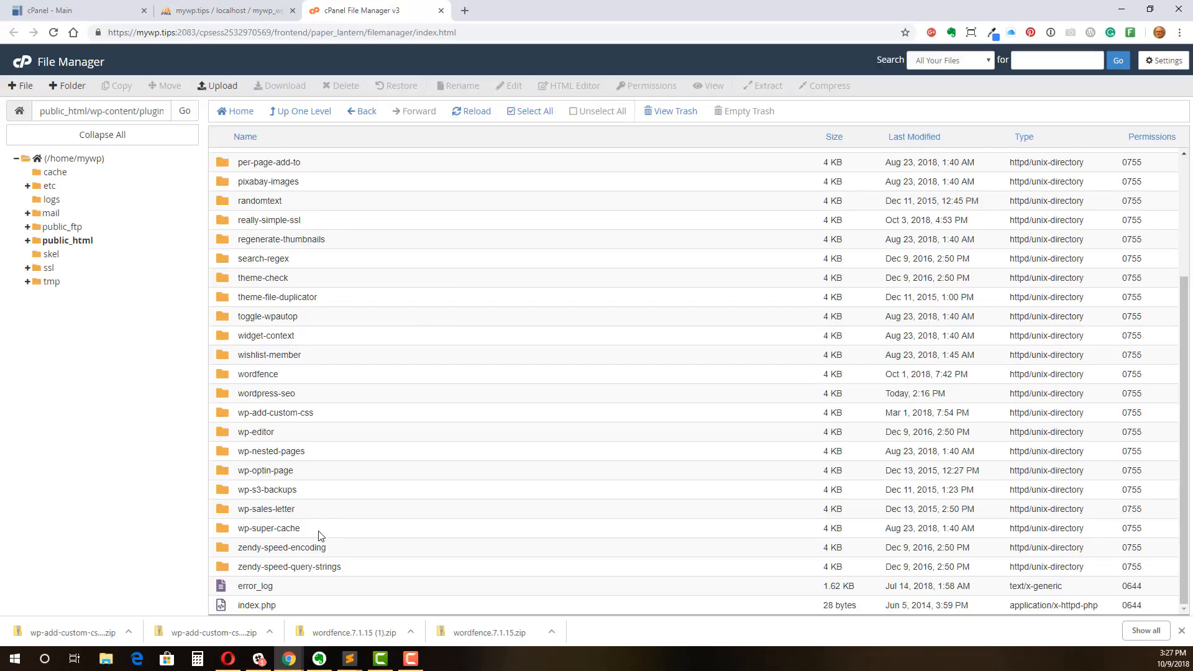
{"action": "mouse_move", "coordinate": [257, 412]}
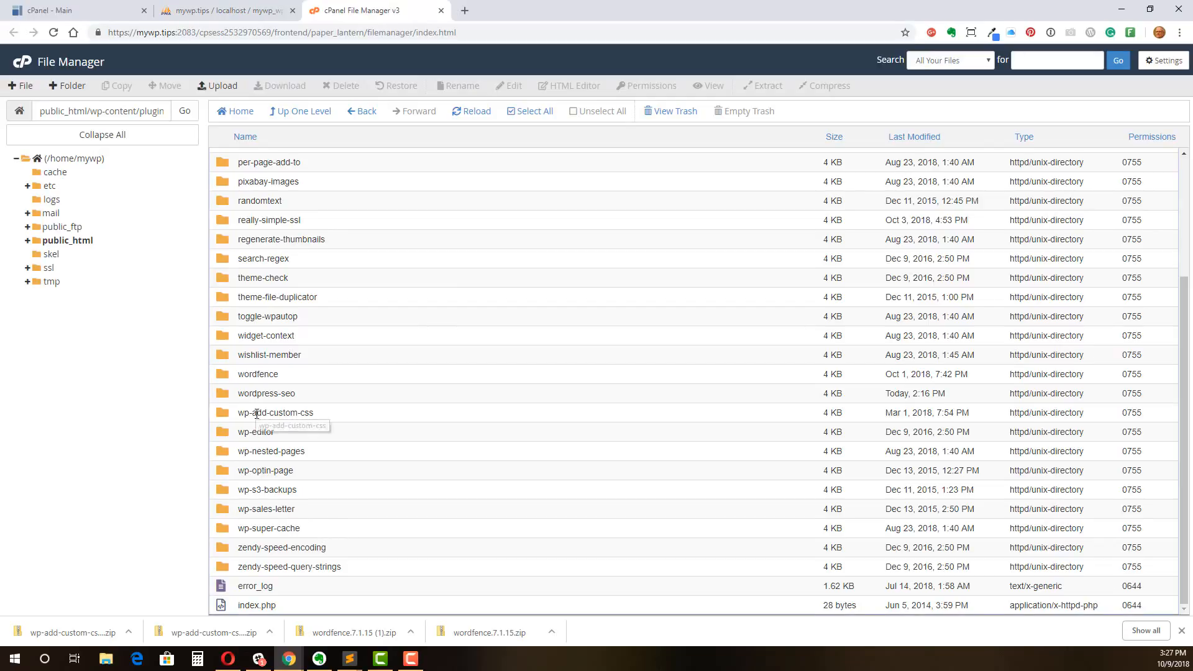
{"action": "double_click", "coordinate": [276, 412]}
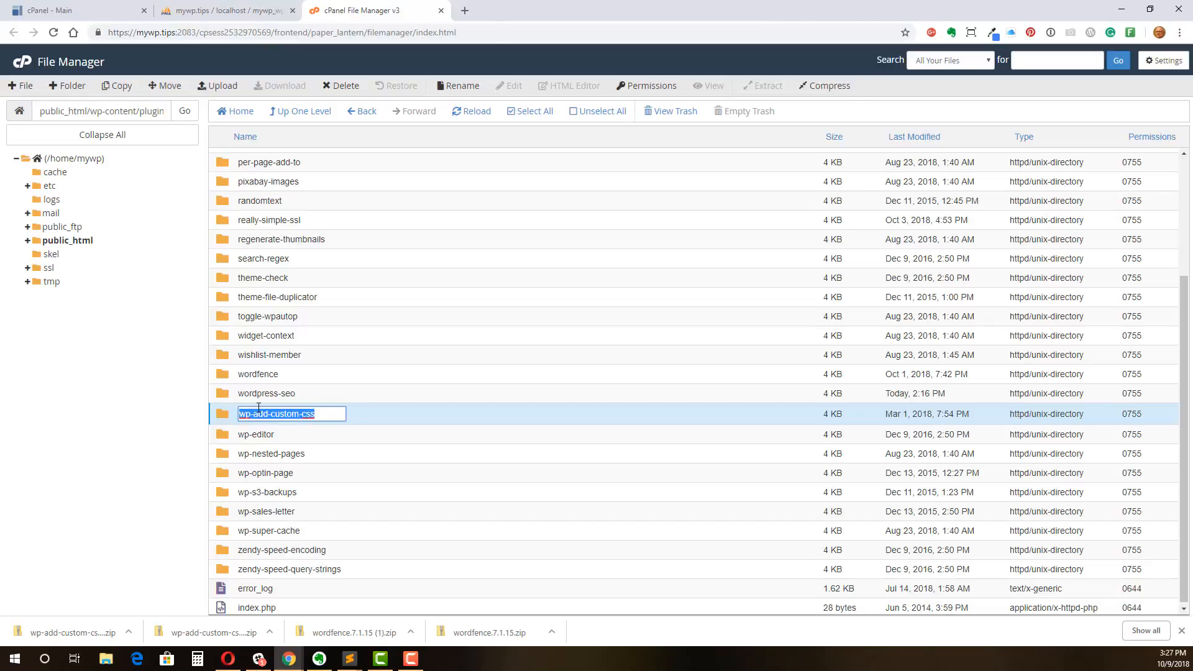
{"action": "mouse_move", "coordinate": [278, 362]}
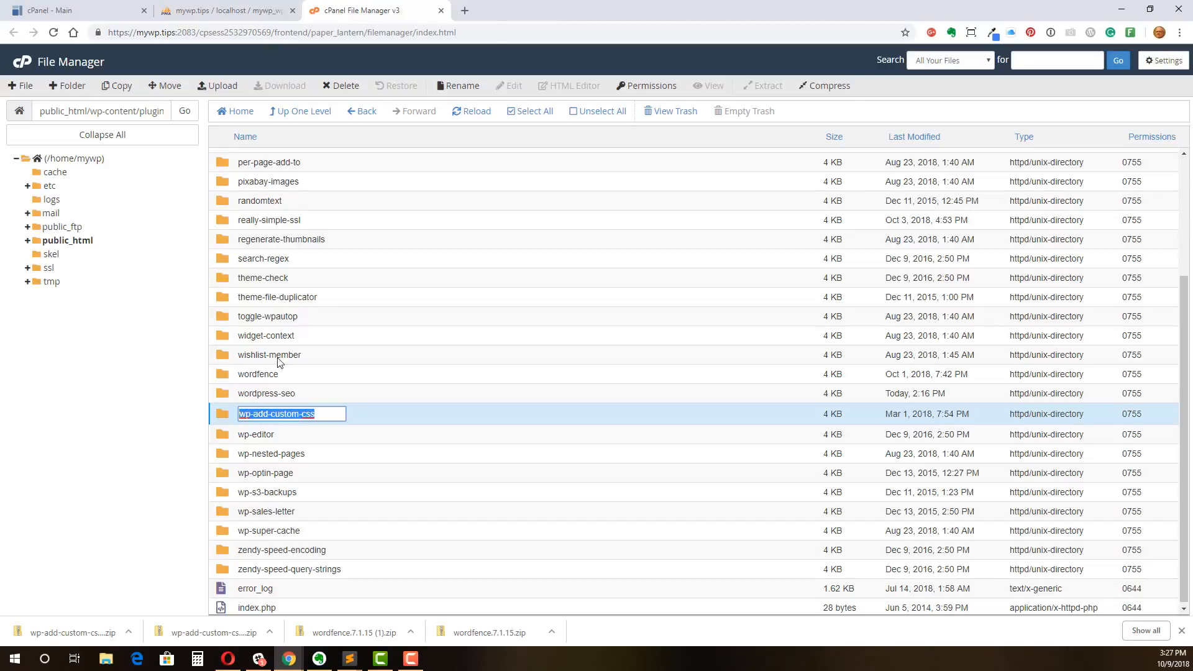
{"action": "left_click", "coordinate": [225, 10]}
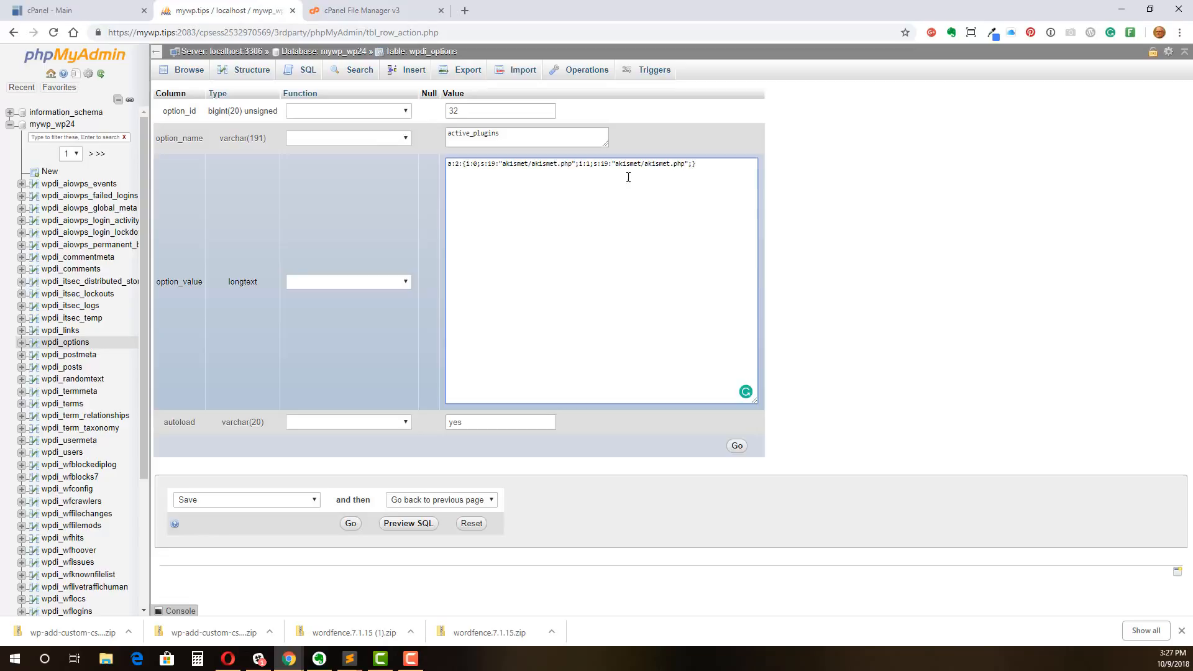
Replace 'akismet' in the second active_plugins entry with the copied wp-add-custom-css folder name
{"action": "double_click", "coordinate": [626, 163]}
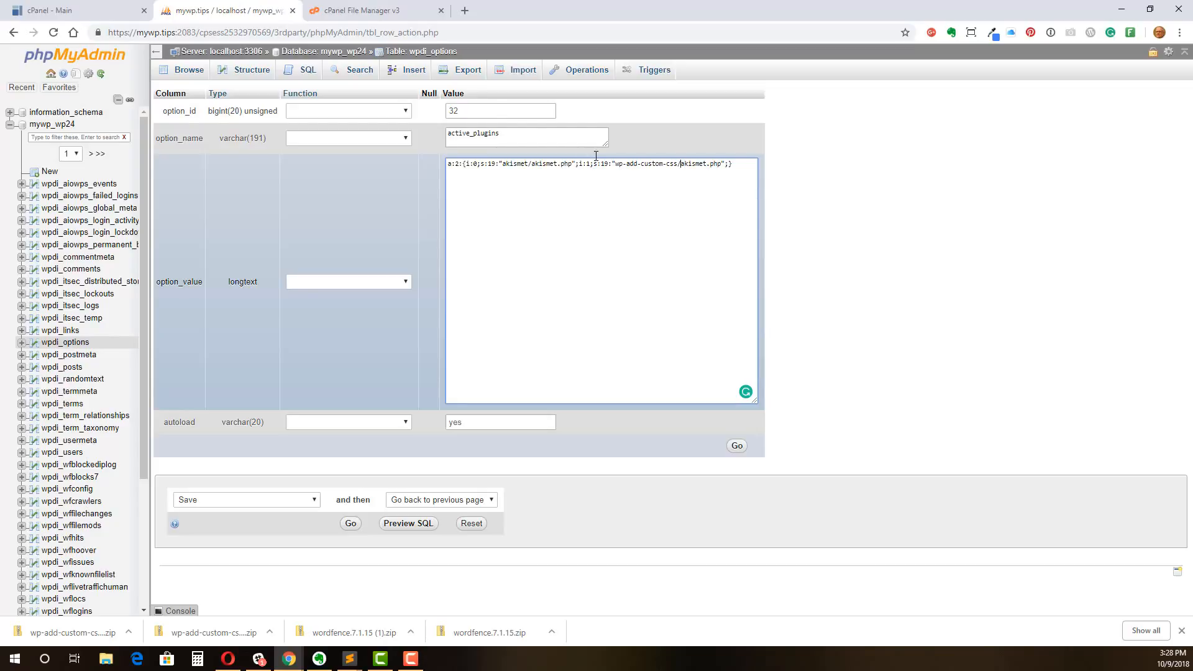
{"action": "left_click", "coordinate": [373, 10]}
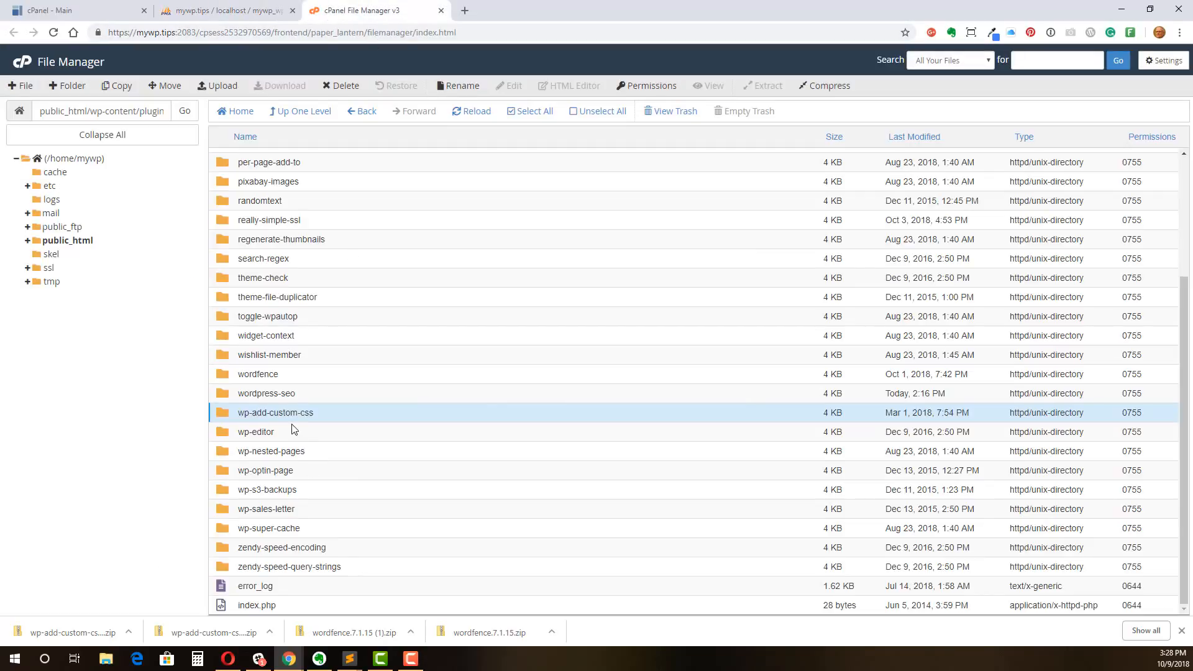
{"action": "mouse_move", "coordinate": [222, 420]}
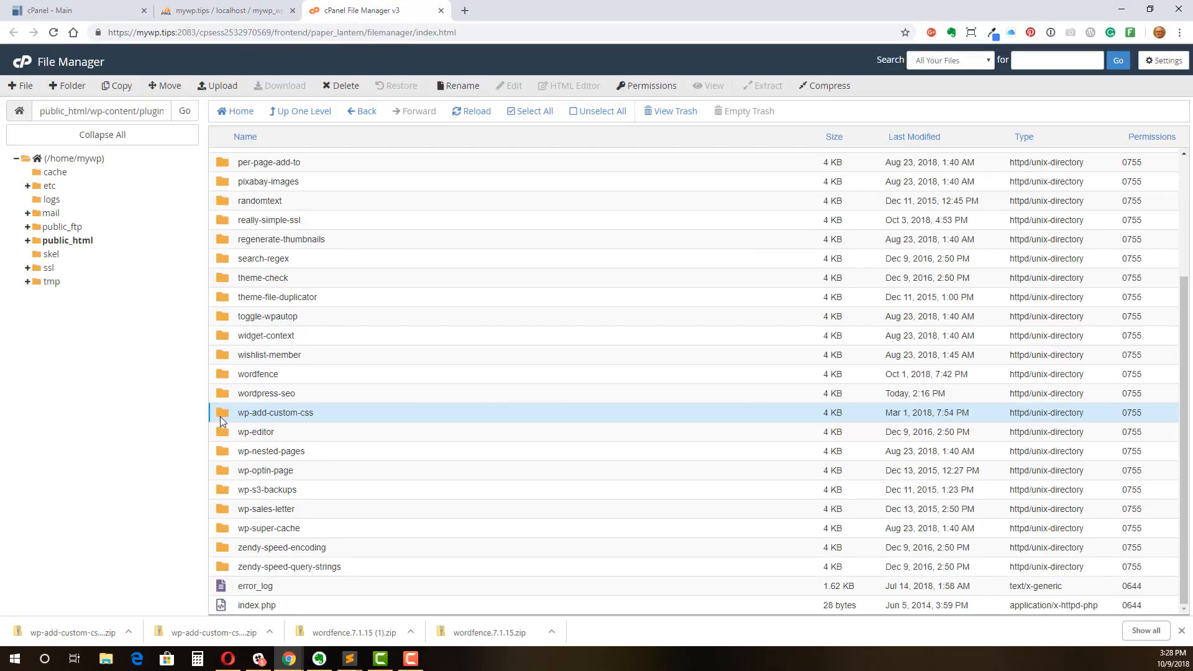
Open the wp-add-custom-css folder and copy the wordpress-add-custom-css.php file name
{"action": "double_click", "coordinate": [275, 413]}
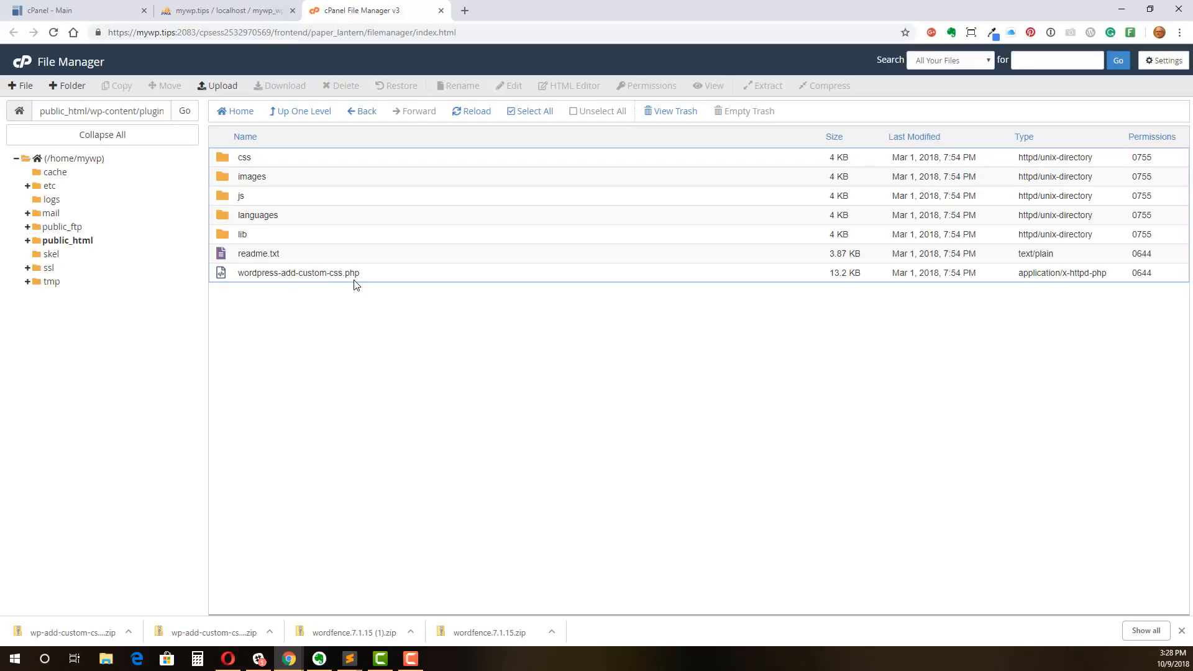
{"action": "left_click", "coordinate": [298, 272]}
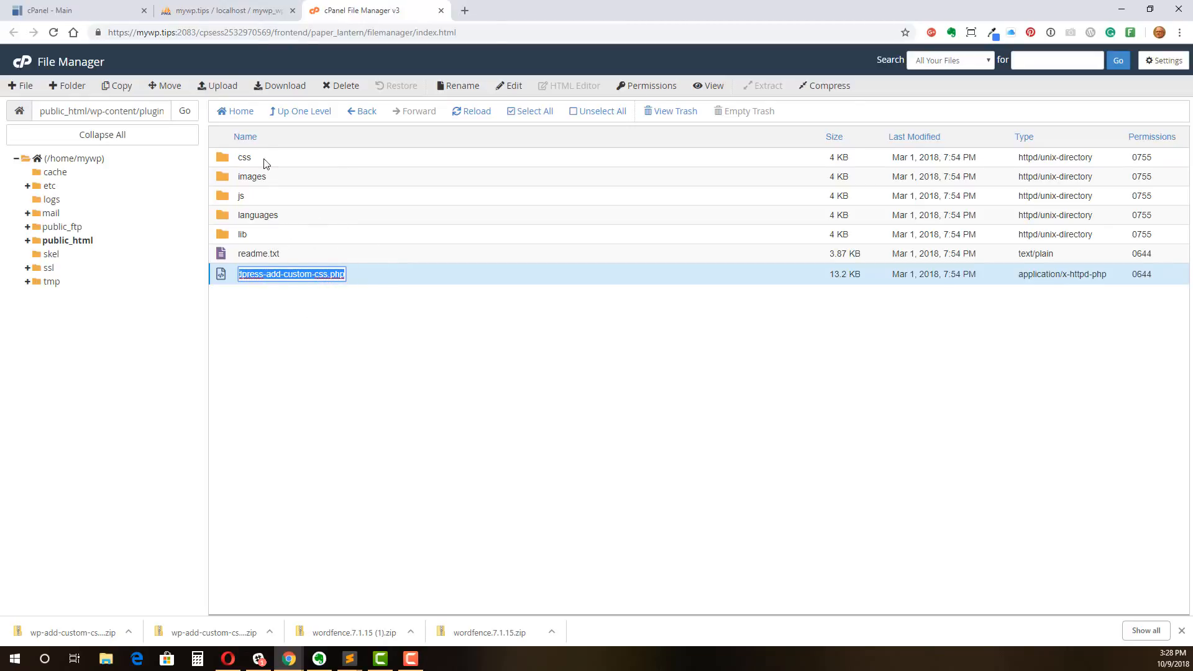
{"action": "left_click", "coordinate": [224, 10]}
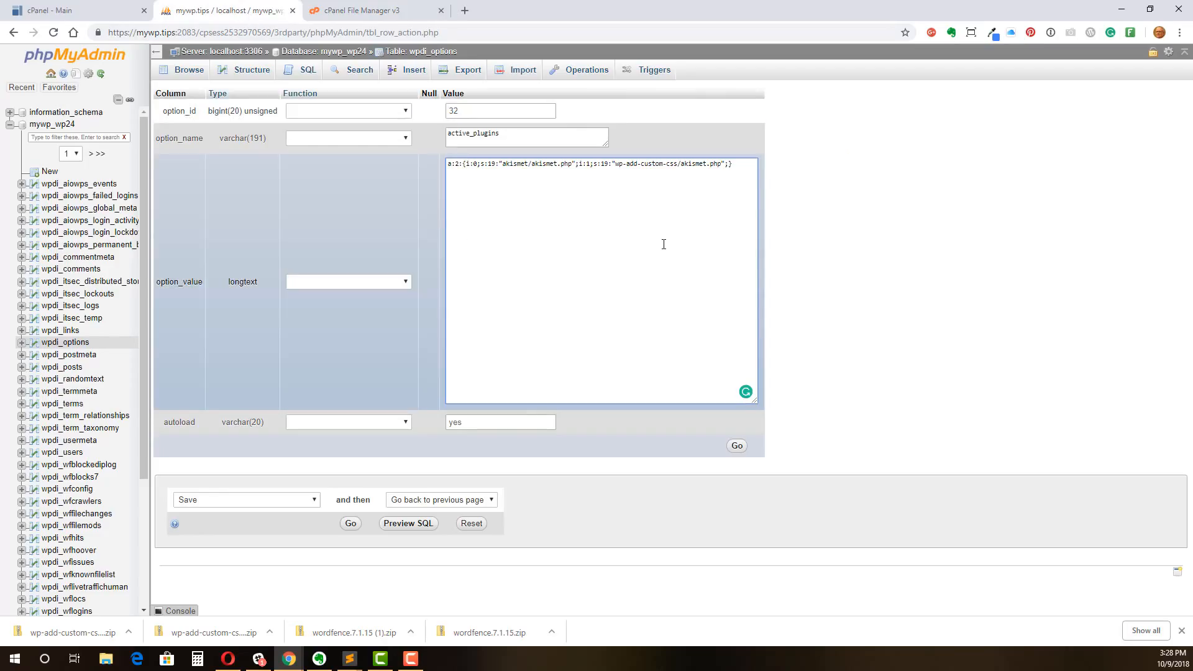
Set the second entry to wp-add-custom-css/wordpress-add-custom-css.php with length s:46 and save it
{"action": "double_click", "coordinate": [686, 164]}
{"action": "type", "text": "wordpress-add-custom-css"}
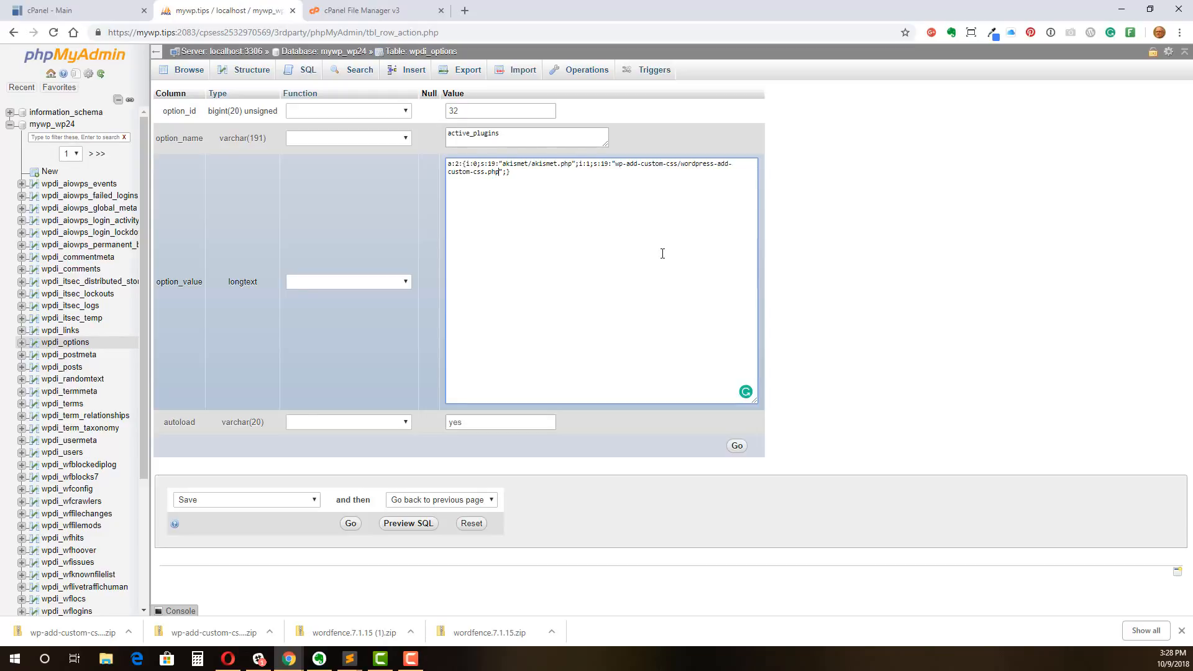
{"action": "double_click", "coordinate": [494, 172]}
{"action": "type", "text": "46"}
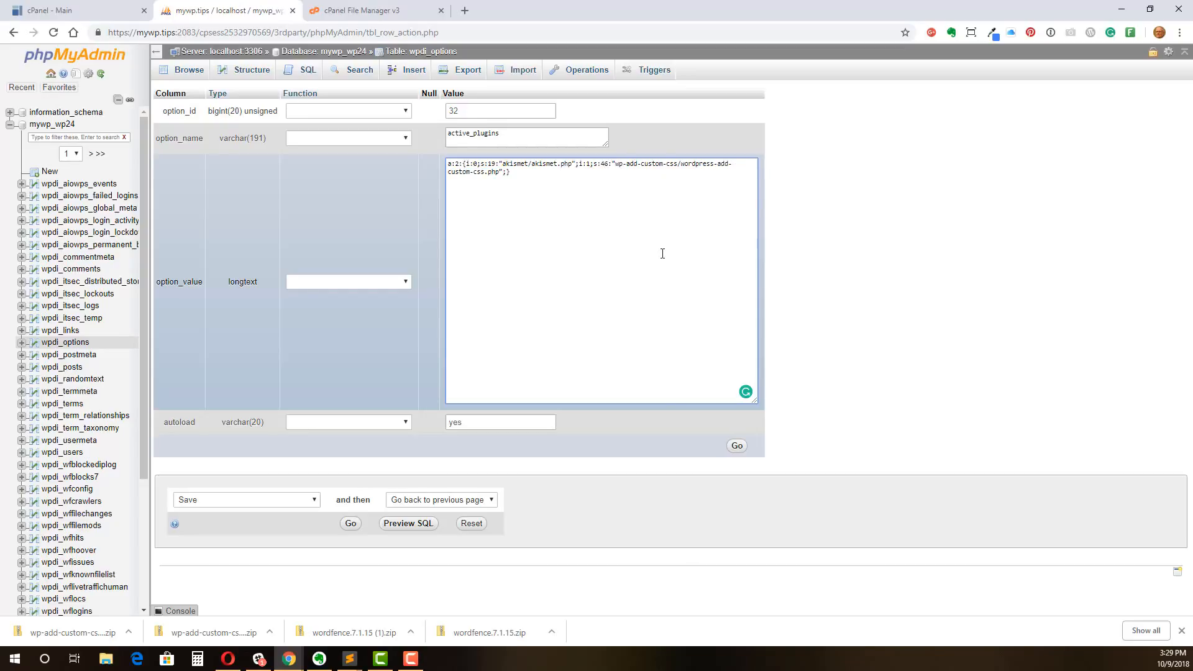
{"action": "mouse_move", "coordinate": [728, 430]}
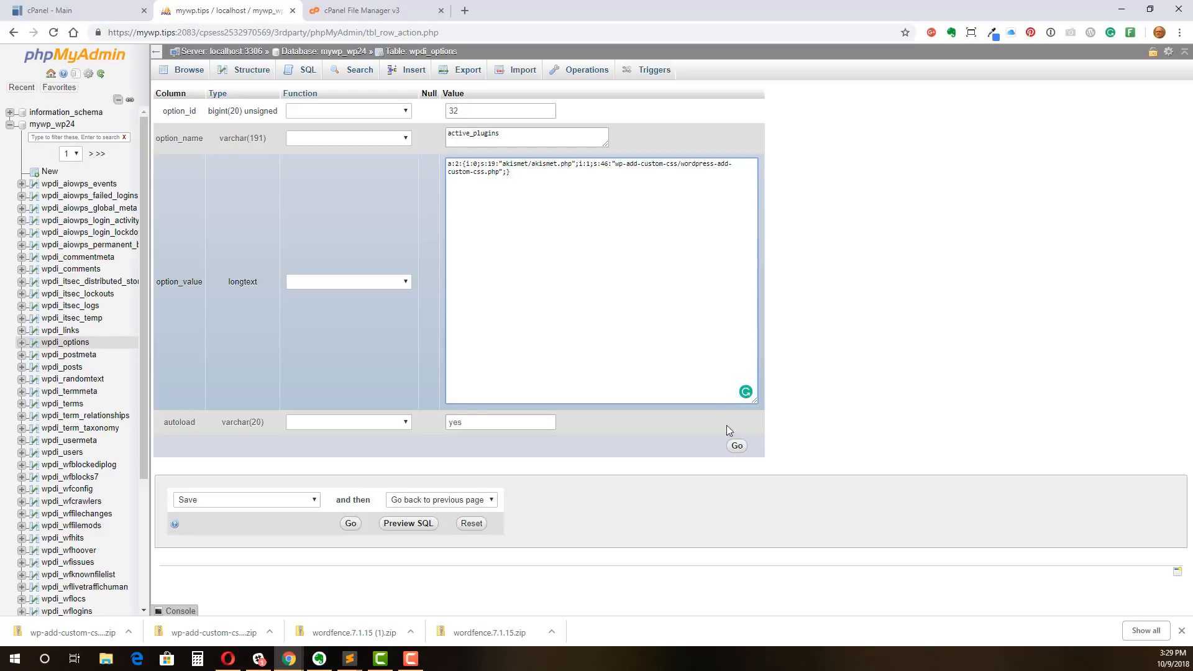
{"action": "left_click", "coordinate": [736, 445]}
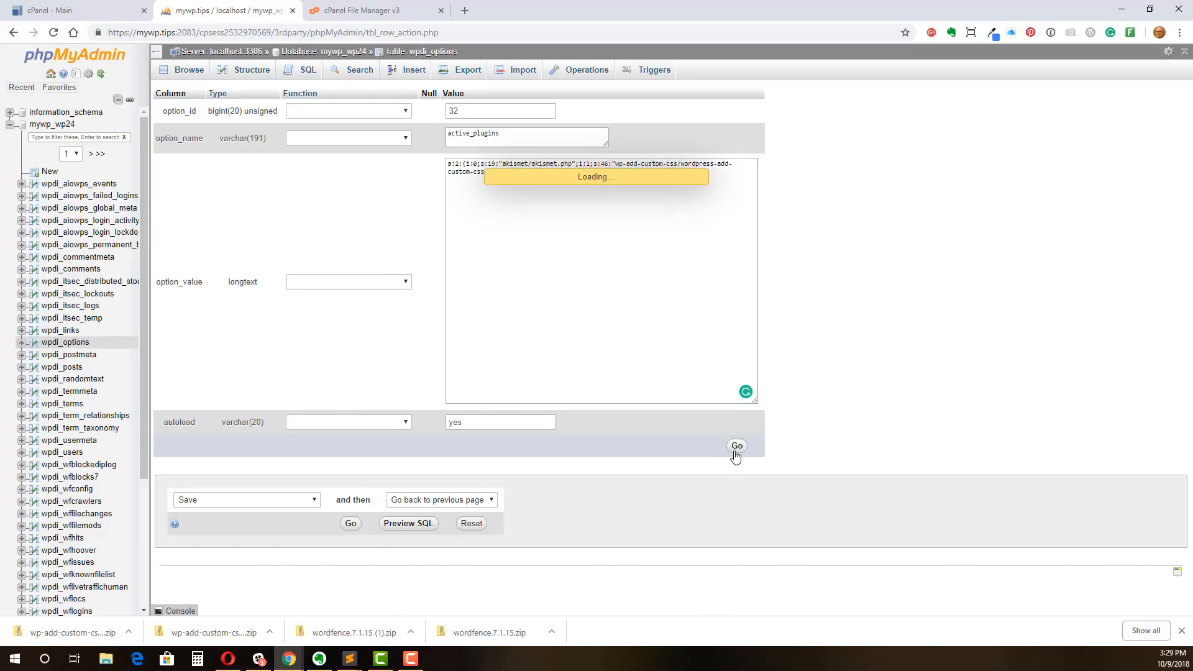
{"action": "left_click", "coordinate": [736, 445]}
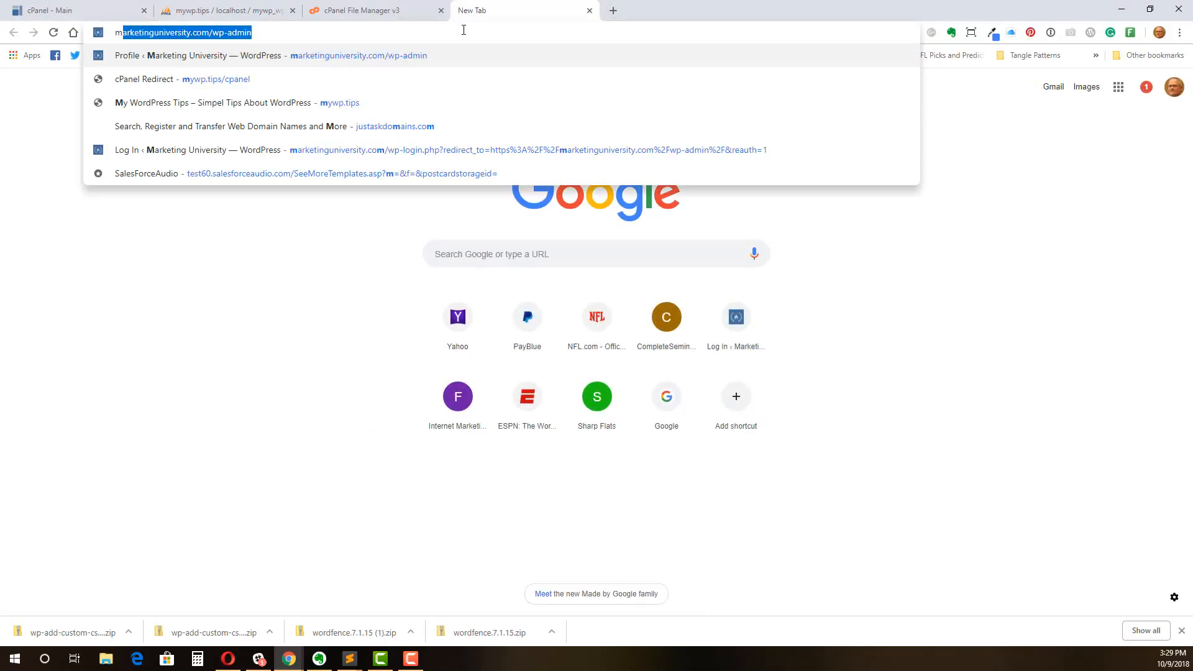
Filter mywp.tips wp-admin Plugins to Active (2): Akismet Anti-Spam and WP Add Custom CSS
{"action": "type", "text": "mywp.tips/wp-admin"}
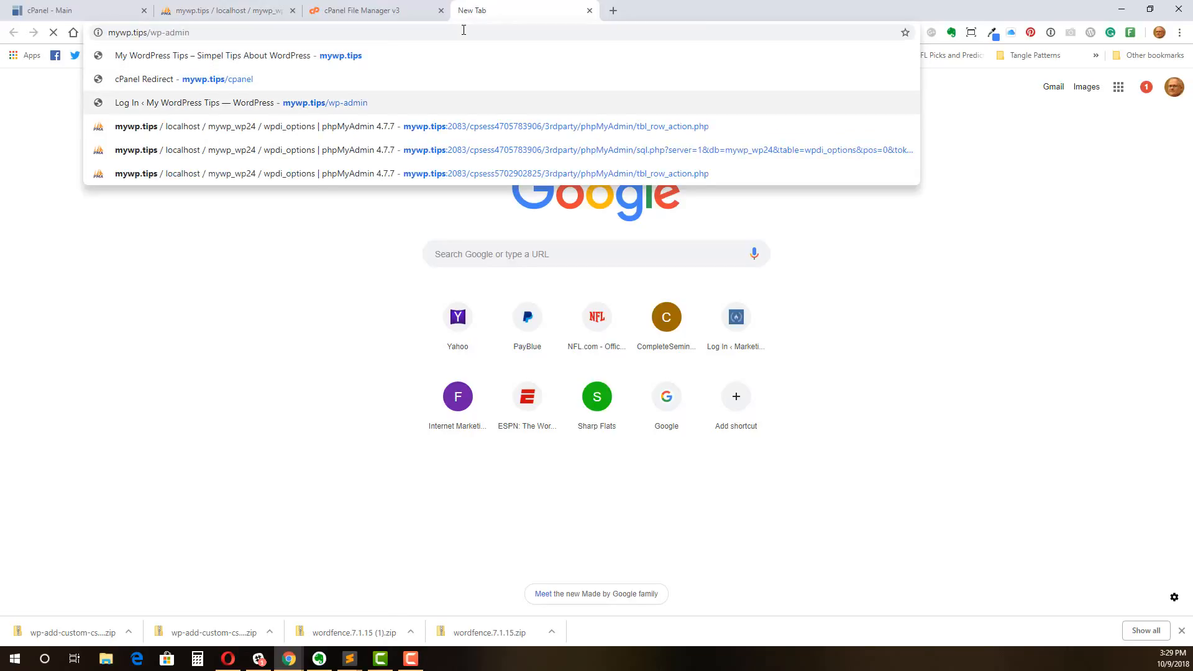
{"action": "left_click", "coordinate": [220, 103]}
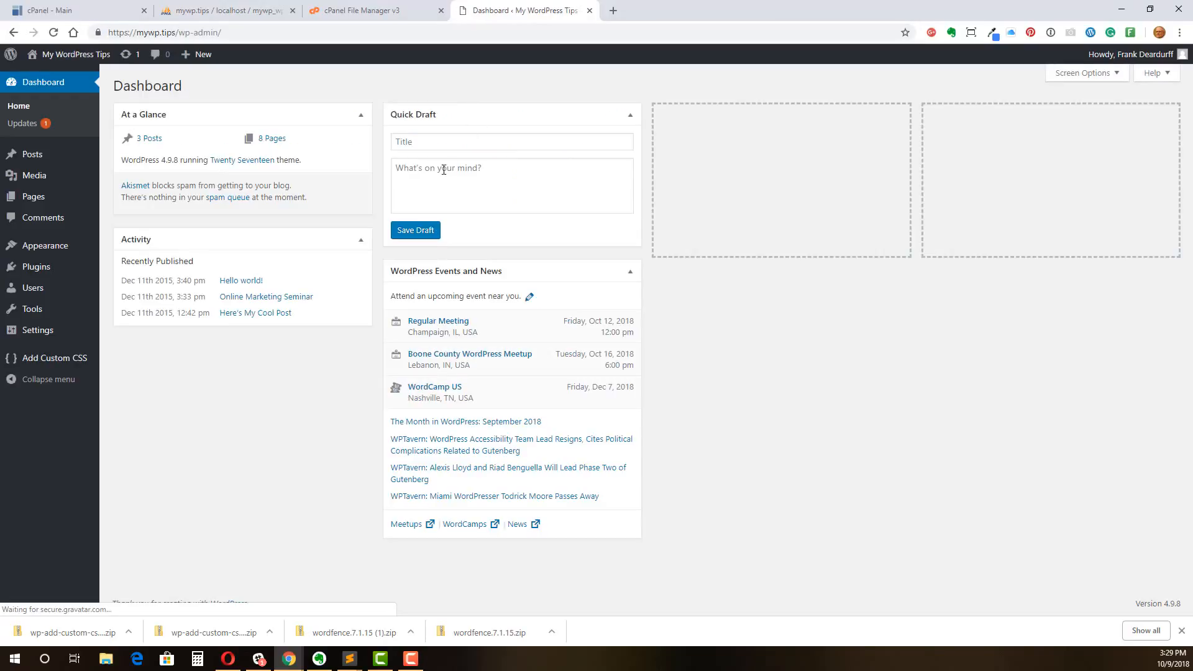
{"action": "left_click", "coordinate": [34, 266]}
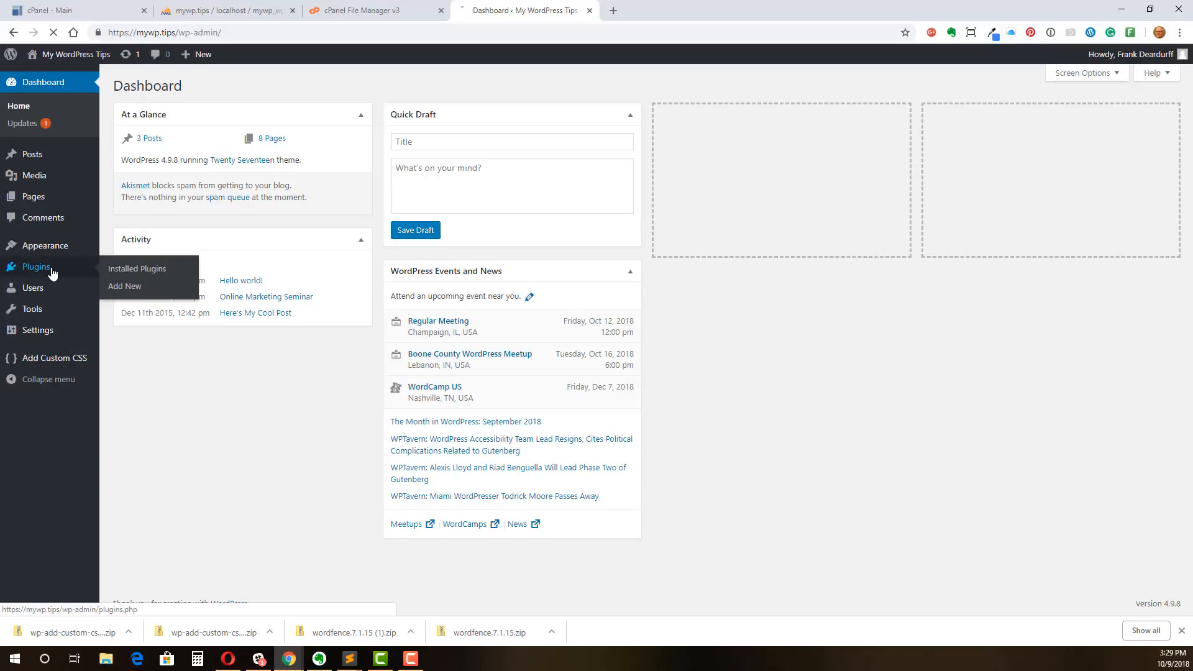
{"action": "left_click", "coordinate": [137, 268]}
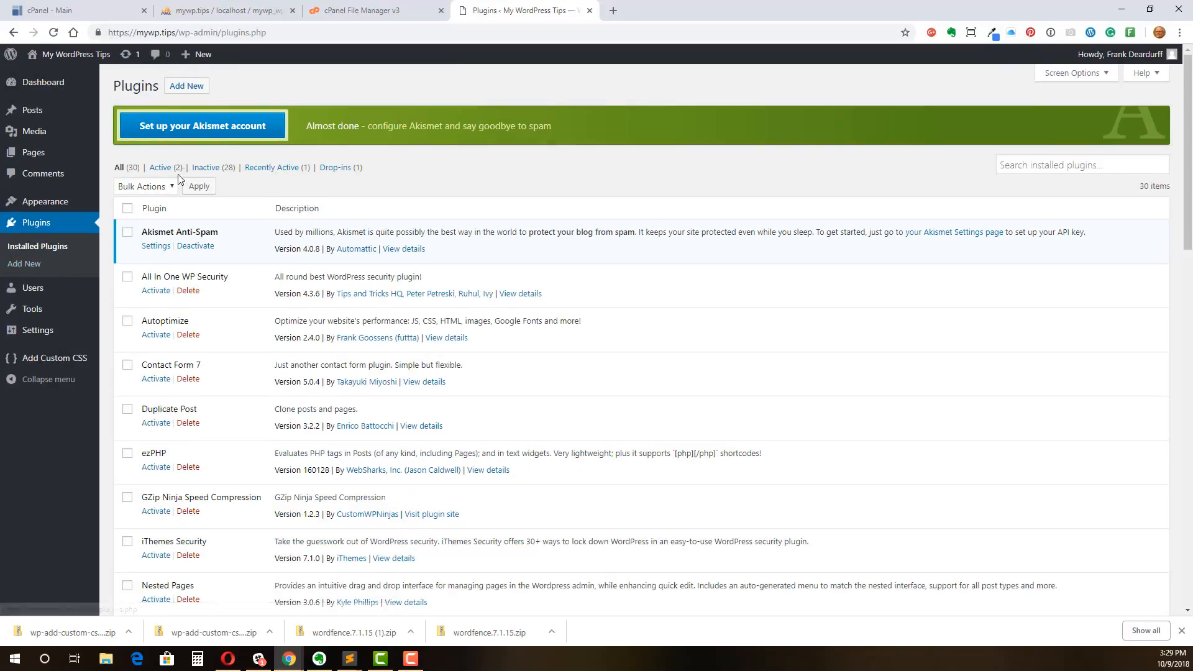
{"action": "left_click", "coordinate": [161, 167]}
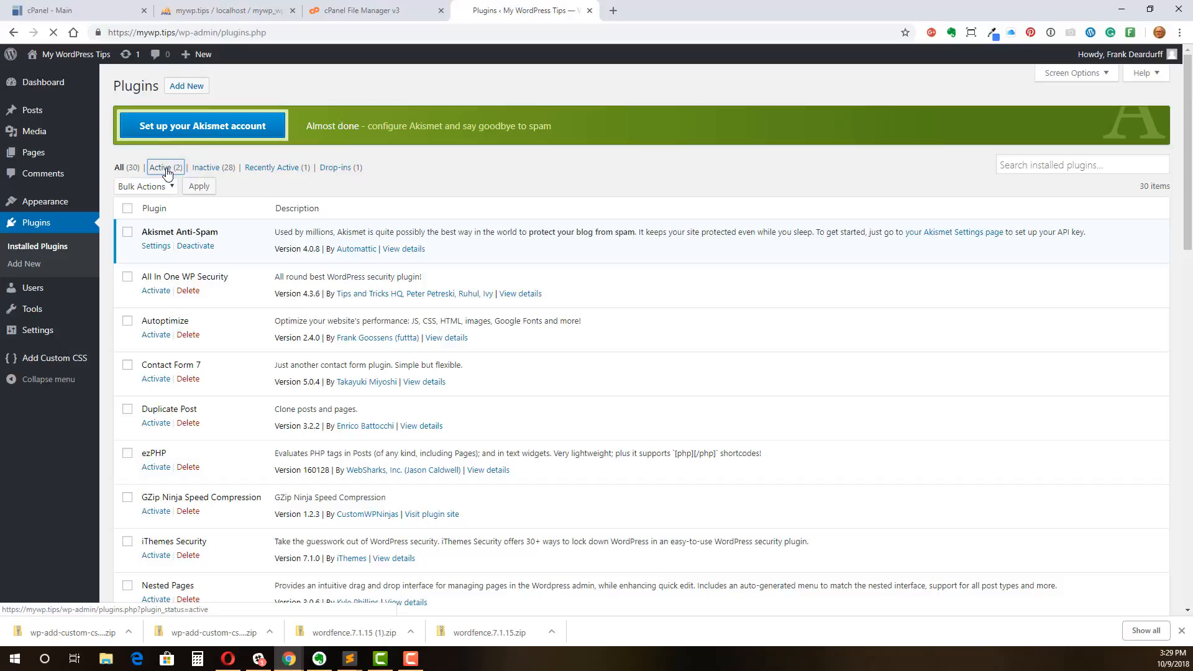
{"action": "left_click", "coordinate": [160, 167]}
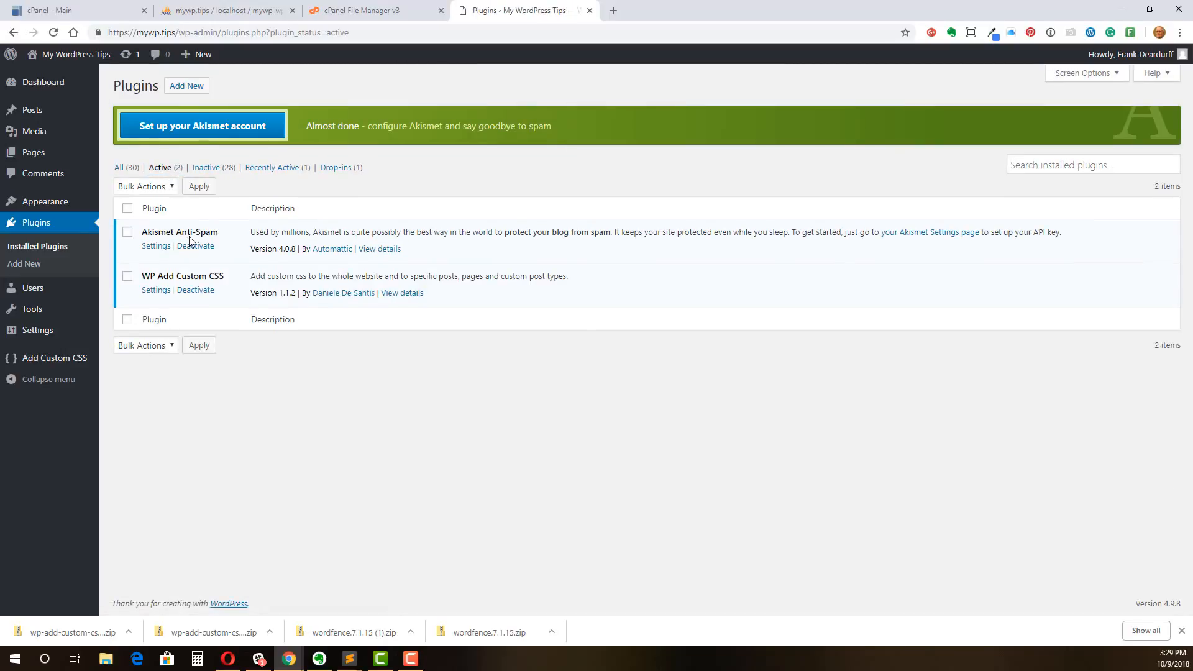
{"action": "mouse_move", "coordinate": [194, 290]}
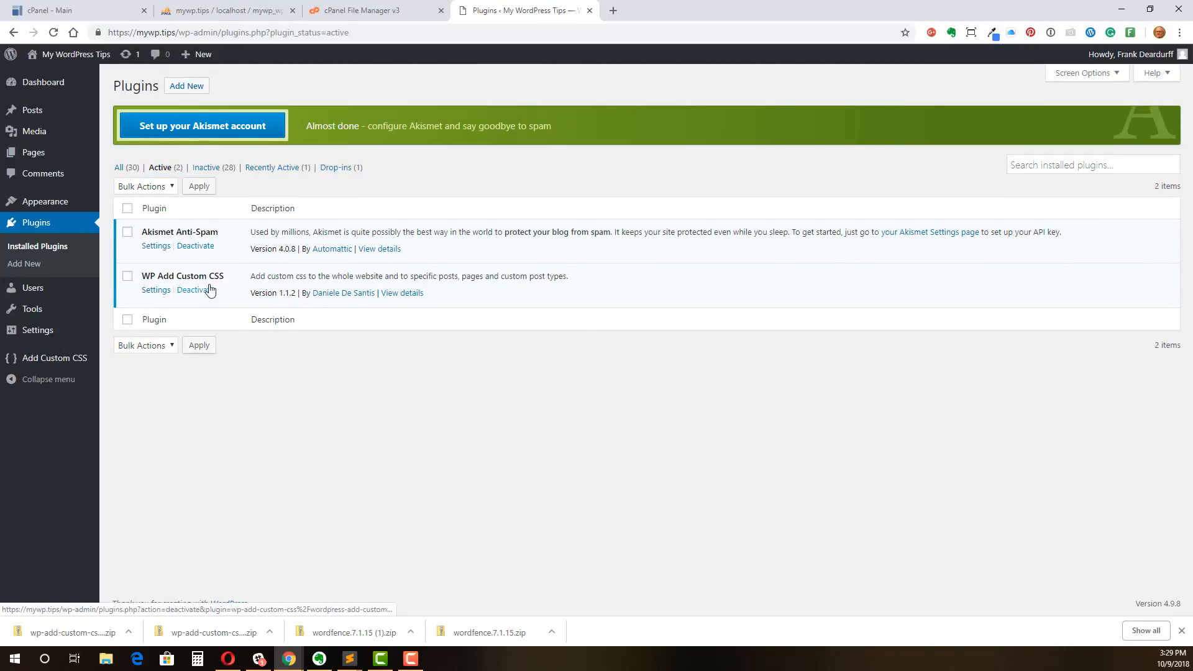